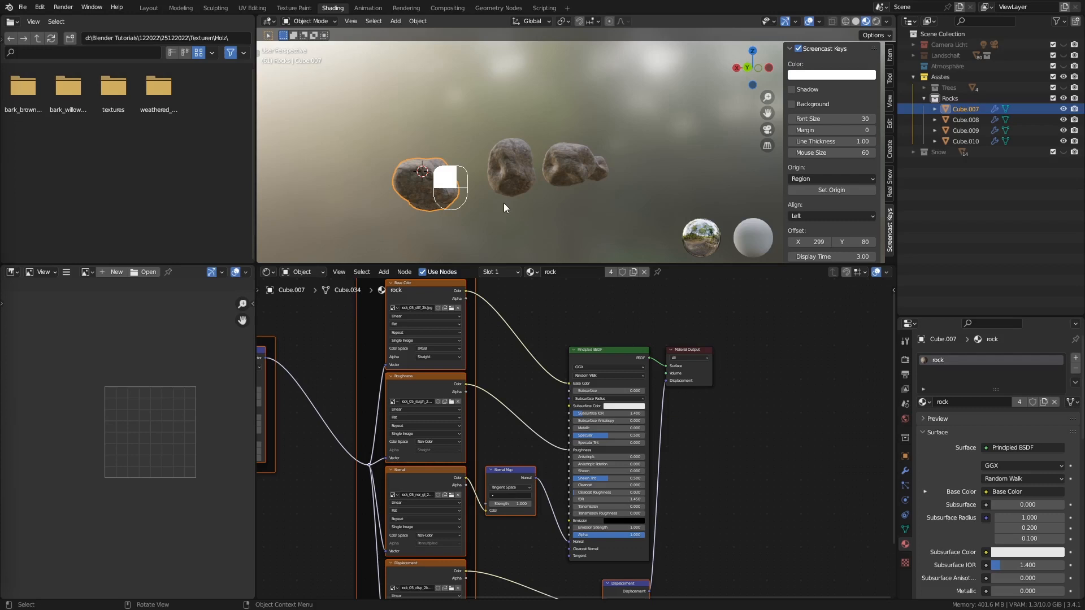
mouse_move(317, 89)
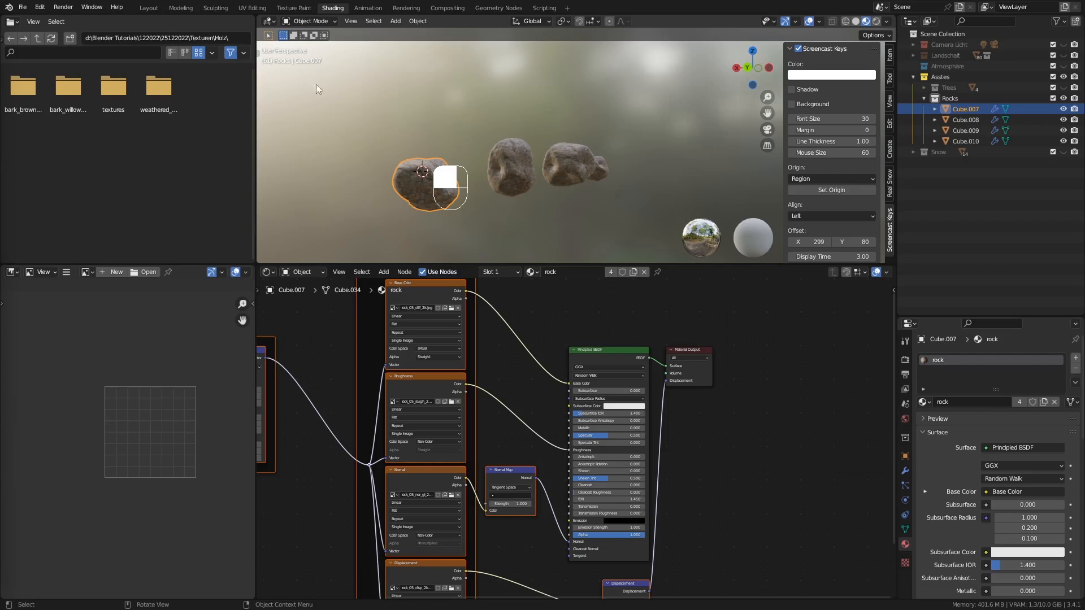
Switch to the Layout workspace and collapse the rock list and Asstes collection
click(148, 8)
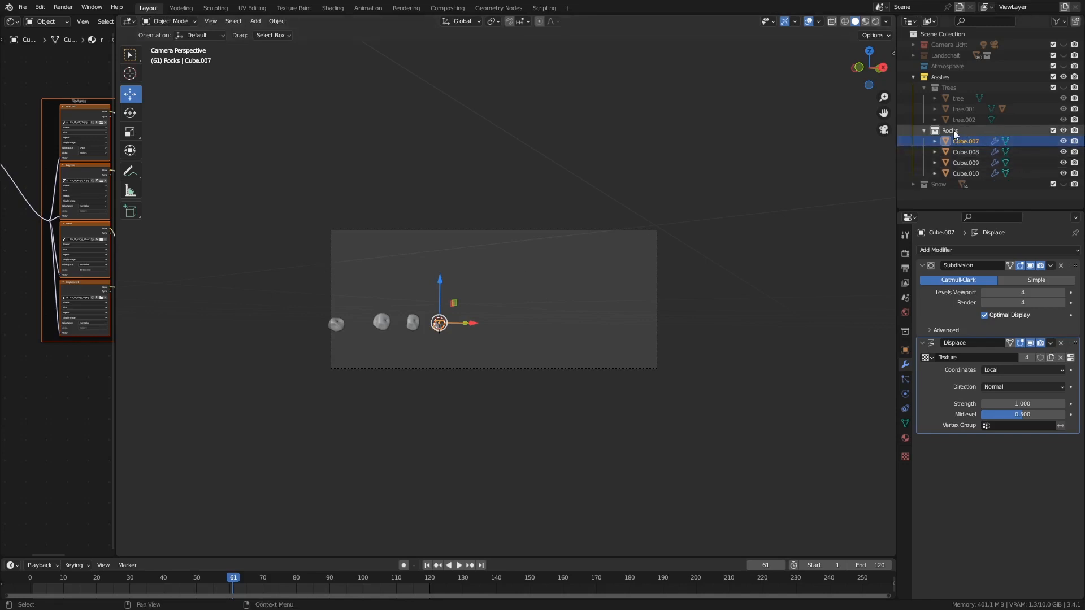
click(923, 130)
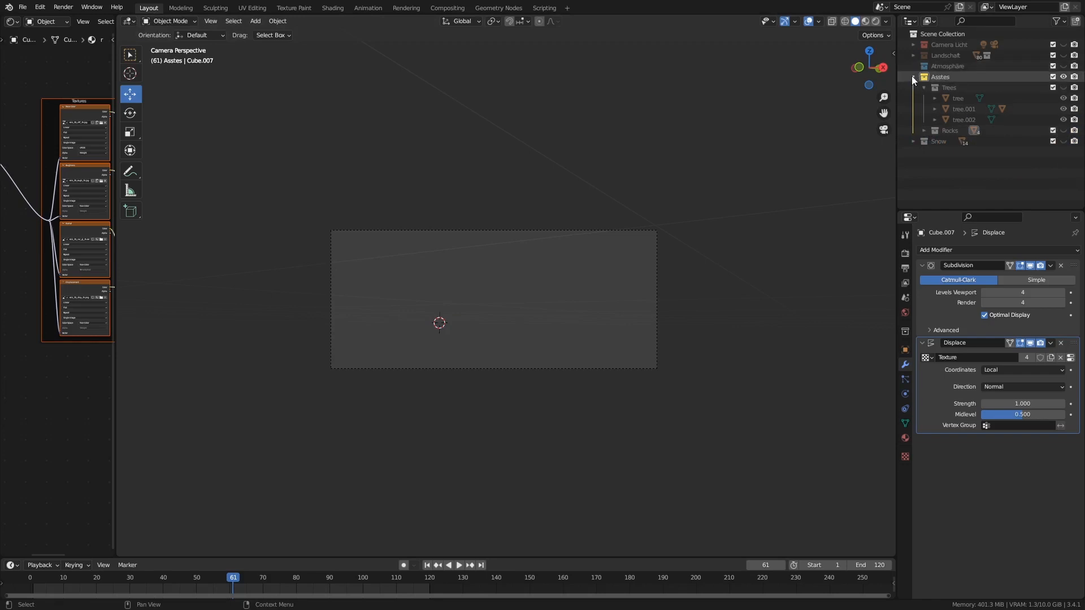
click(913, 77)
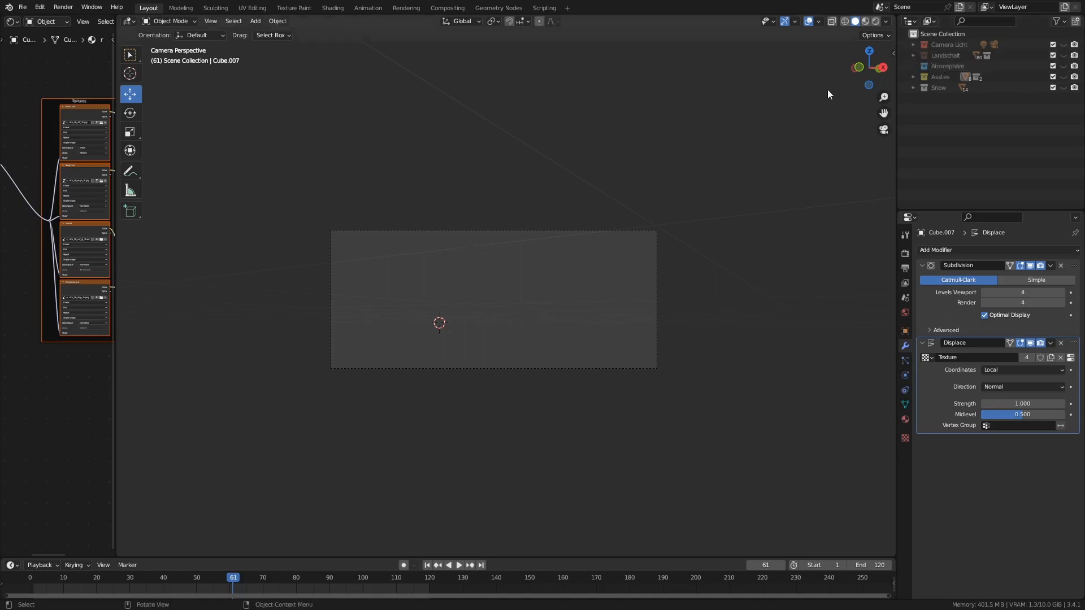
Enable and expand the Landschaft collection, showing only the Berg mountain
click(1064, 55)
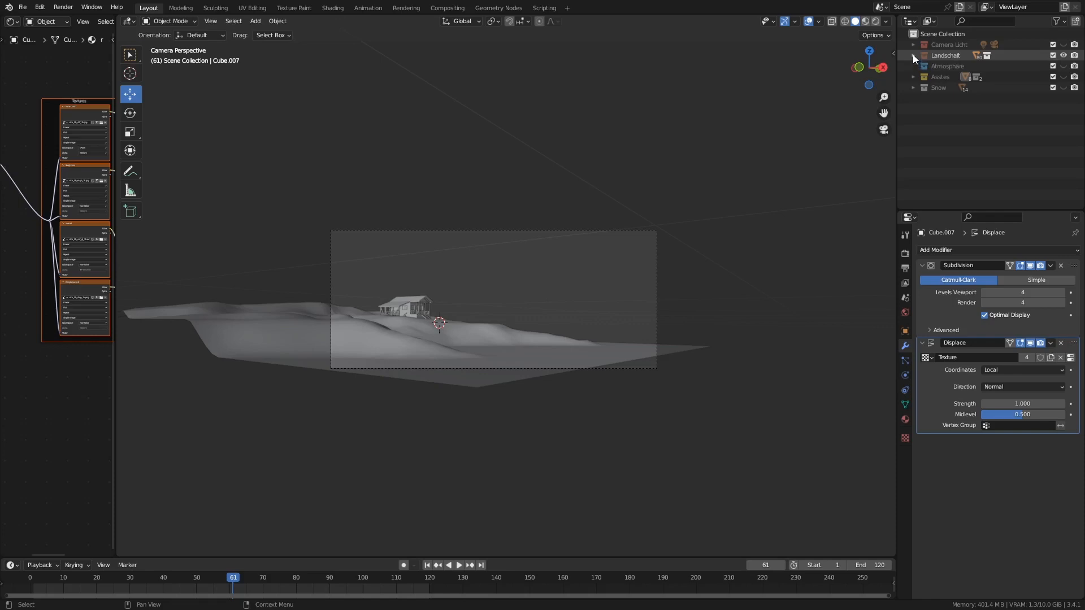
click(913, 56)
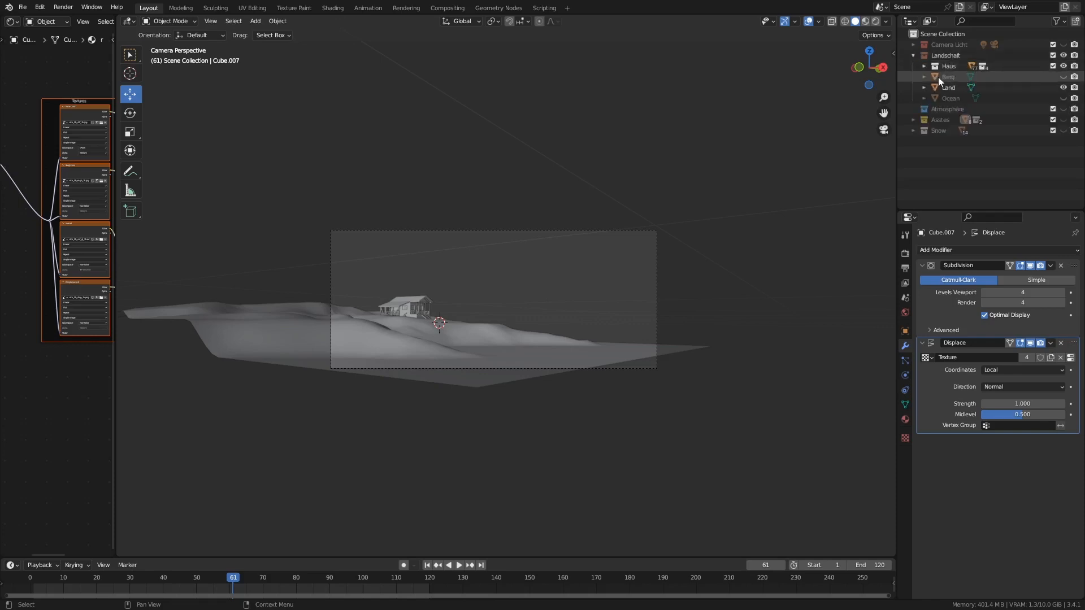
click(1064, 77)
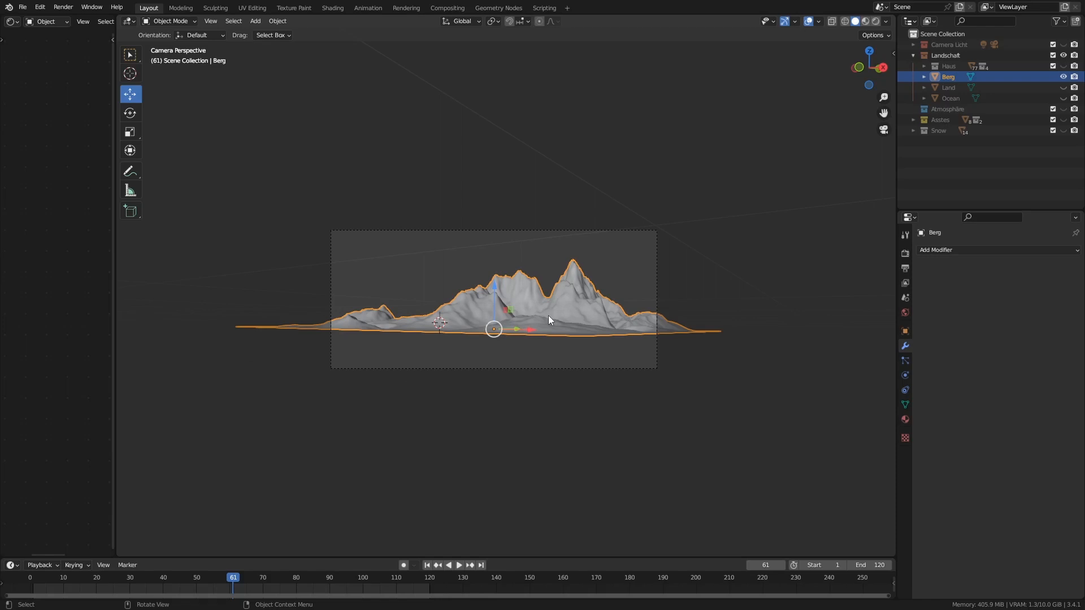
mouse_move(574, 312)
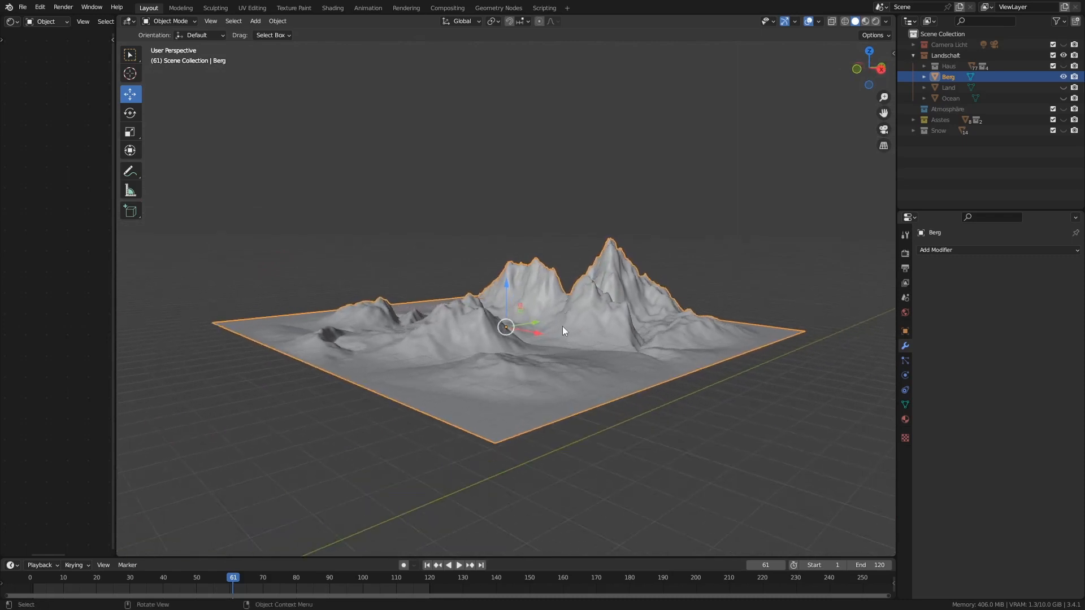
mouse_move(566, 326)
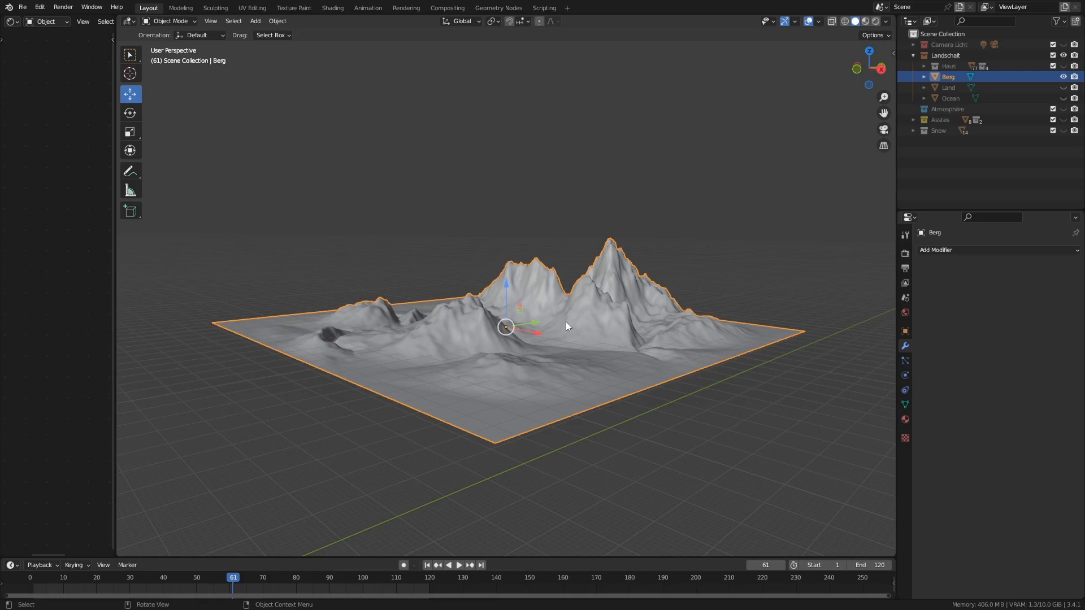
mouse_move(536, 269)
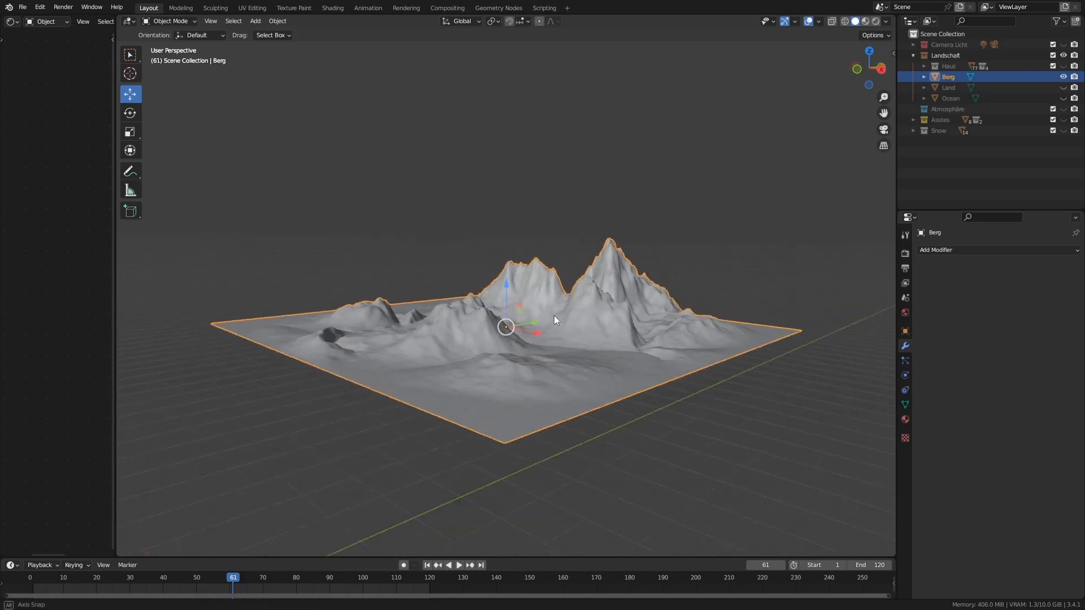
drag(554, 319, 571, 311)
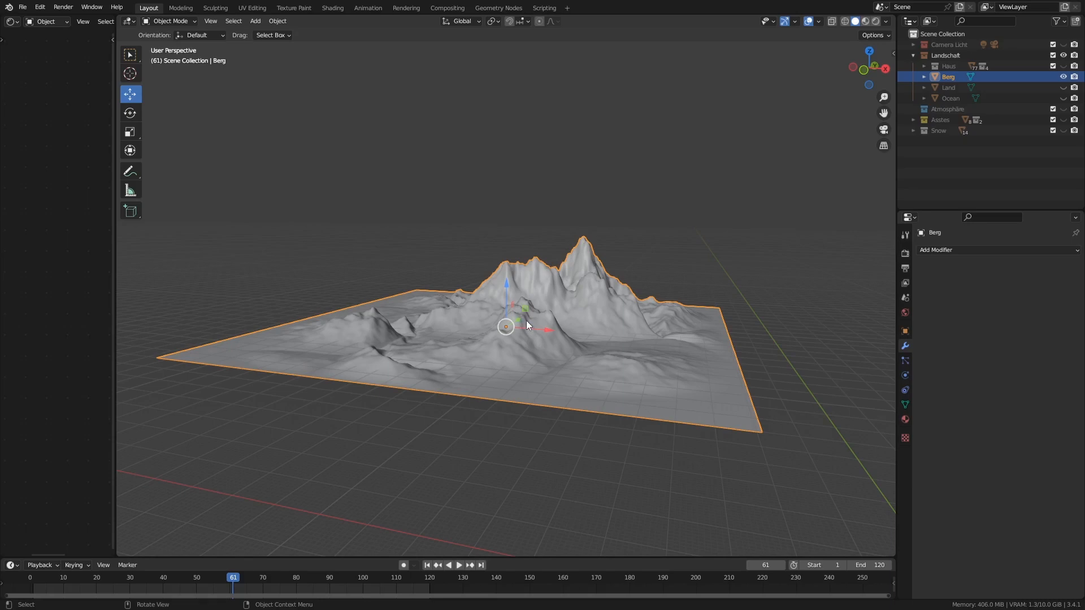
mouse_move(595, 346)
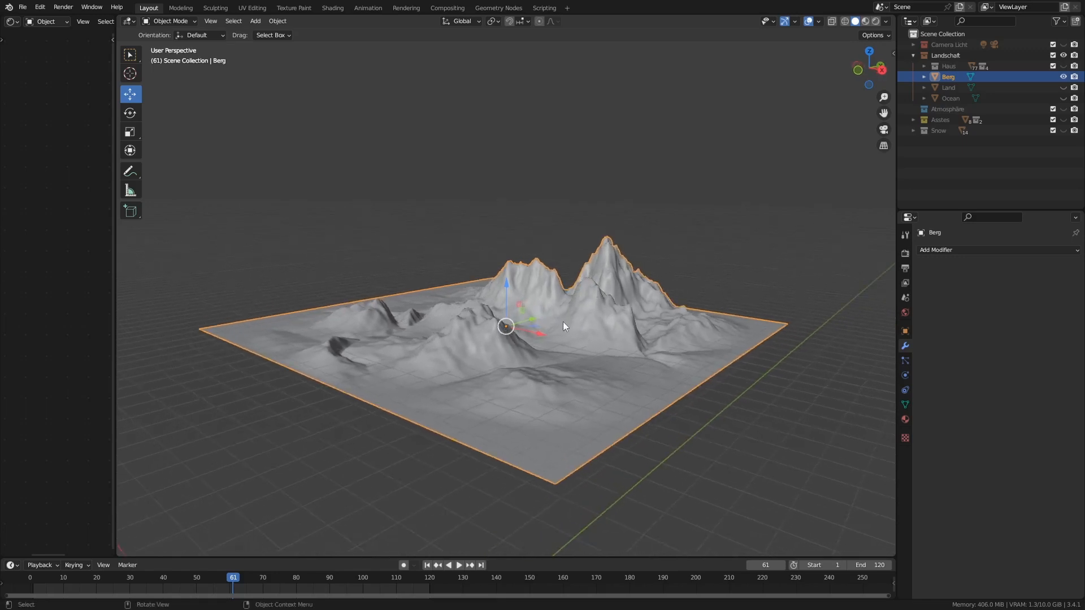
mouse_move(485, 375)
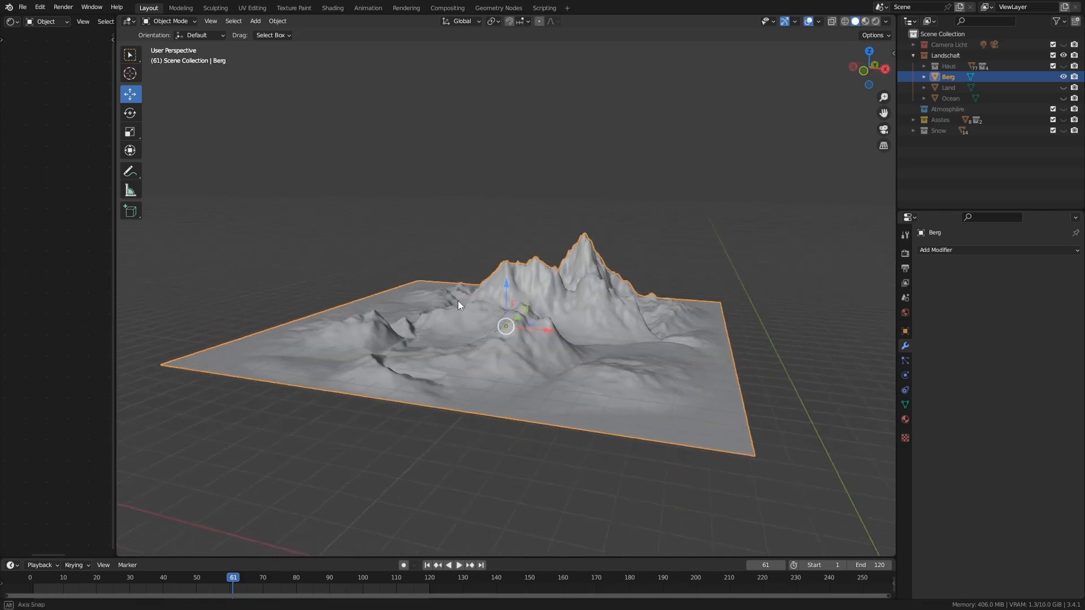
drag(484, 312, 499, 333)
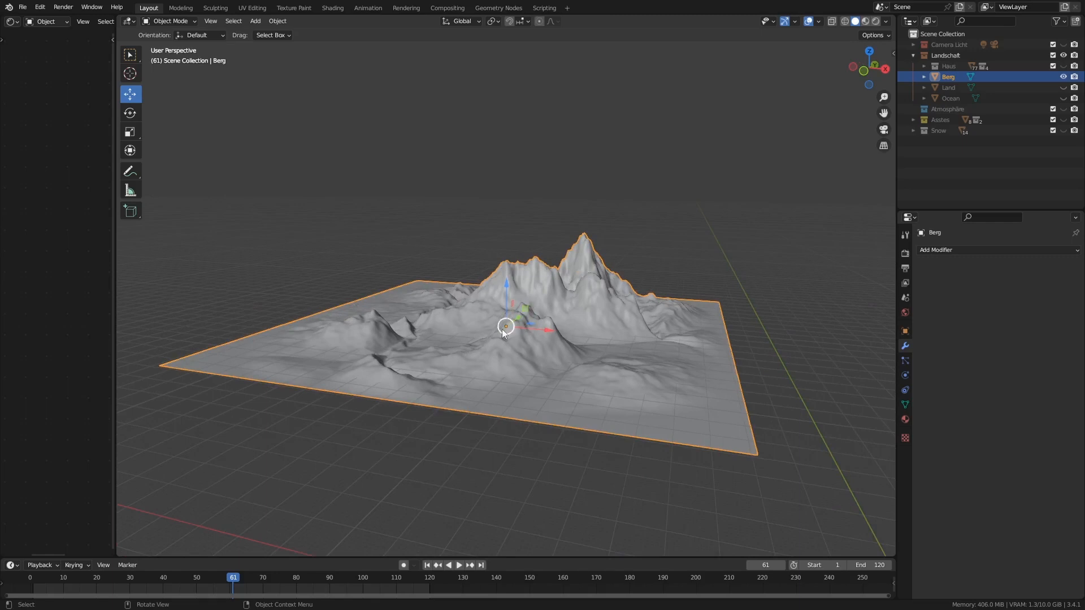
mouse_move(554, 385)
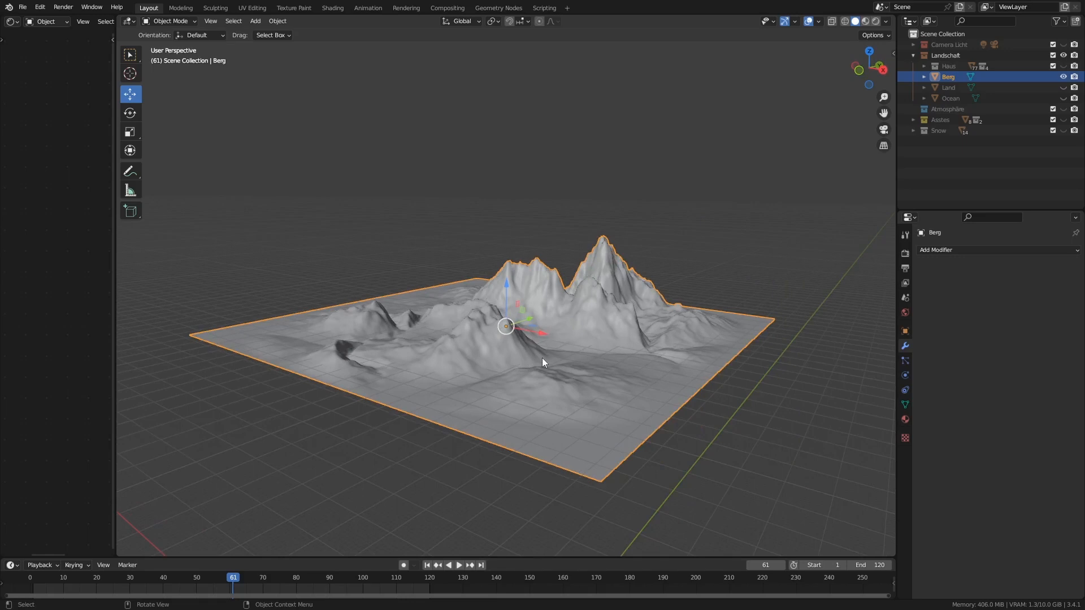
mouse_move(546, 348)
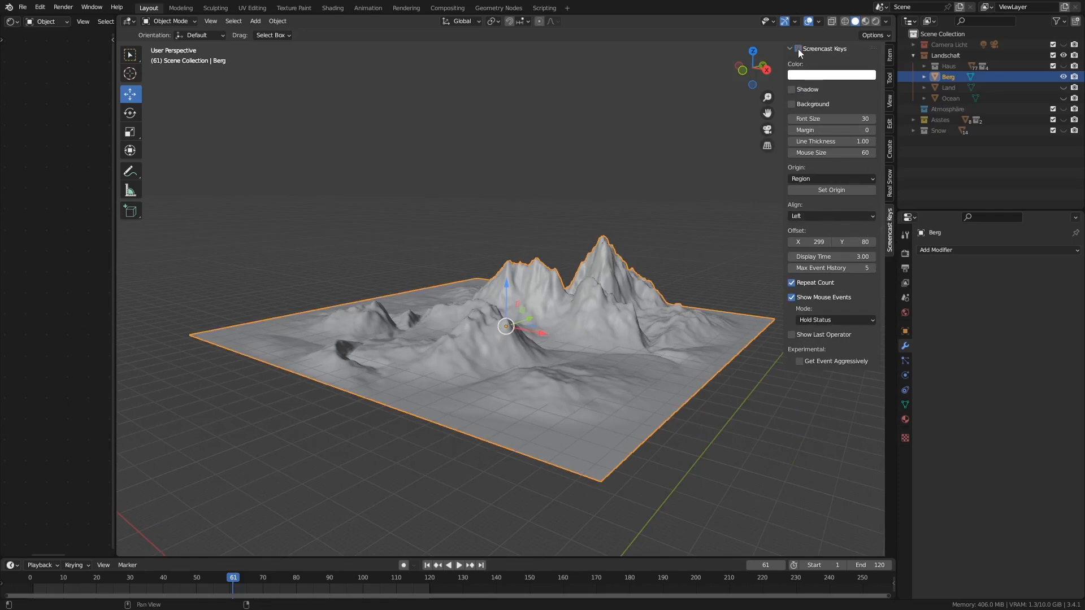
Open the sidebar's Create tab and expand the Landscape Tools panel
click(798, 49)
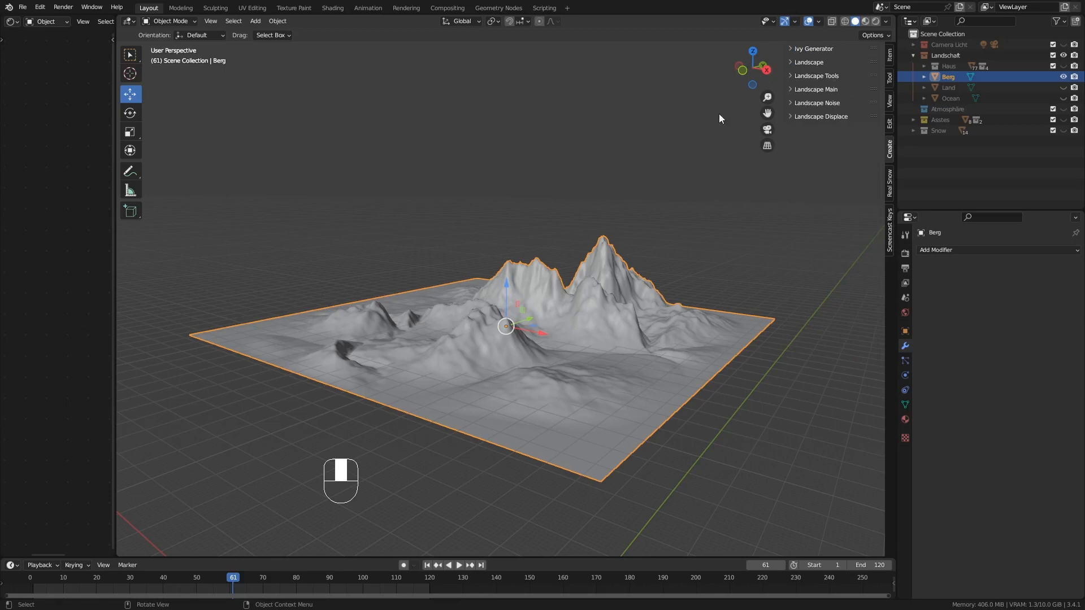
click(816, 75)
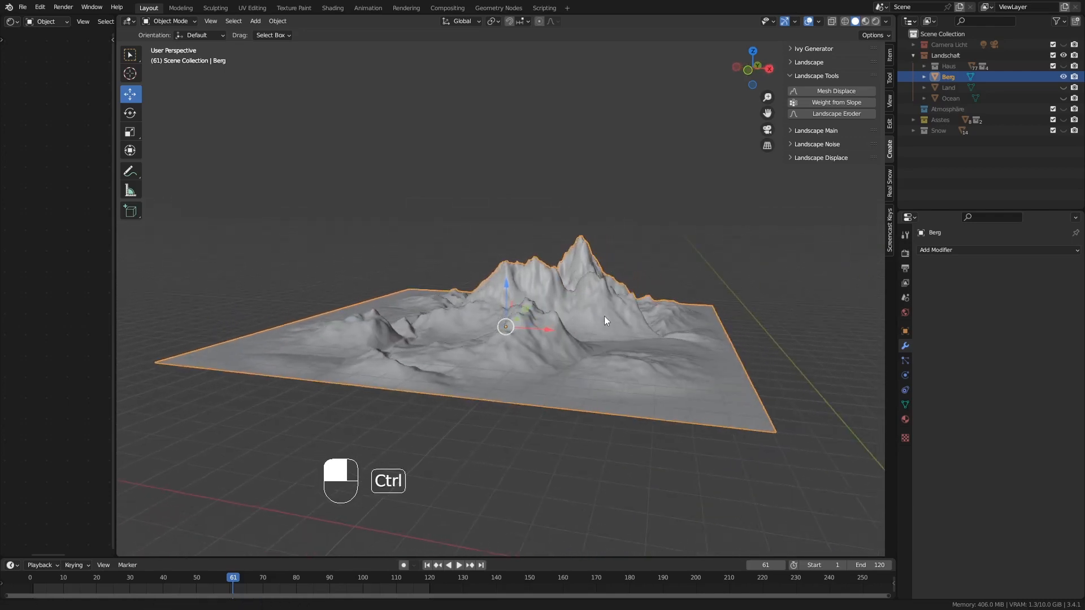
drag(605, 321, 499, 326)
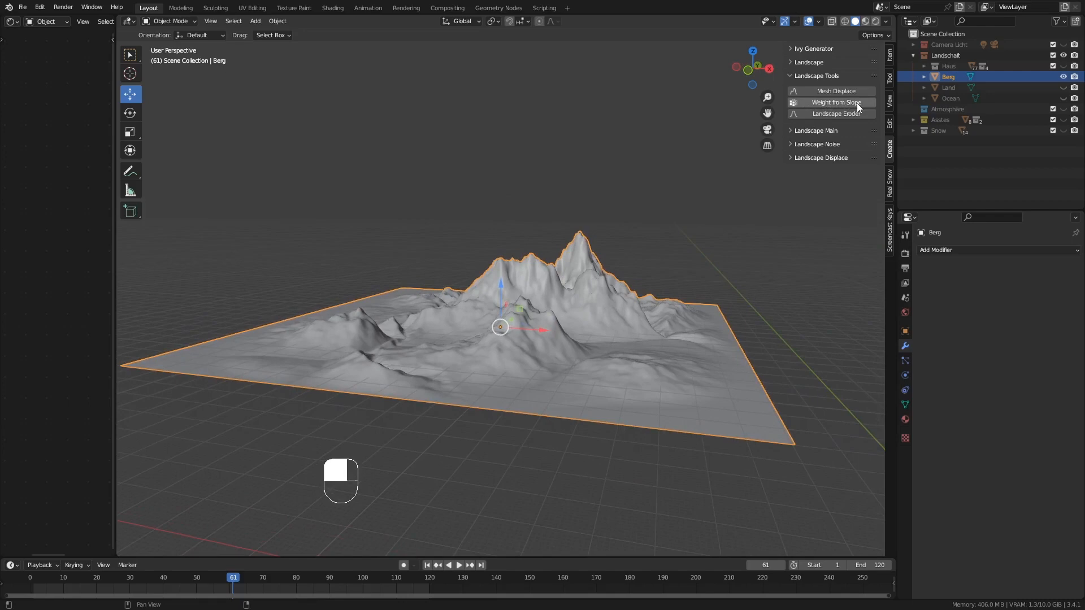
mouse_move(836, 102)
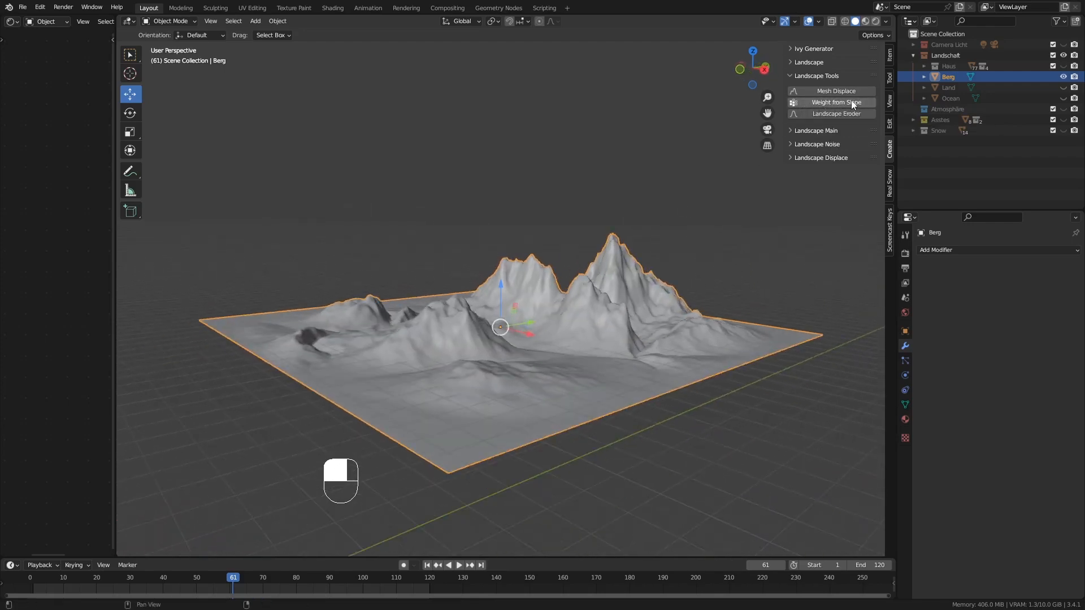
Run Weight from Slope with Z Slope to create the 'Slope' vertex group, then inspect it
click(834, 102)
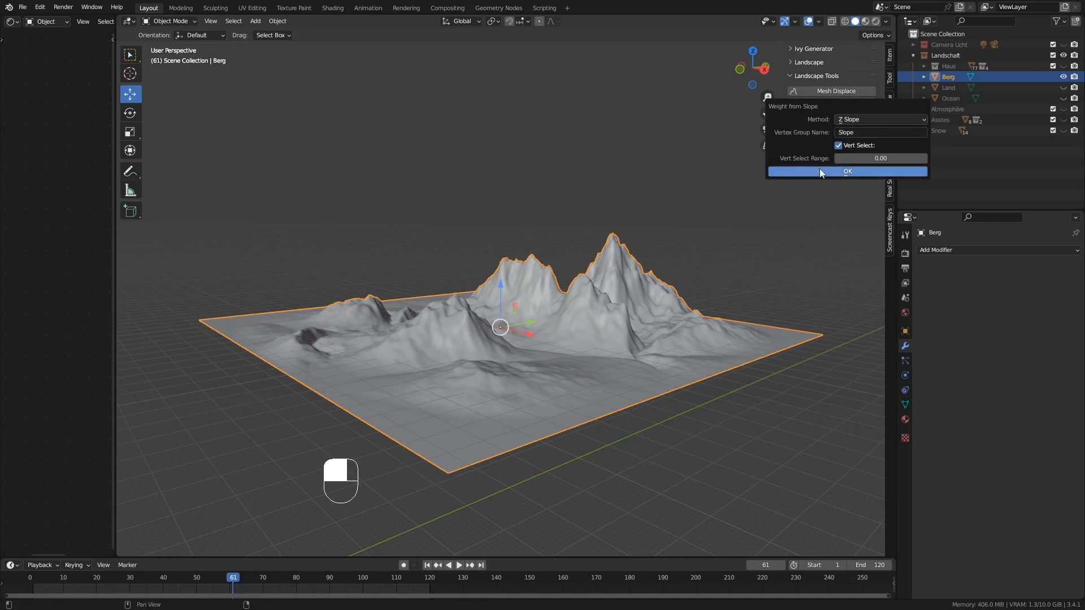
click(847, 171)
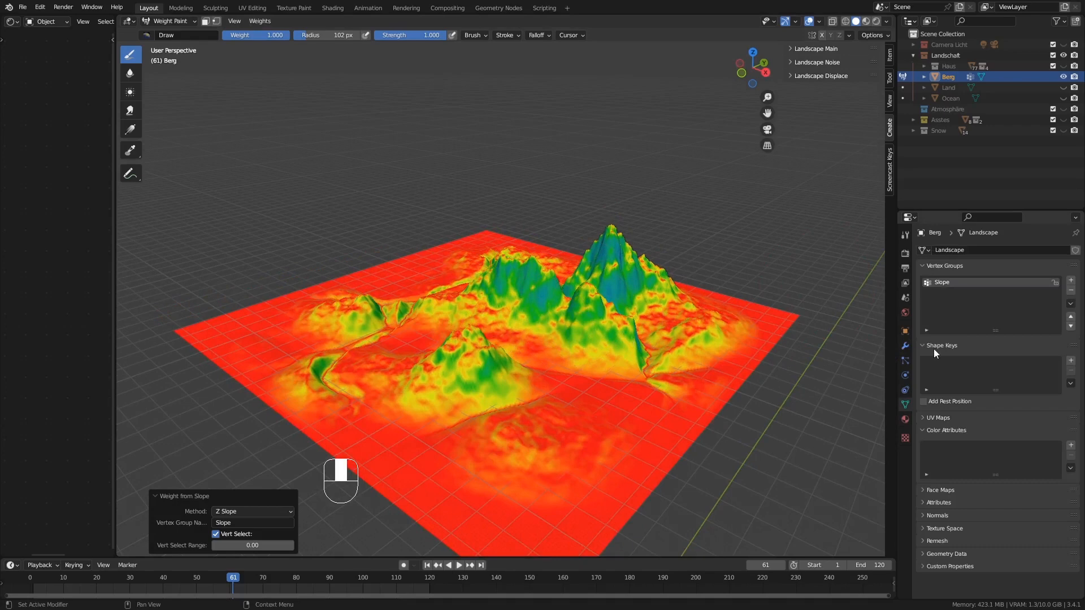
mouse_move(935, 290)
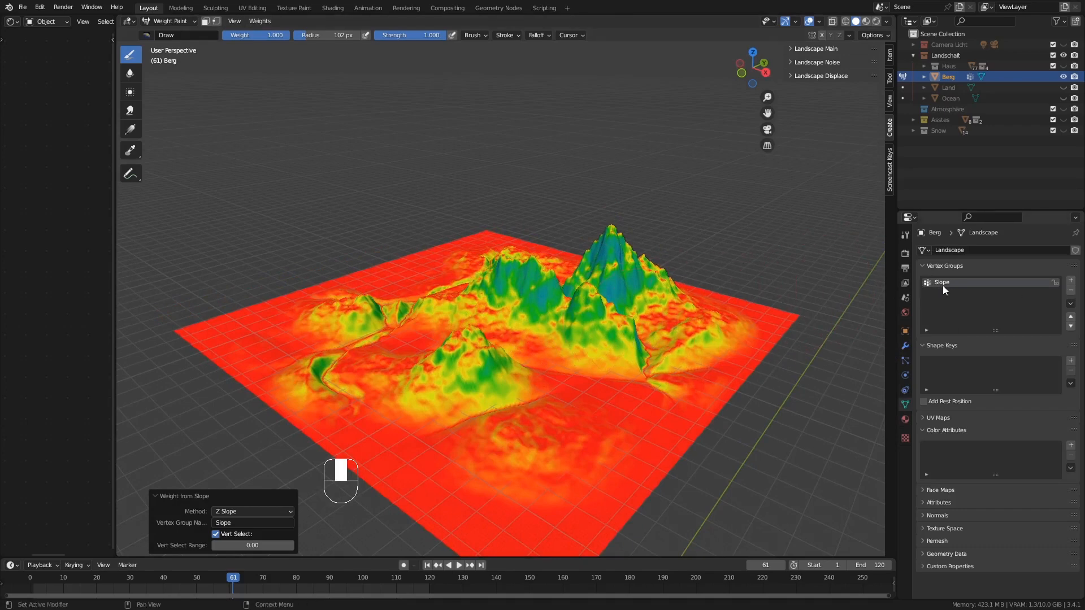
mouse_move(626, 408)
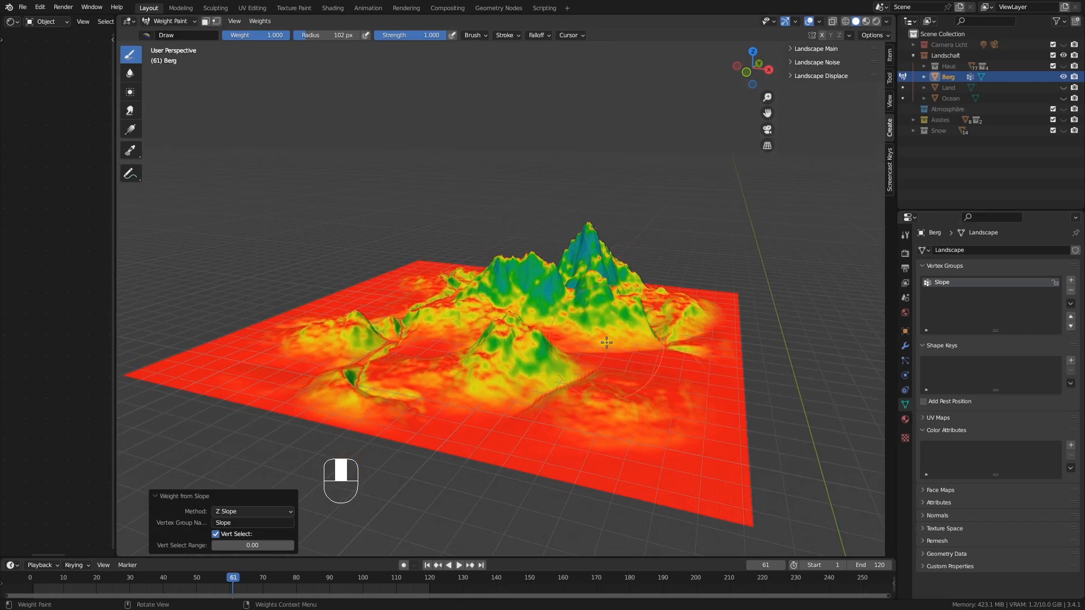
drag(606, 342, 412, 329)
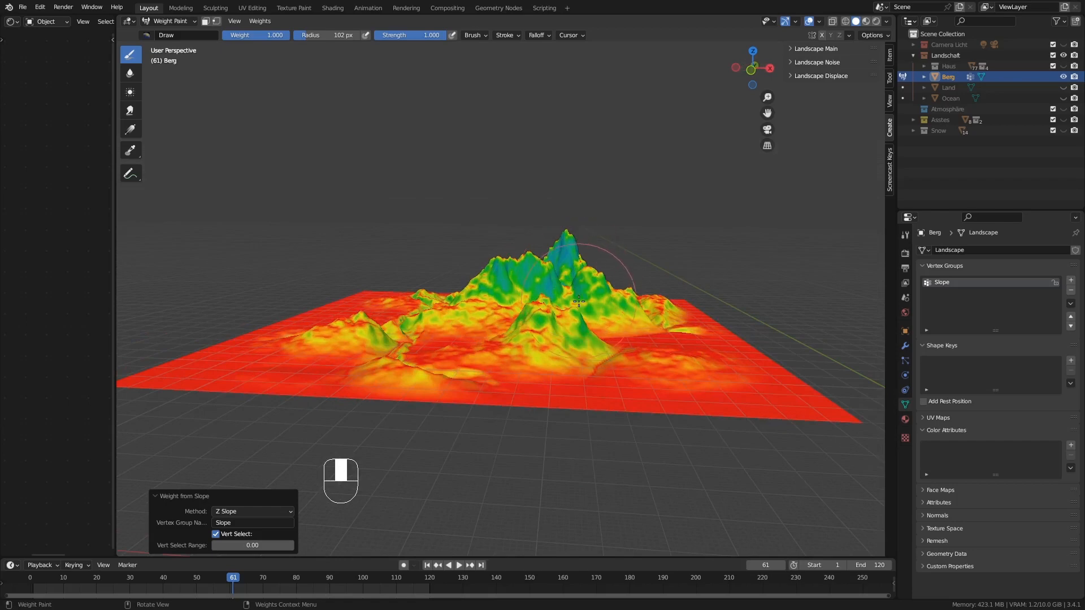
mouse_move(577, 300)
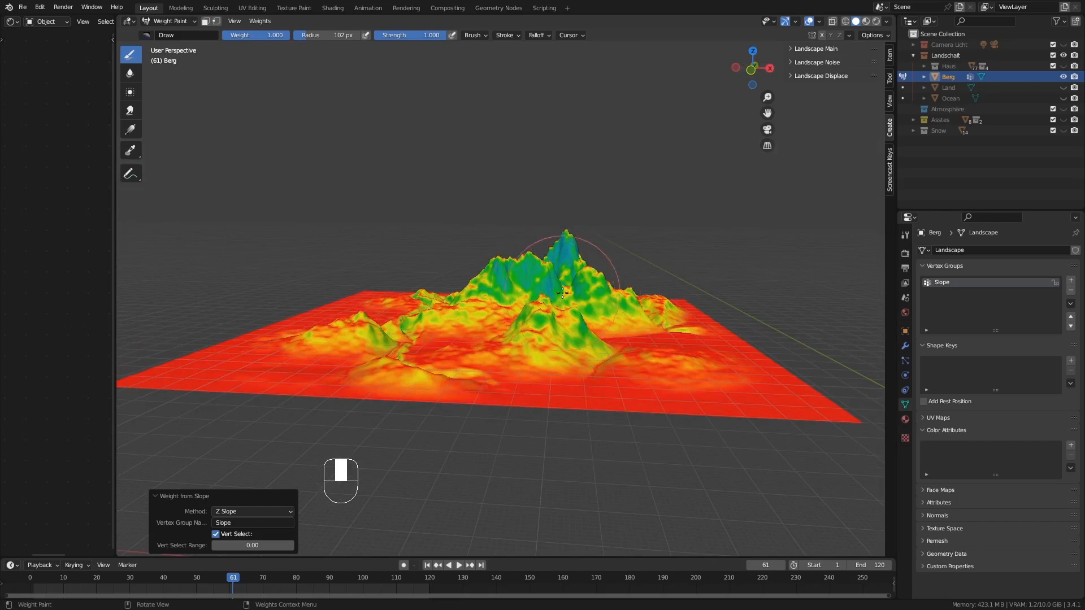
mouse_move(820, 279)
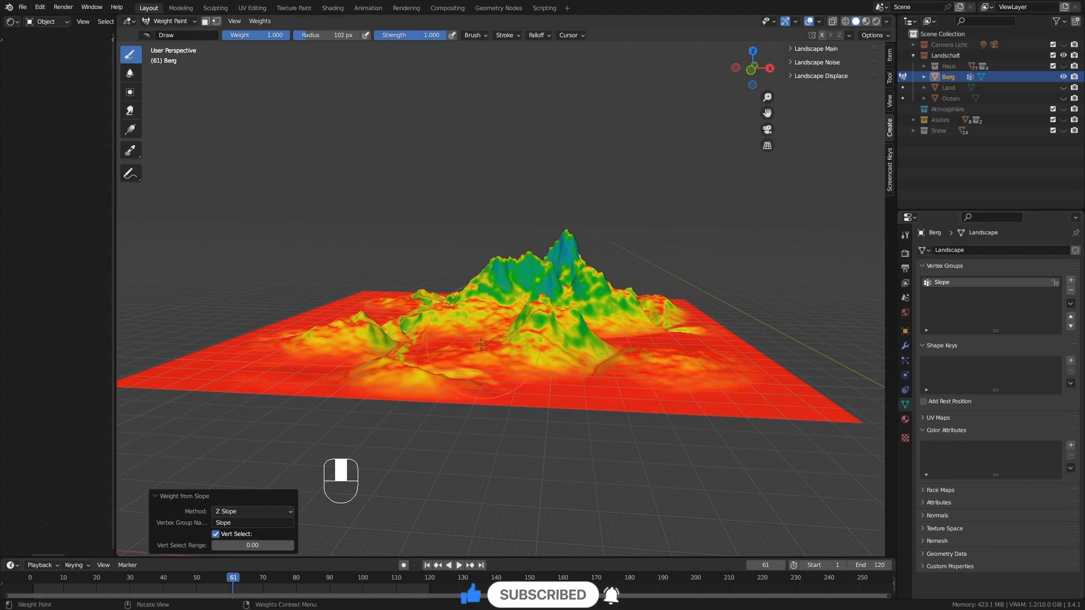
mouse_move(467, 482)
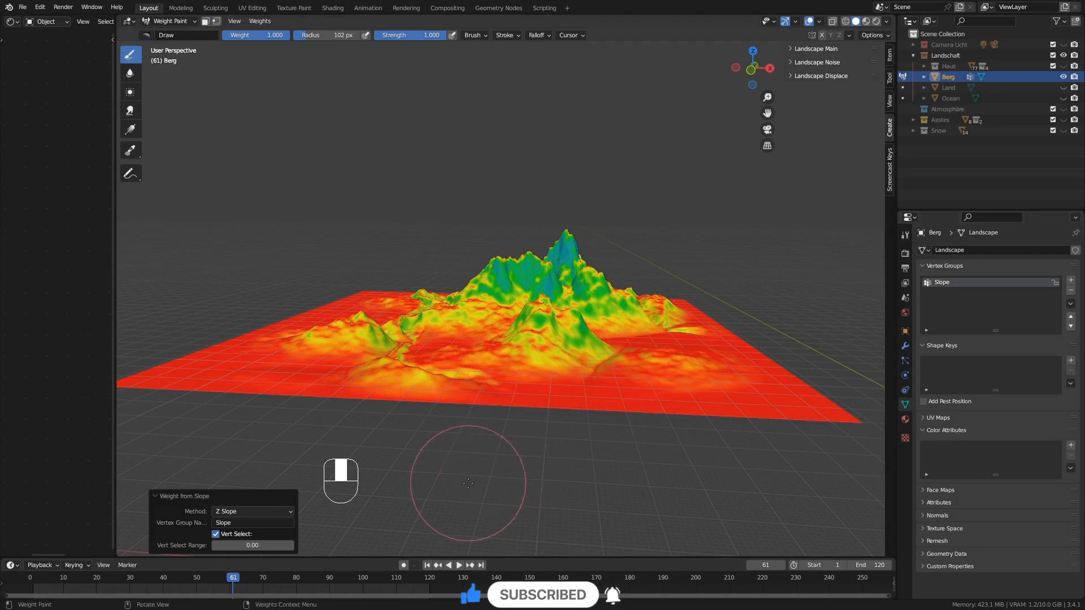
Add a Vertex-domain Color attribute named 'Slope.col' to the Berg mesh
click(1070, 430)
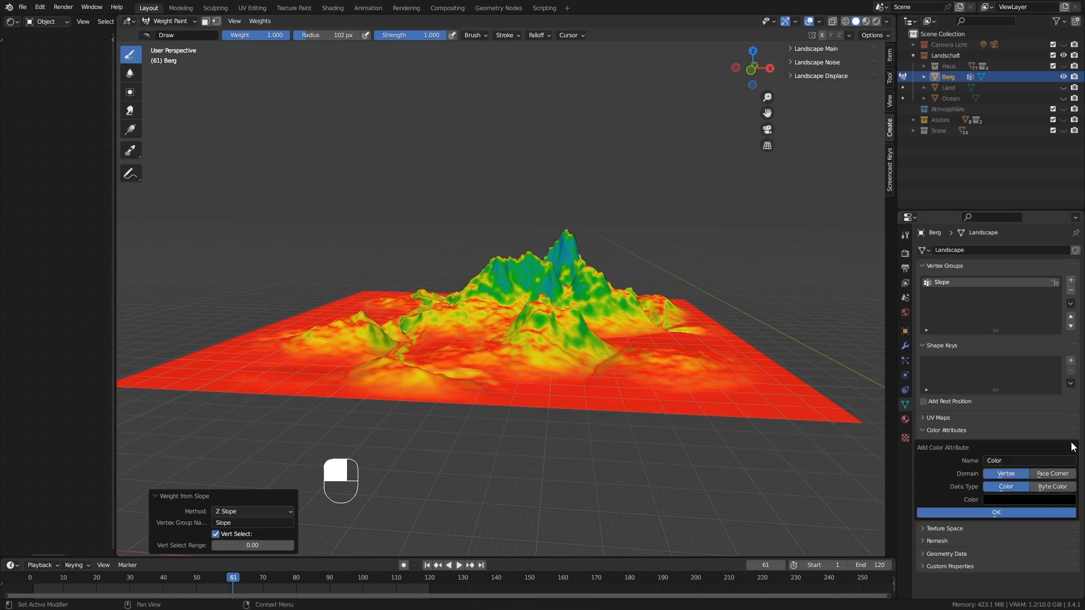
mouse_move(1023, 461)
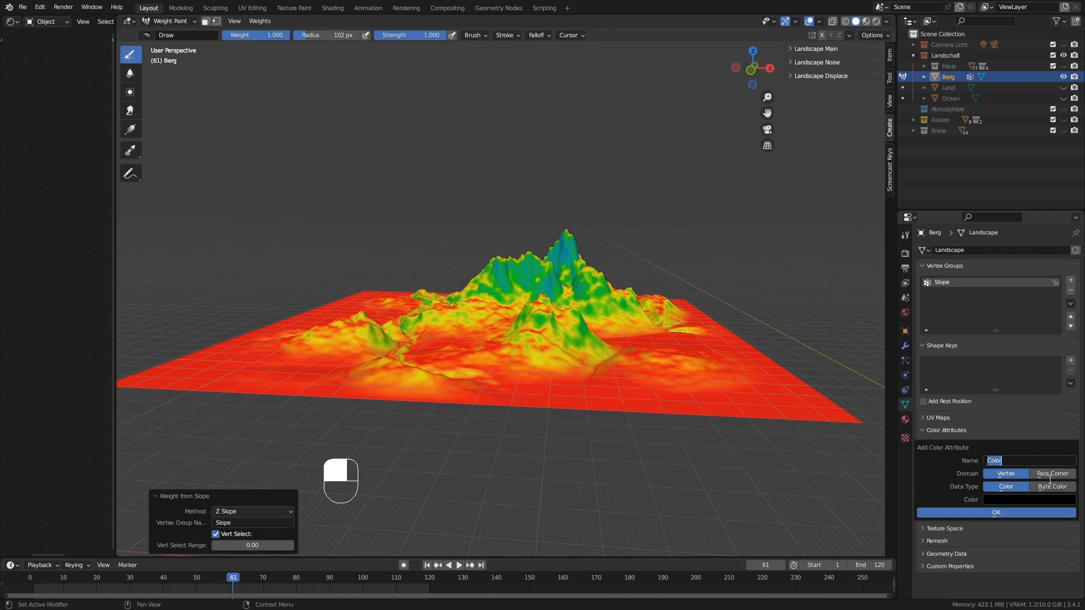
text(Slope.col)
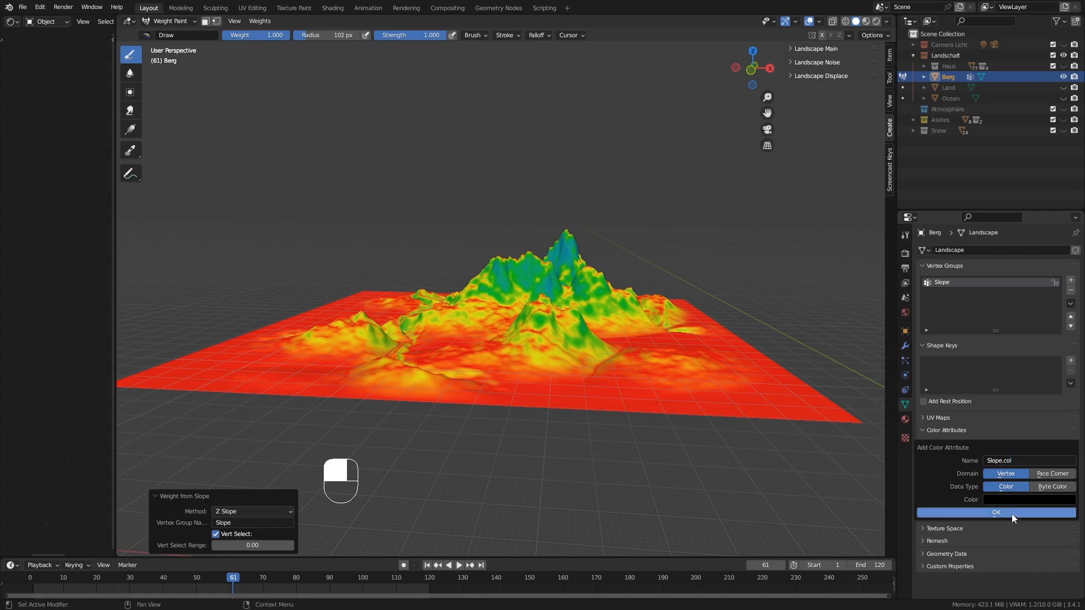
click(995, 512)
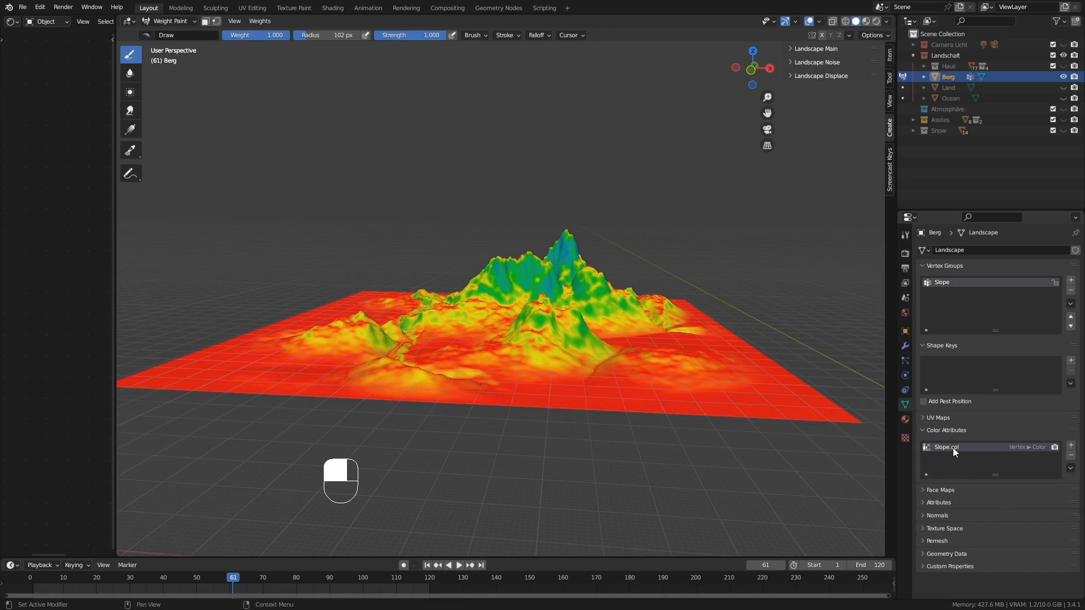
mouse_move(952, 450)
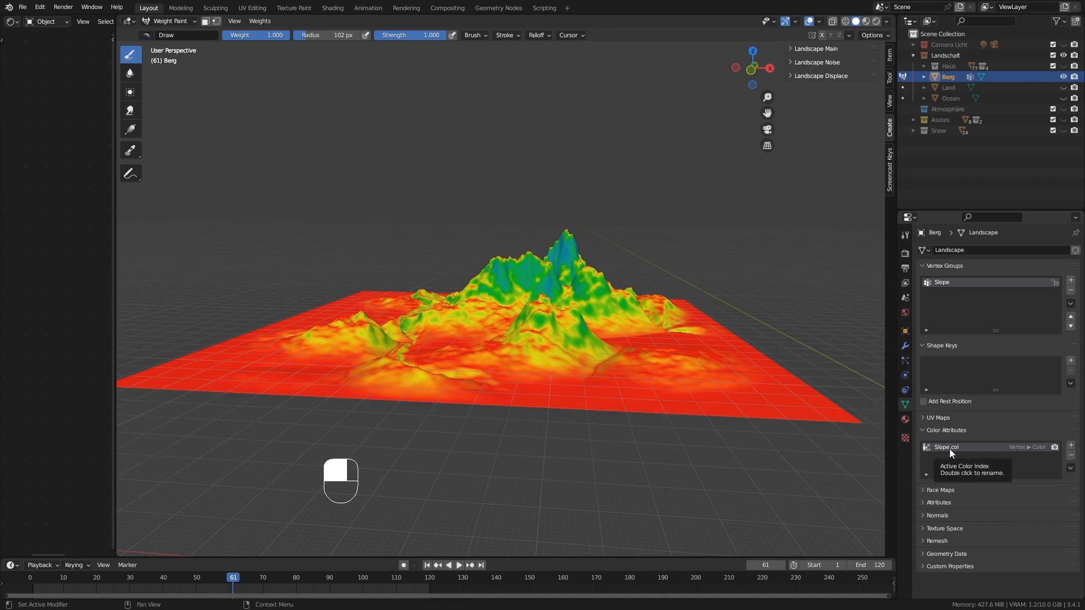
mouse_move(948, 311)
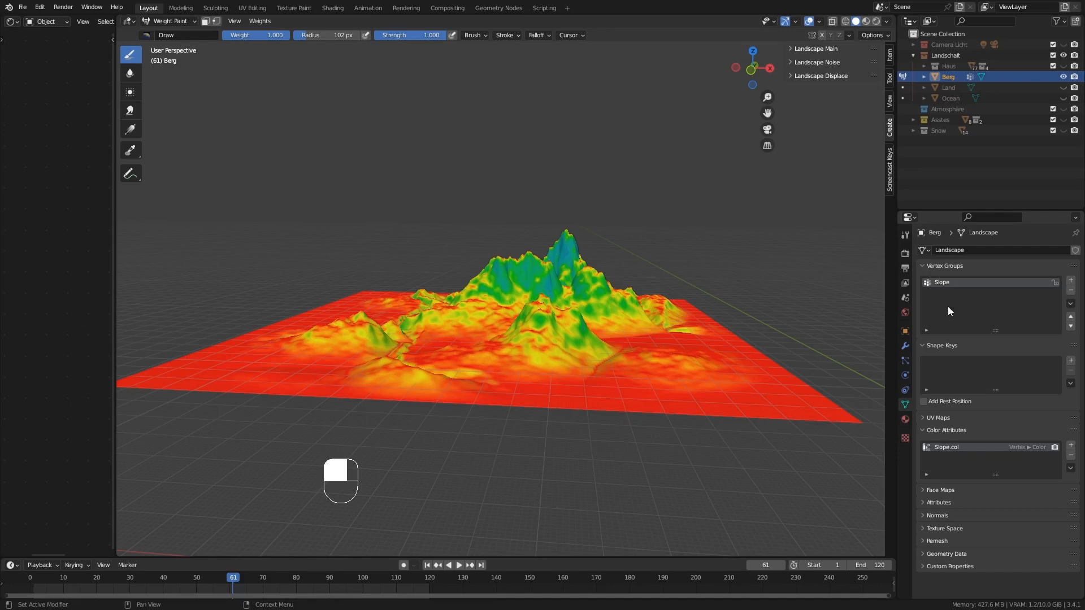
mouse_move(938, 286)
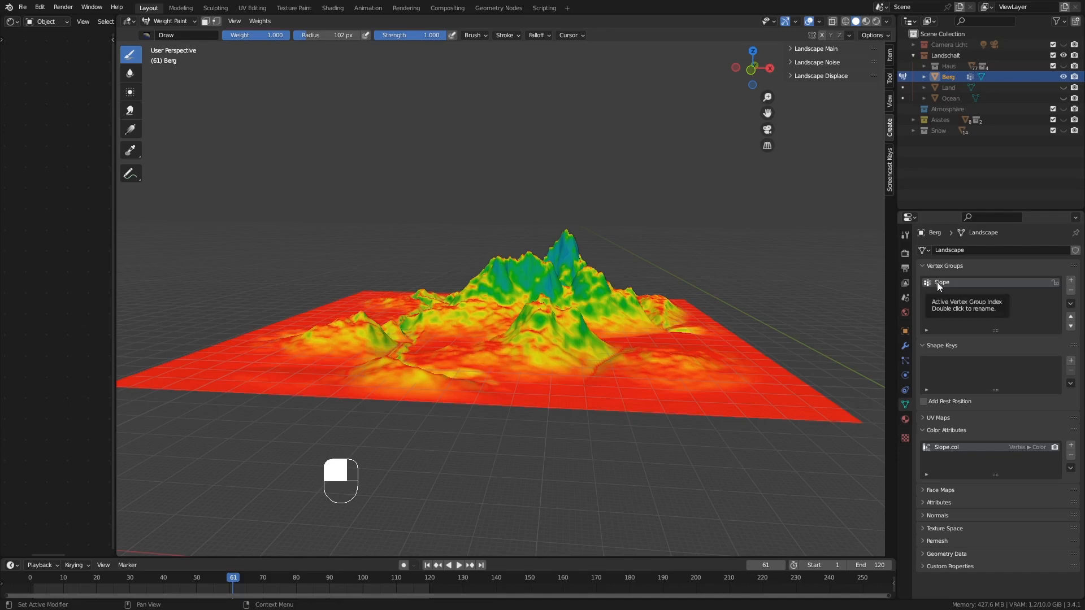
mouse_move(941, 448)
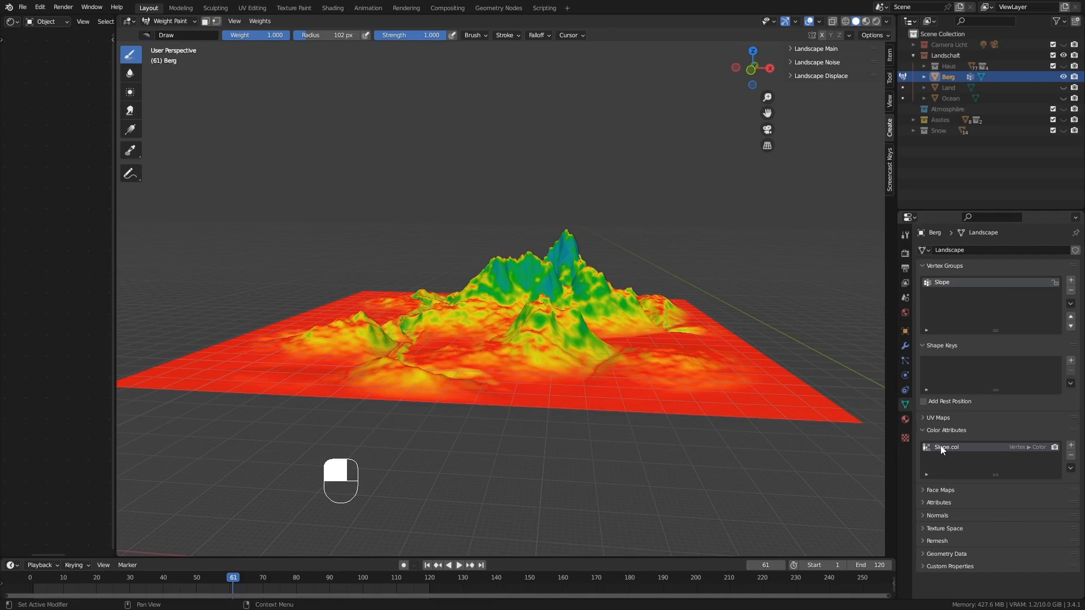
mouse_move(946, 447)
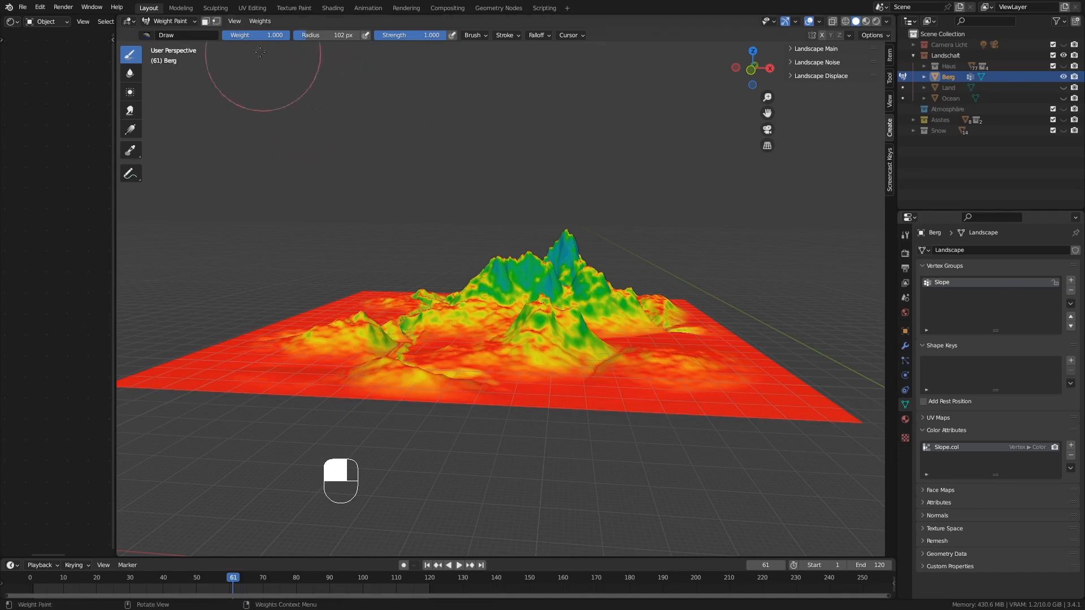
Enter Vertex Paint mode and run Vertex Color from Weight to copy the Slope weights
click(169, 21)
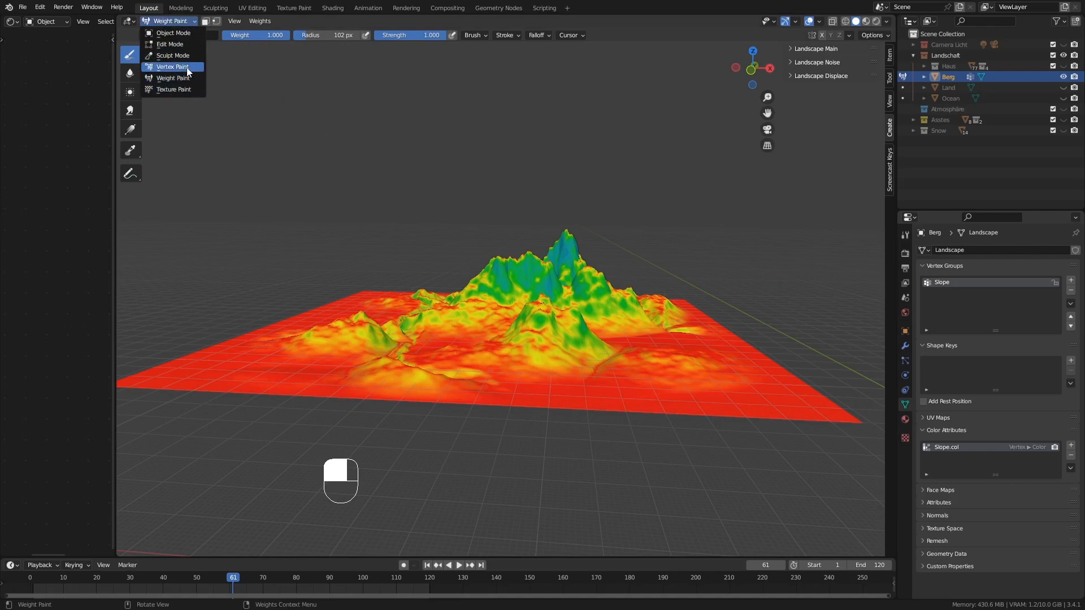
click(172, 67)
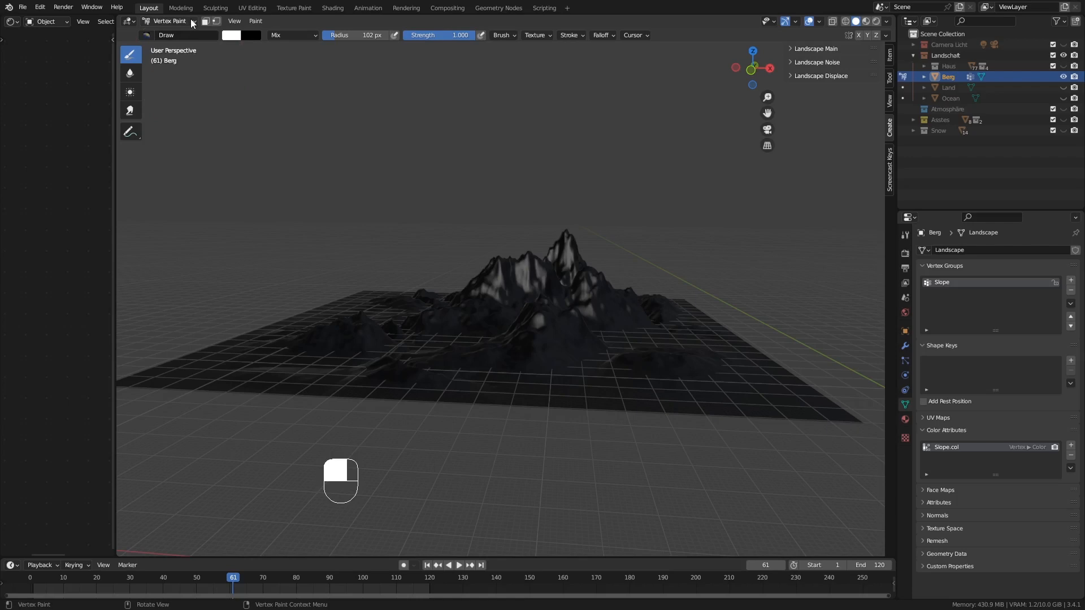
click(256, 21)
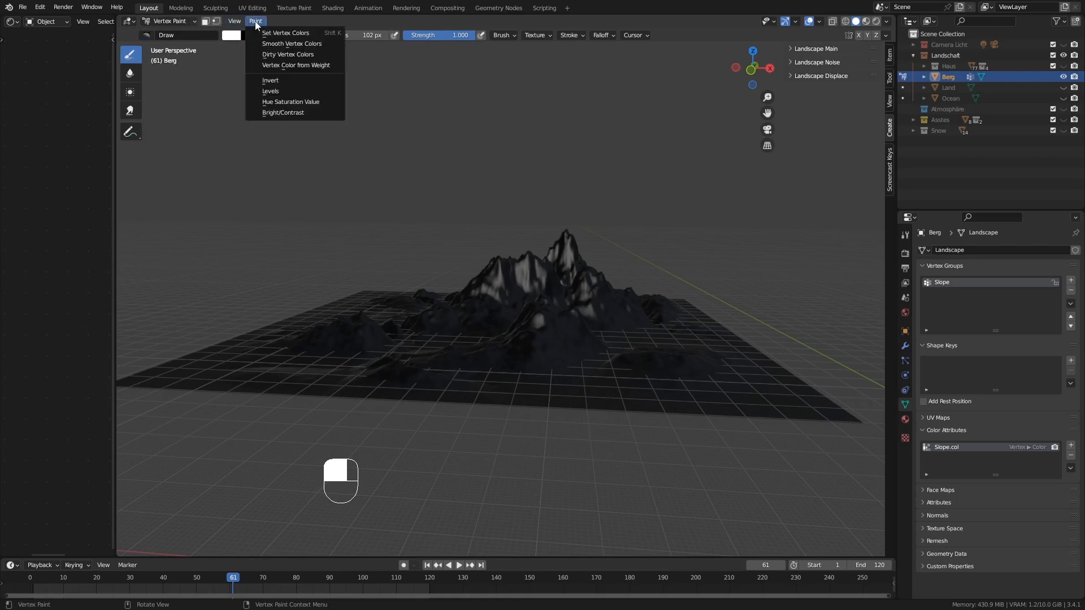
mouse_move(295, 65)
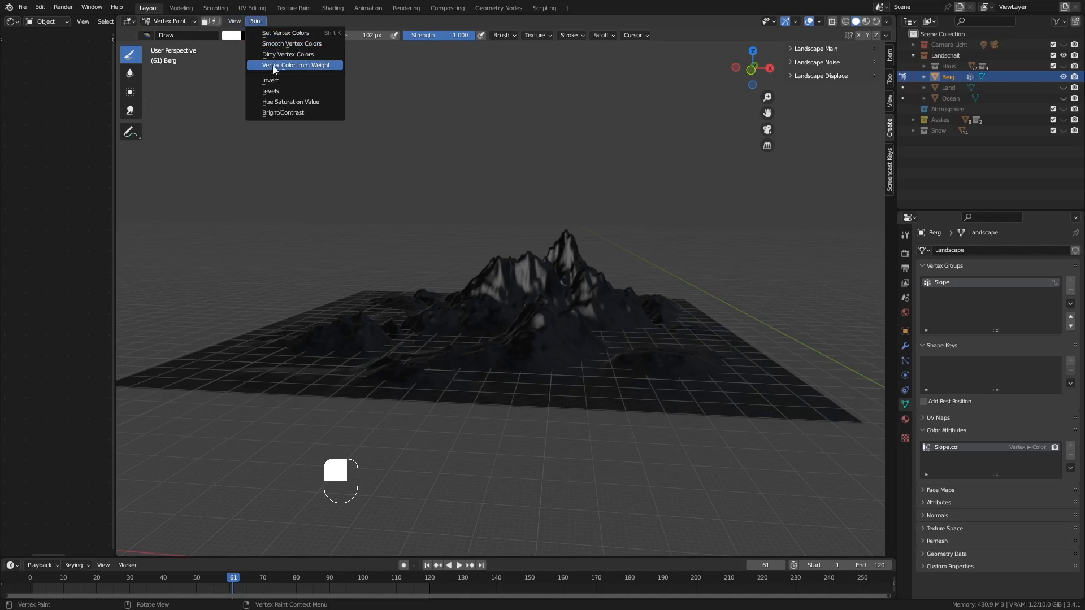
mouse_move(327, 70)
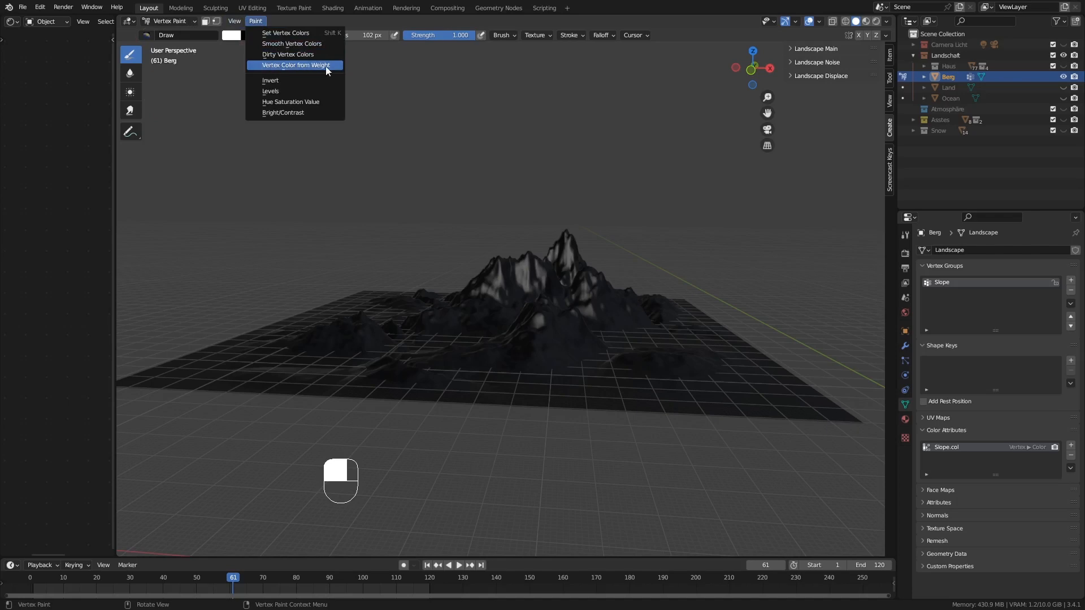
click(169, 21)
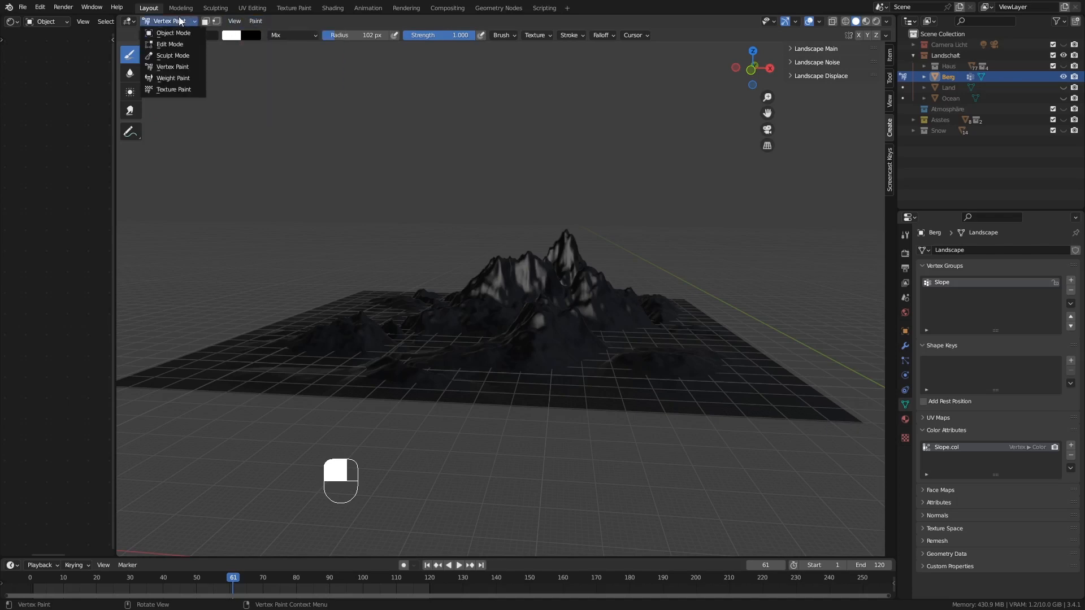
click(255, 21)
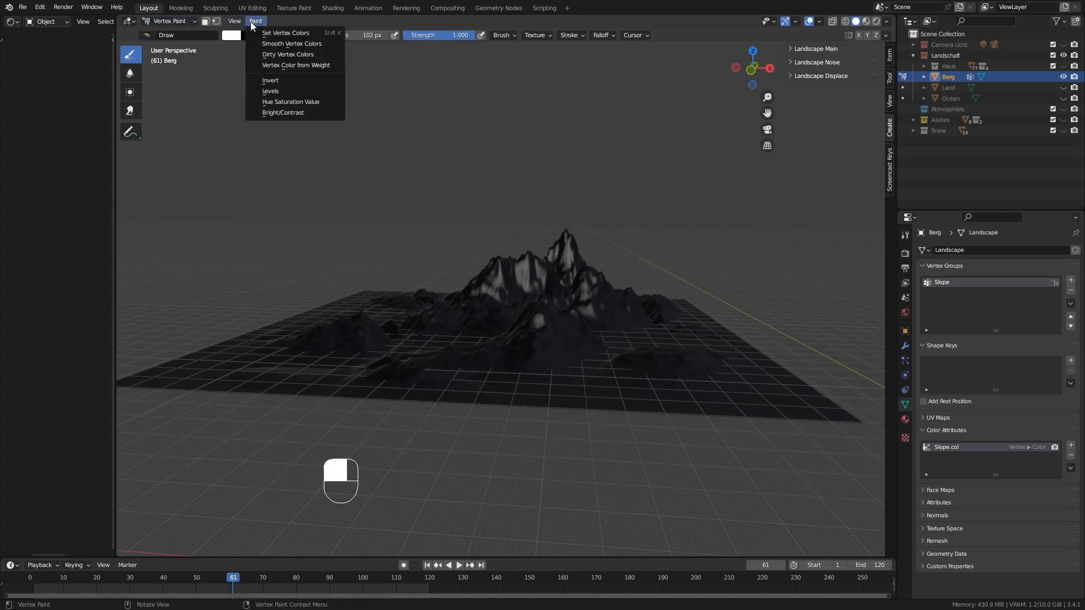
mouse_move(305, 69)
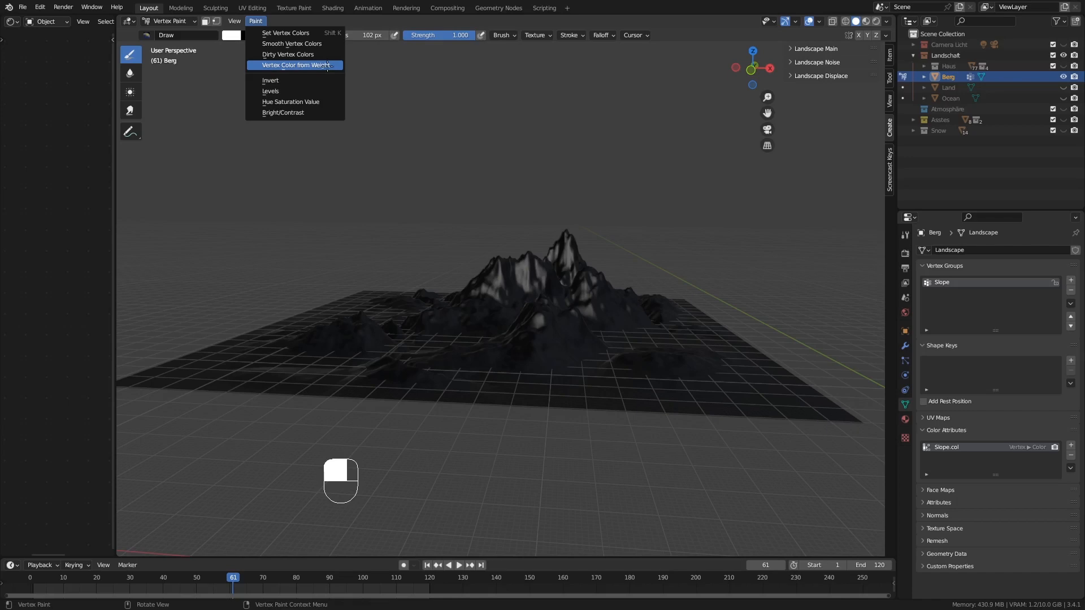
click(295, 65)
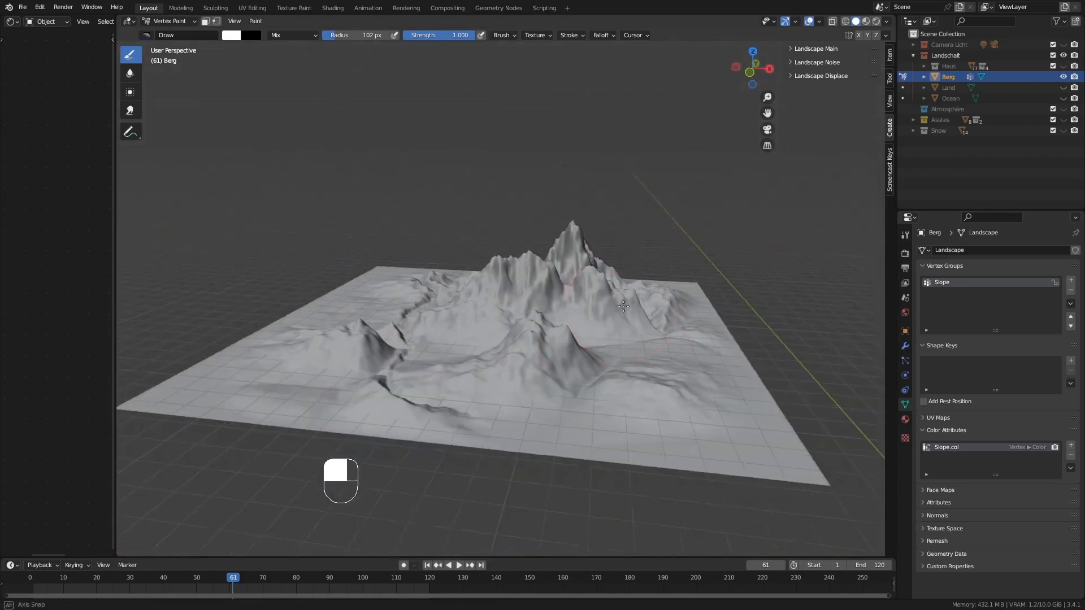
drag(623, 308, 429, 339)
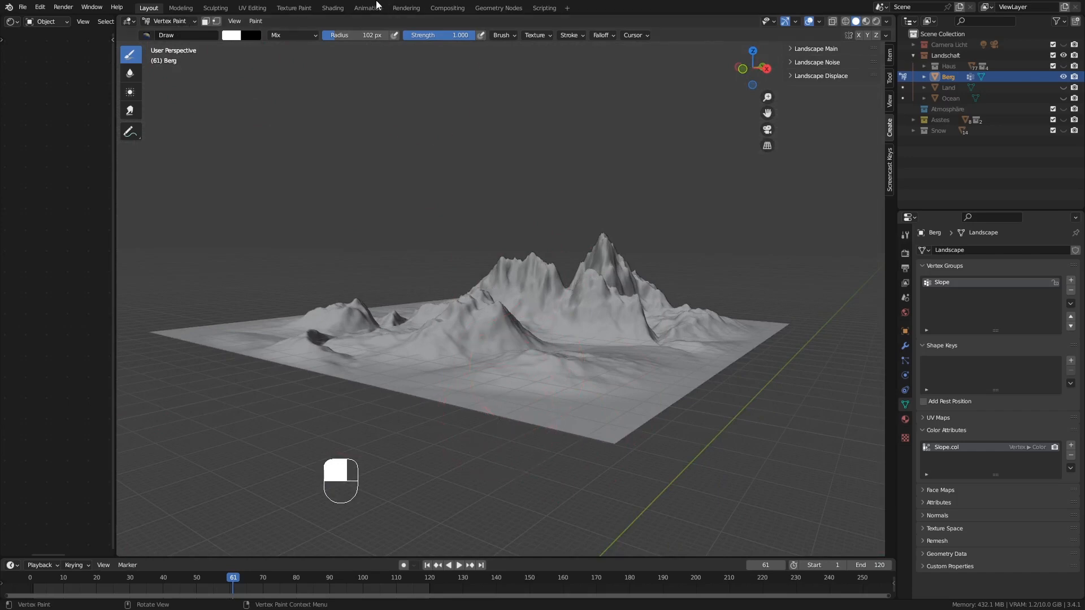
Switch to the Shading workspace and open the viewport's interaction mode menu
click(332, 8)
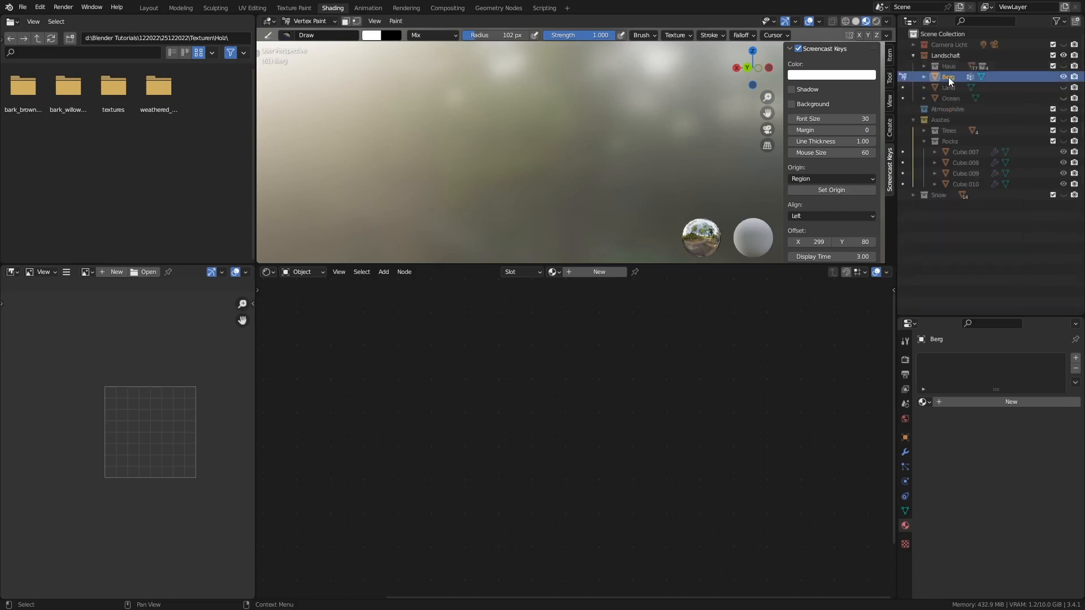
mouse_move(543, 204)
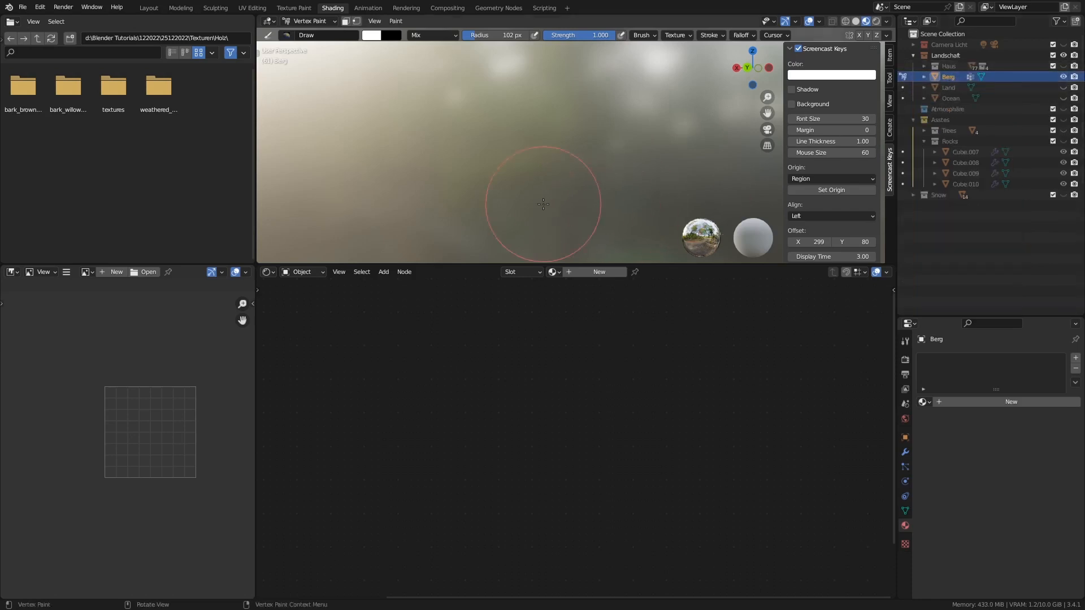
mouse_move(523, 158)
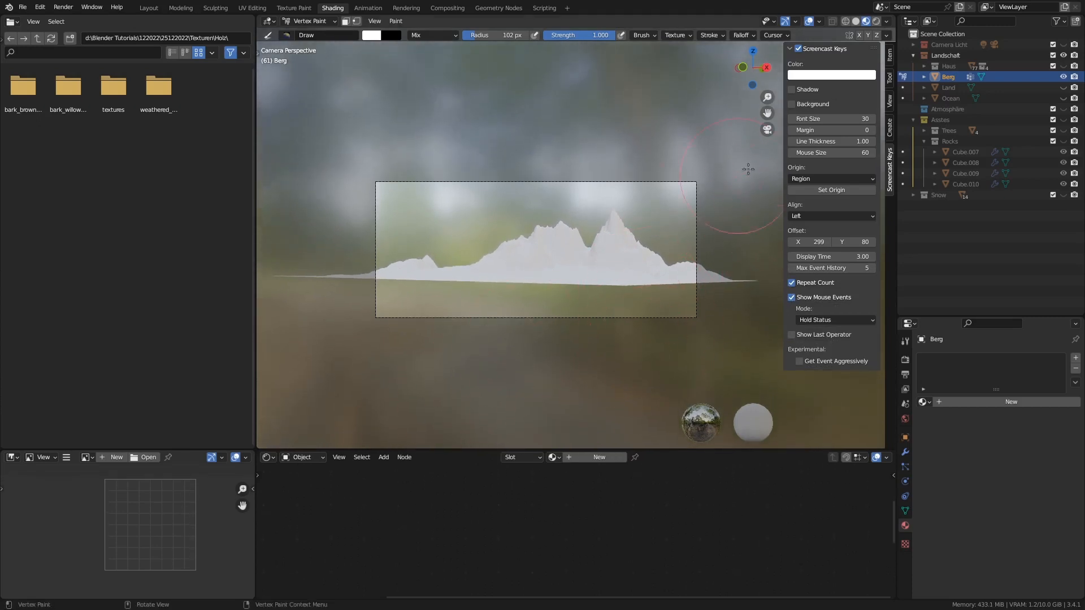
mouse_move(621, 244)
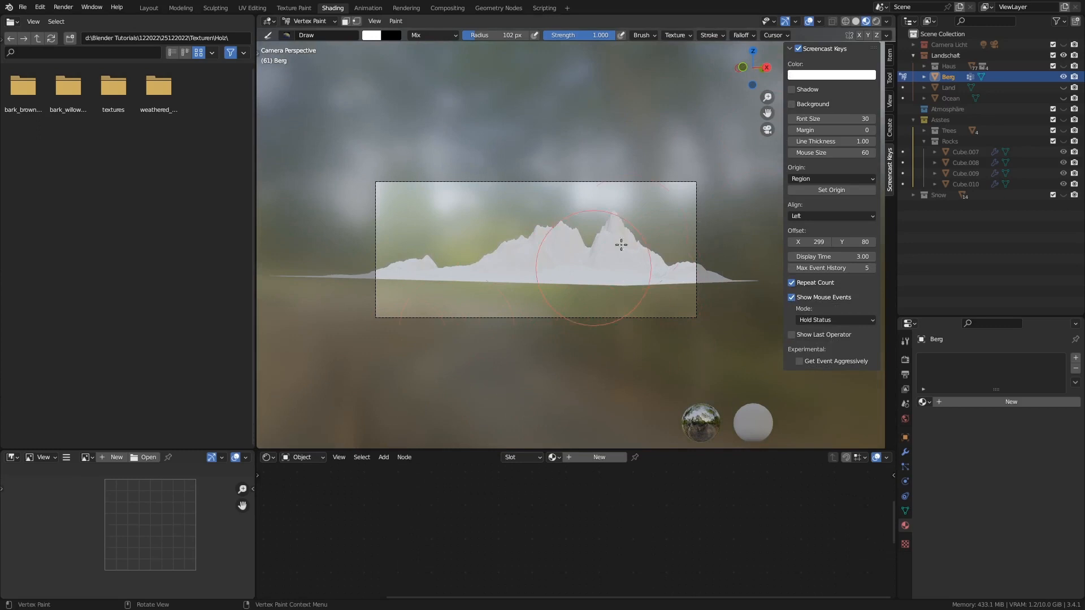
click(309, 21)
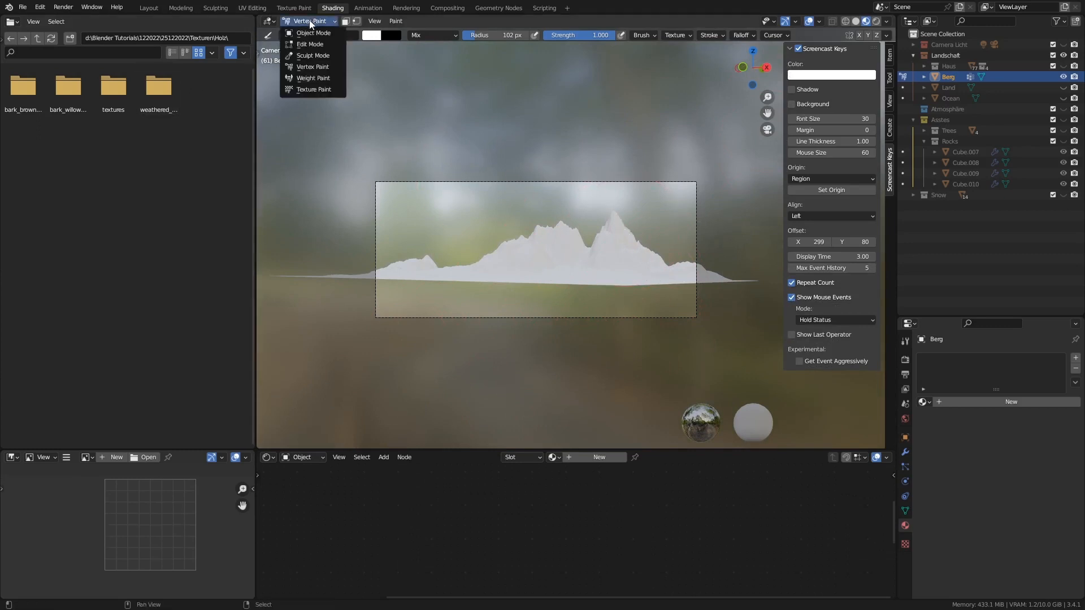
Return to Object Mode and create a new material named 'montain'
click(313, 33)
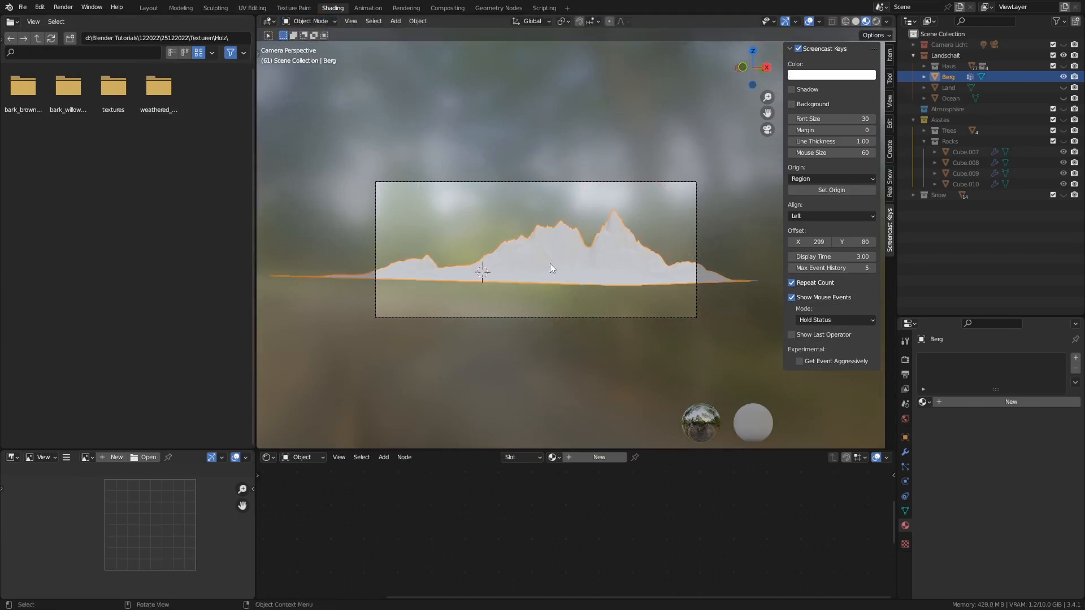
mouse_move(649, 187)
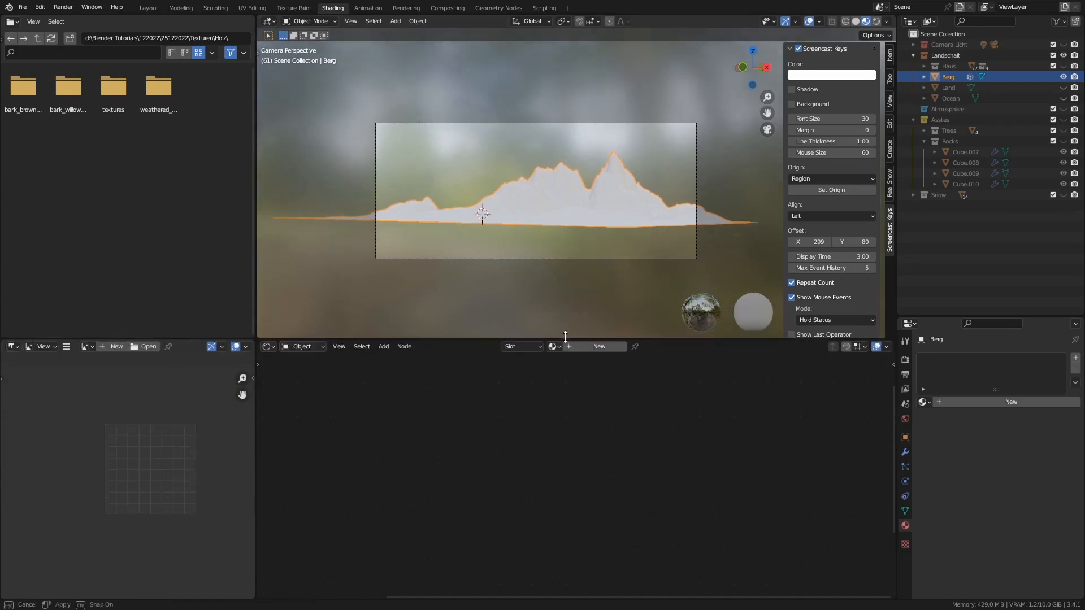
click(598, 345)
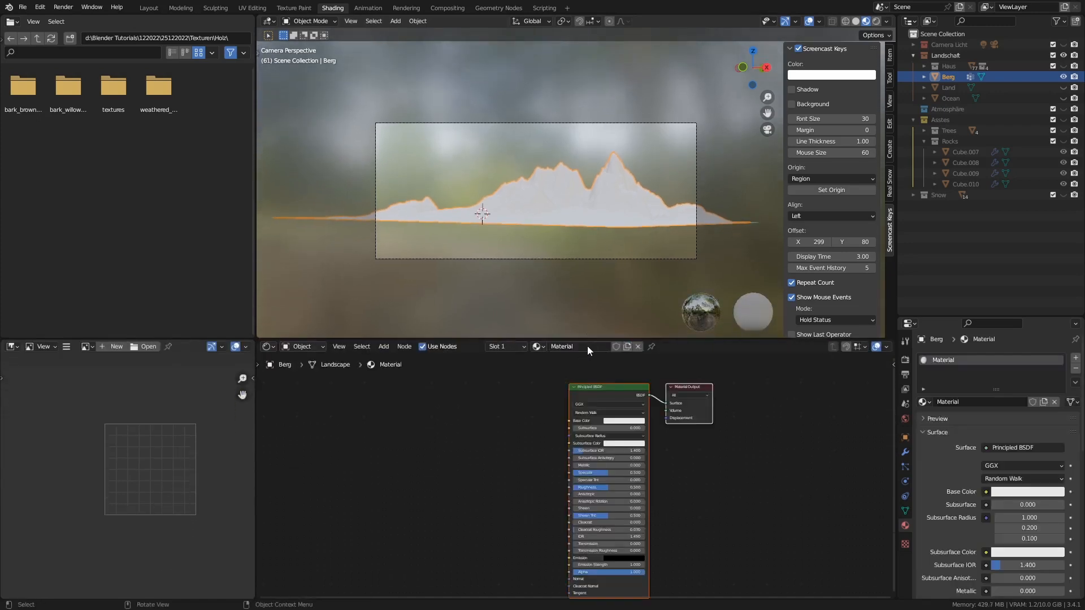
text(montain)
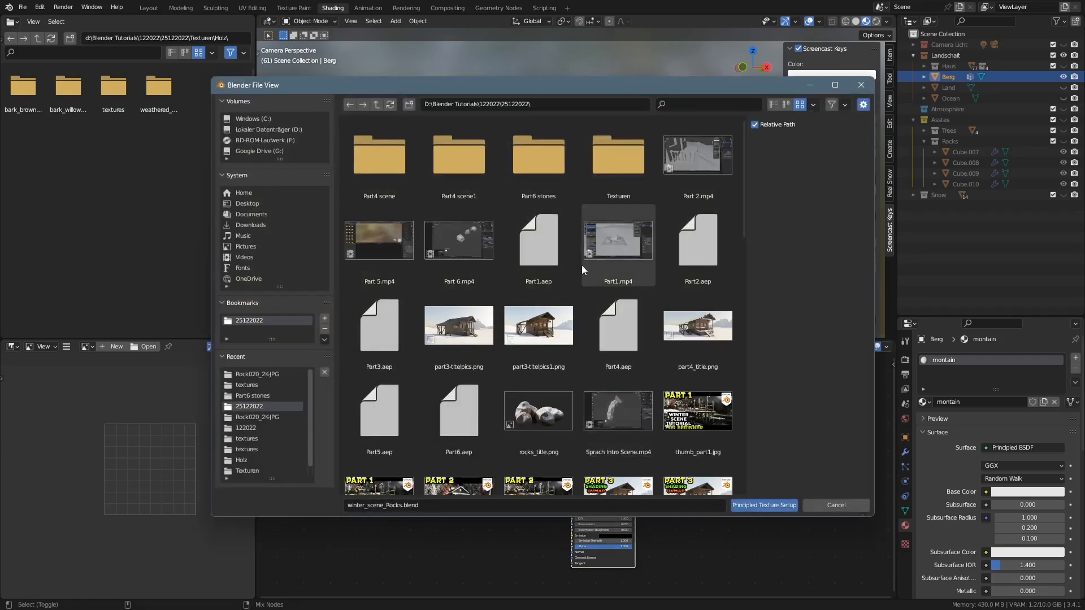
Build the texture node setup from the Rock020_2K_JPG occlusion, colour and roughness maps
double_click(618, 159)
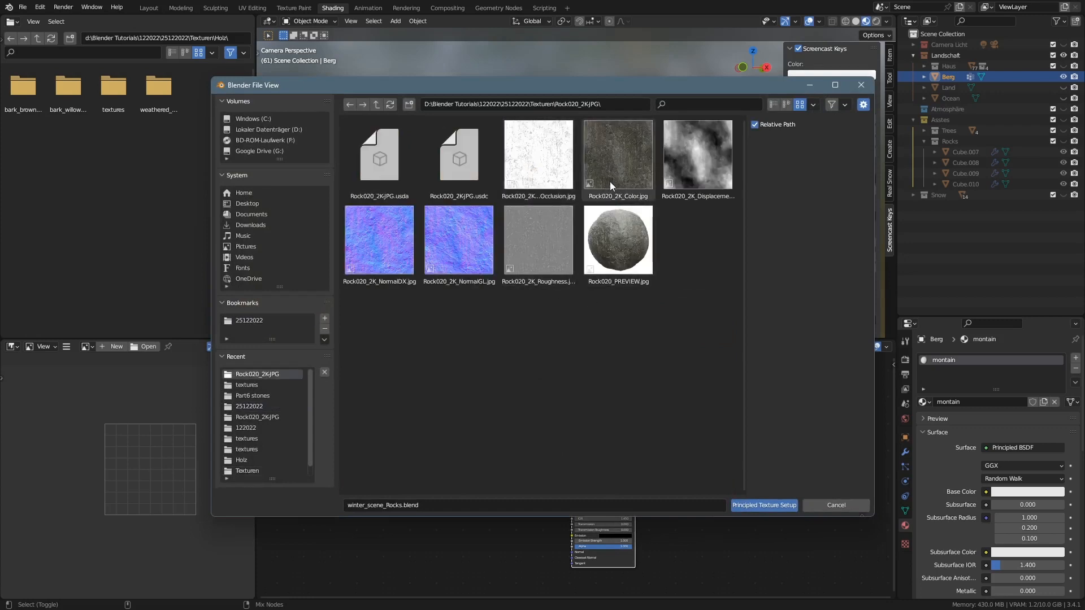
click(538, 154)
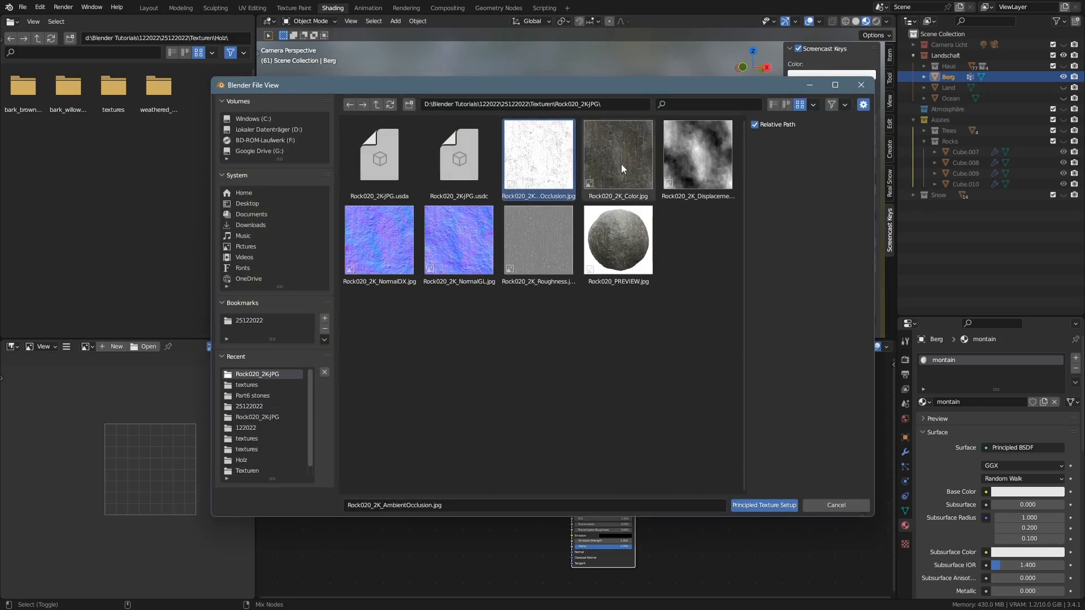
click(697, 156)
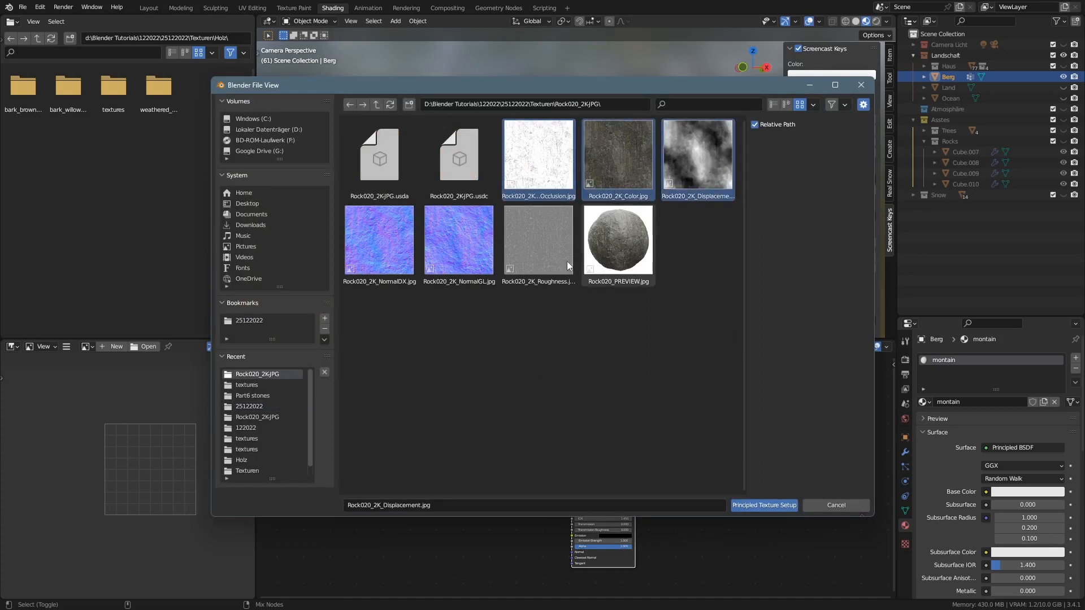
click(538, 241)
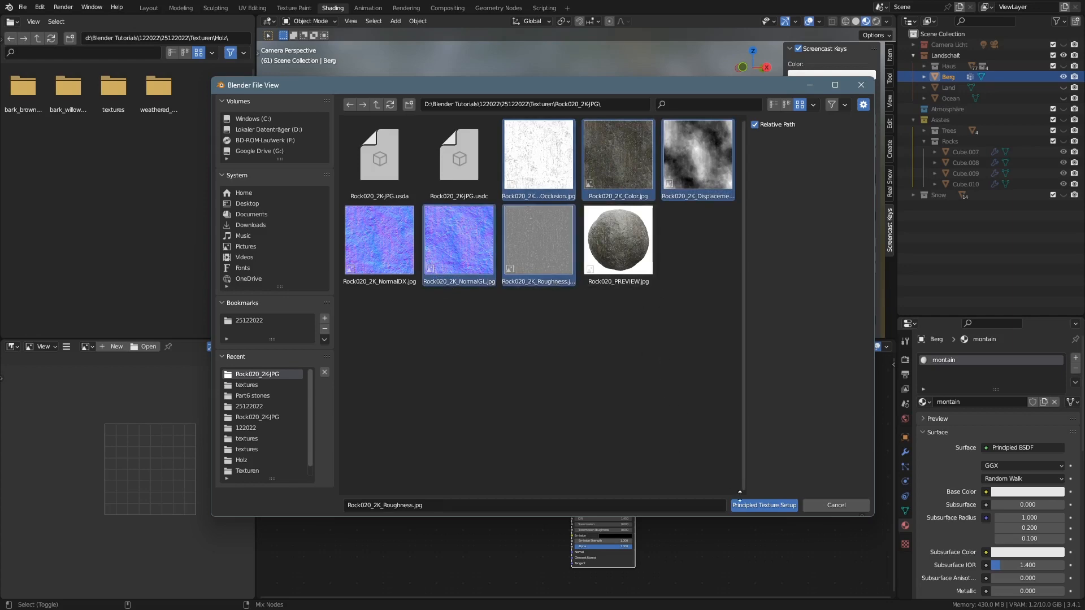
click(764, 505)
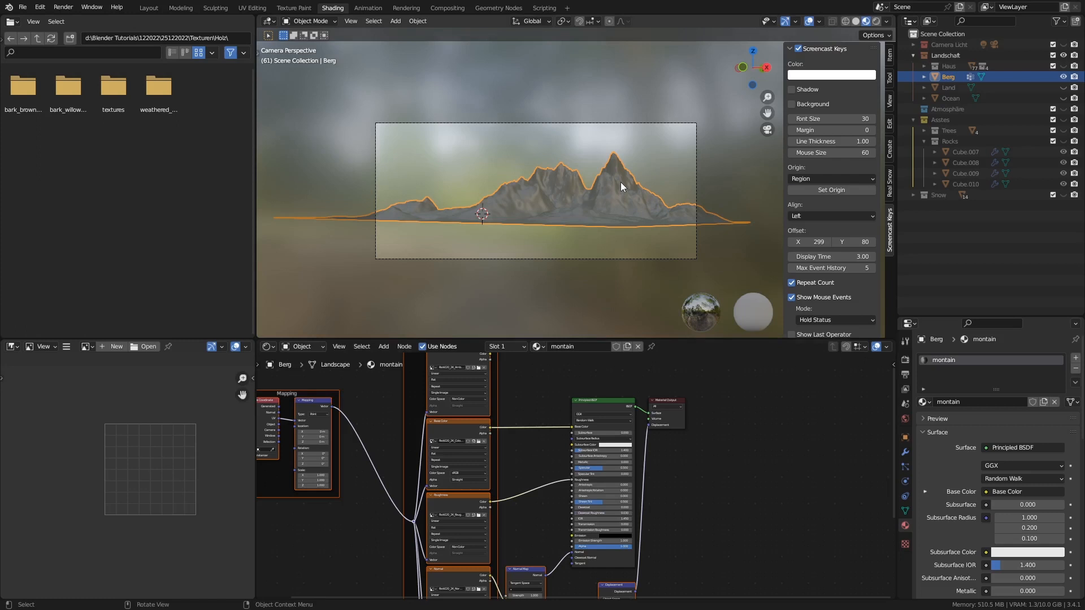
Orbit to face the mountain peaks and put the Berg mesh into Edit Mode
drag(620, 187, 656, 196)
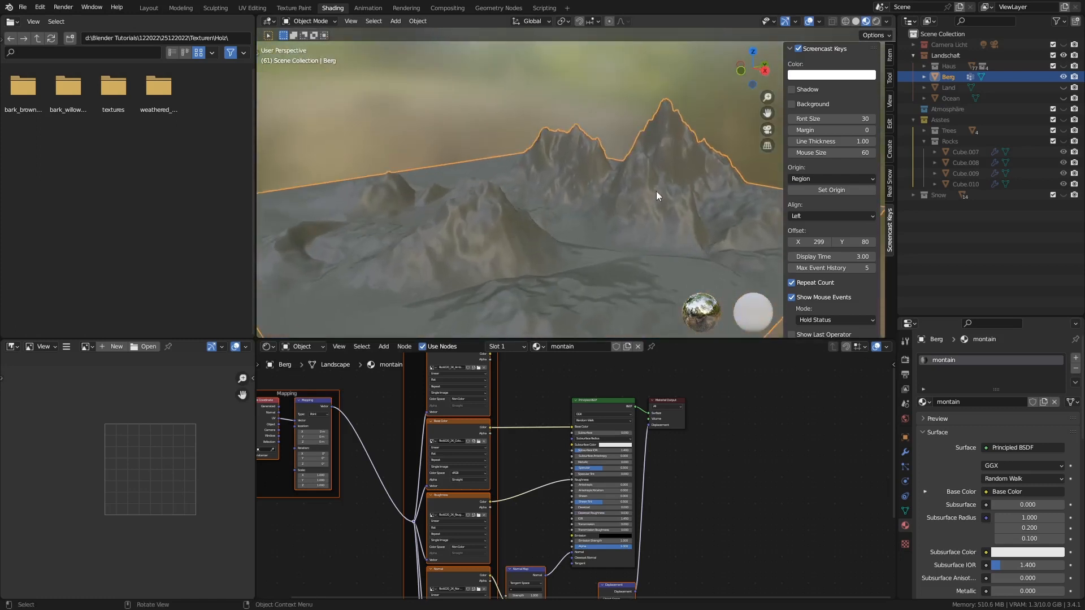
drag(657, 197, 675, 188)
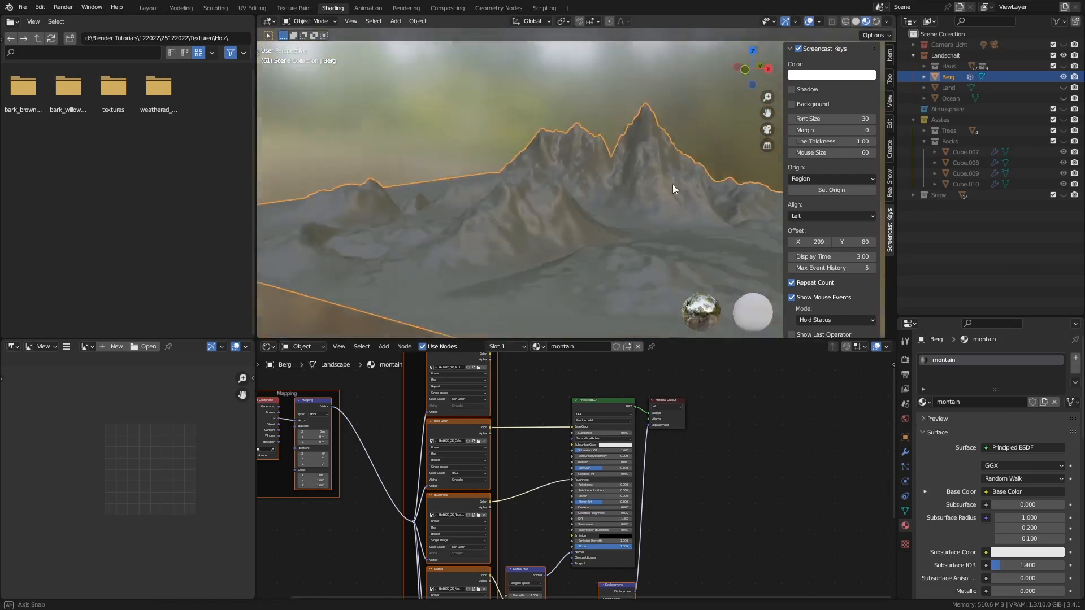
drag(672, 189, 599, 222)
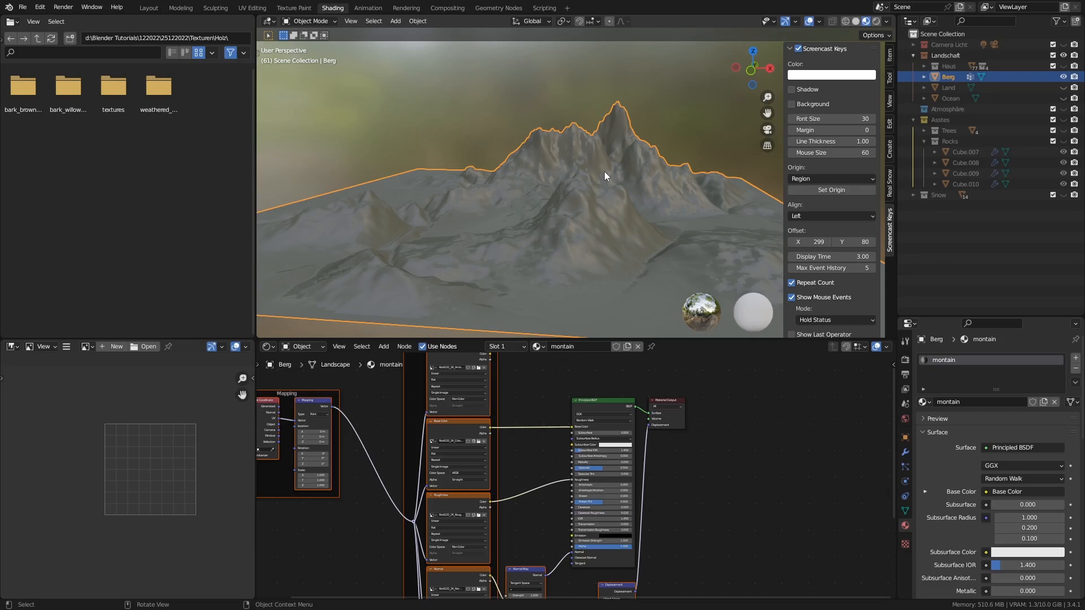
key(Tab)
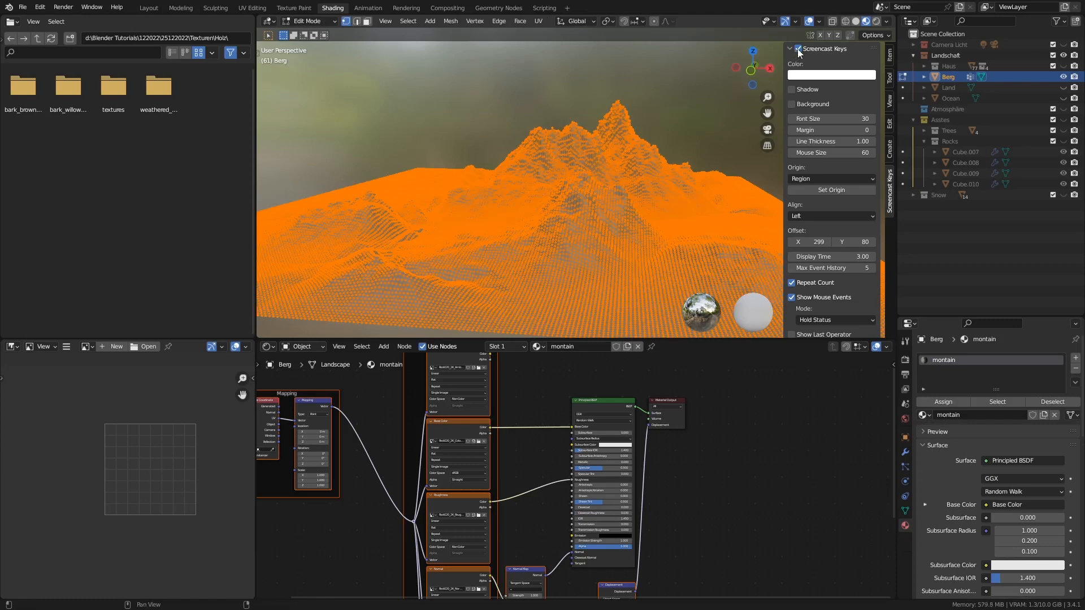
UV unwrap the mountain mesh with U > Unwrap, then return to Object Mode
click(475, 246)
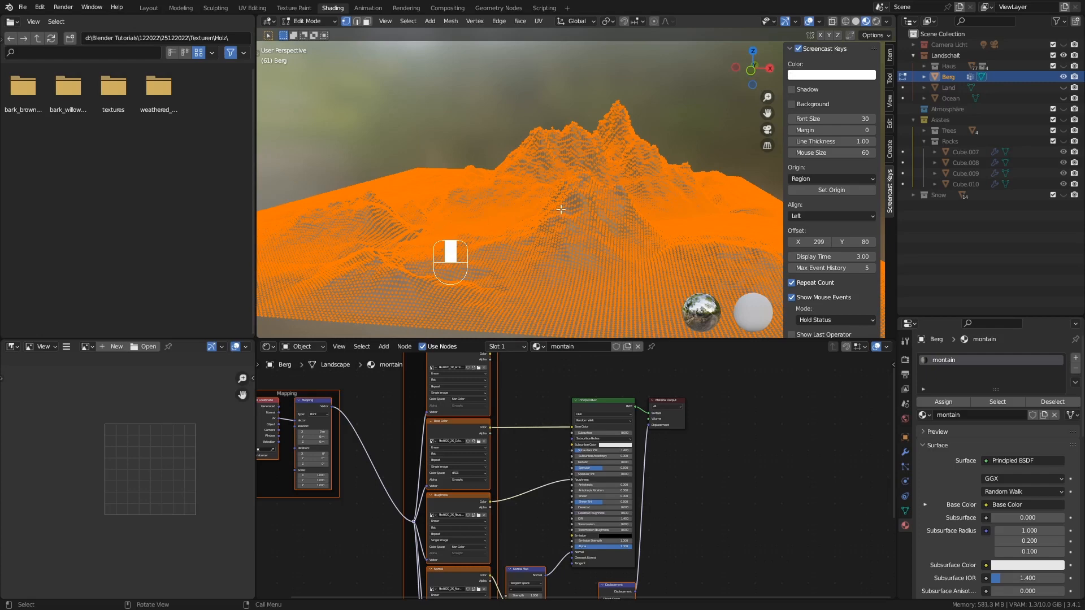
key(u)
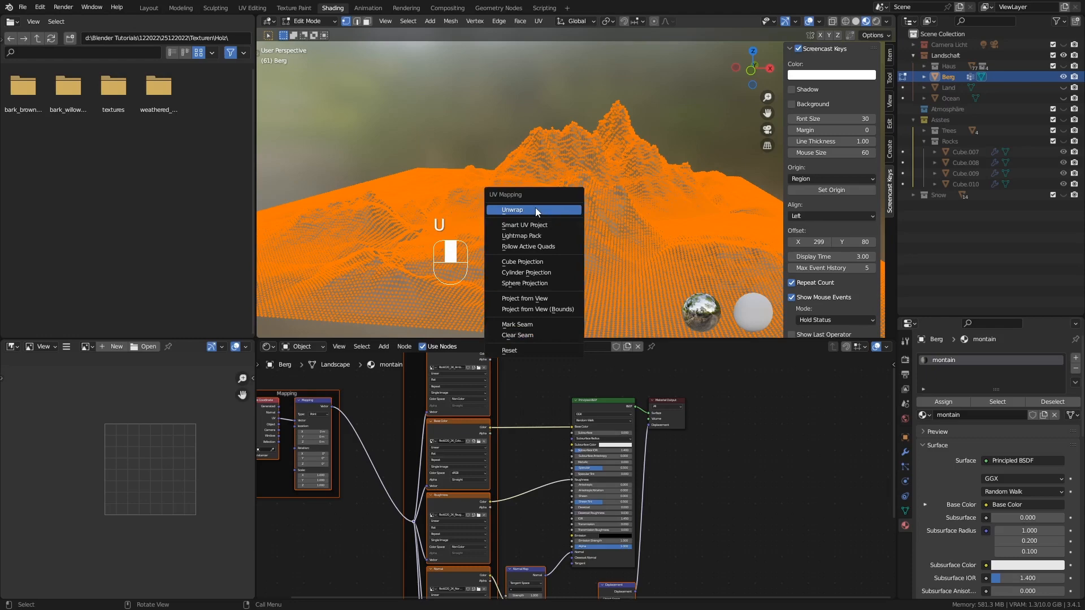
mouse_move(534, 213)
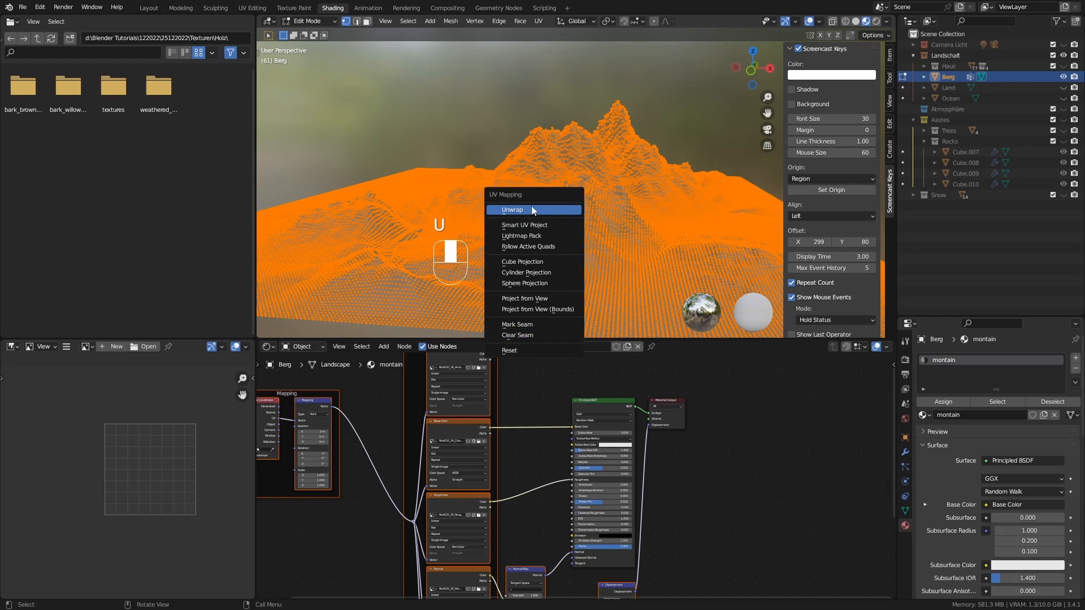
click(512, 210)
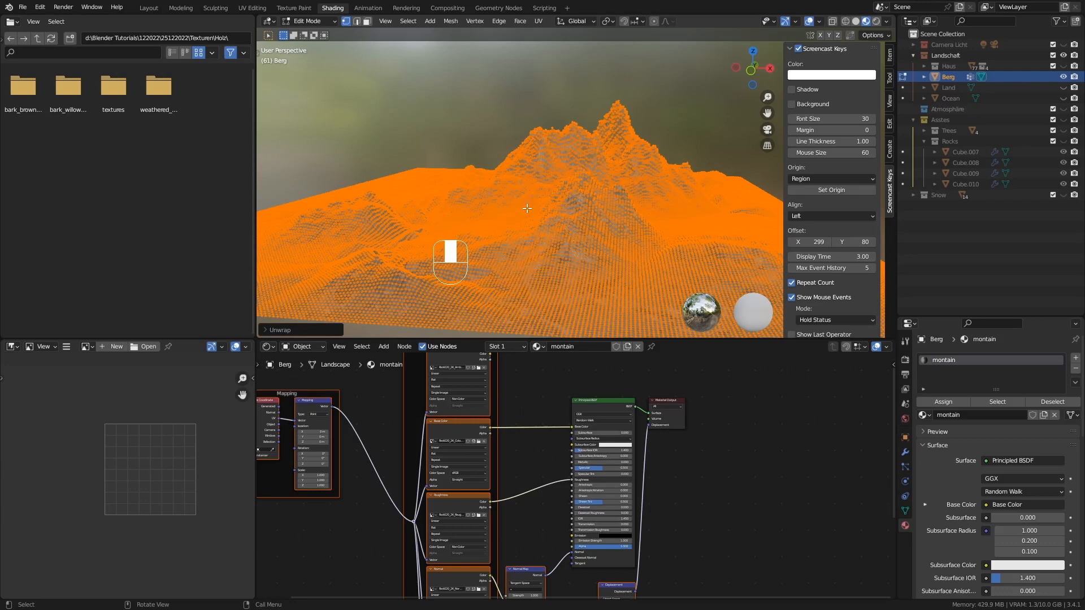
mouse_move(574, 214)
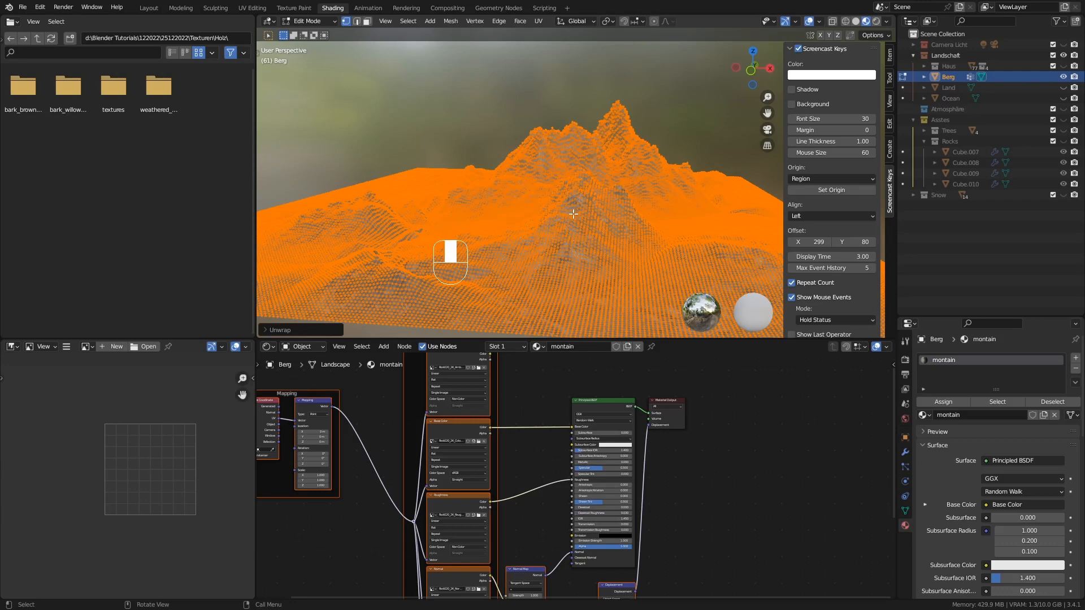
key(Tab)
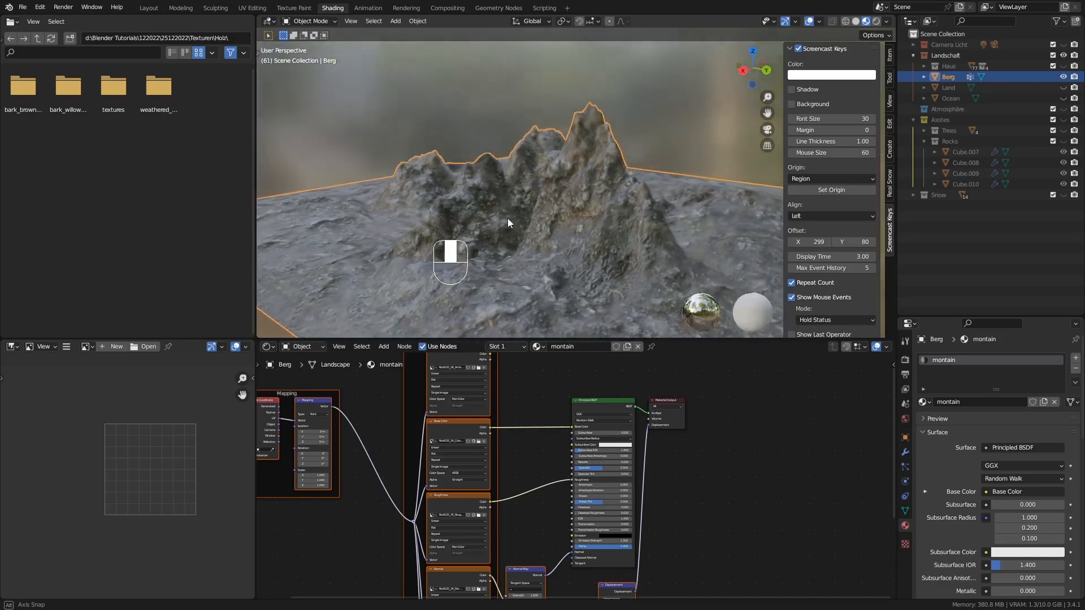
Orbit to a lower angle, then look at the rocky Berg mountain through the scene camera
drag(509, 222, 645, 219)
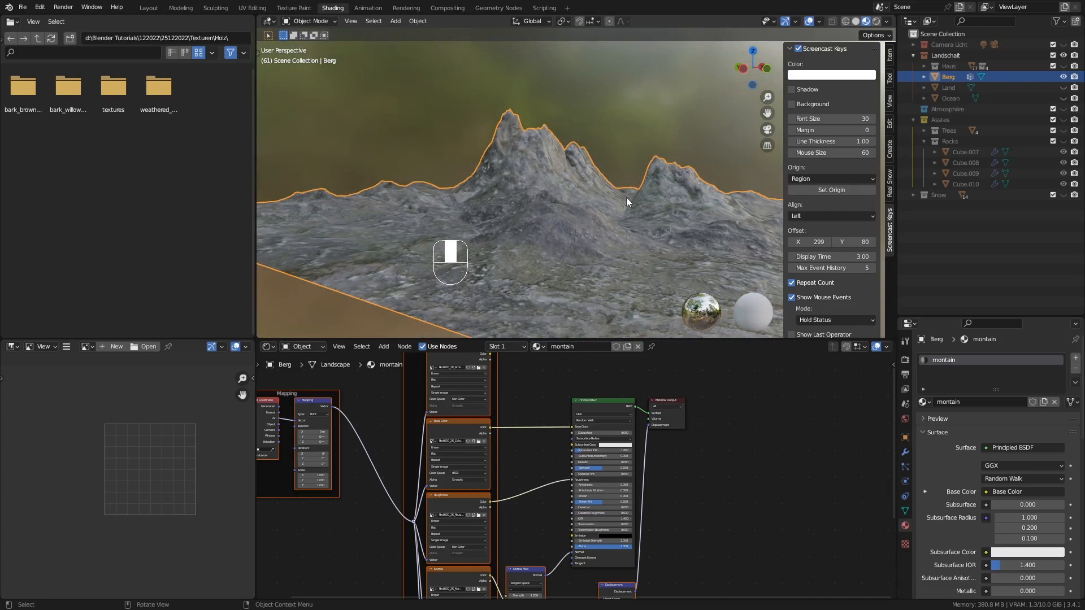
key(KP_0)
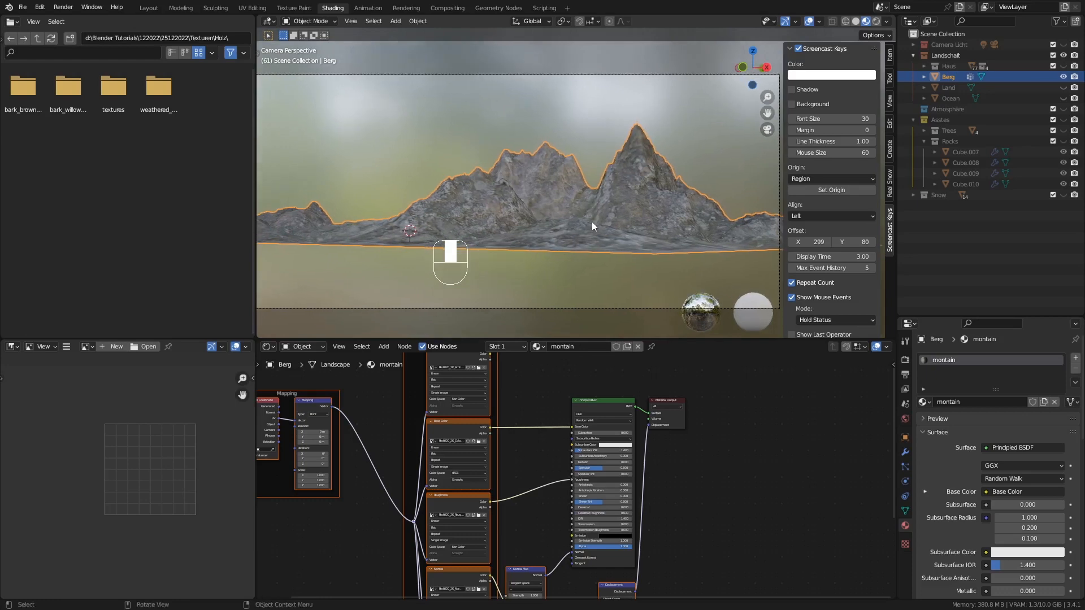
mouse_move(497, 252)
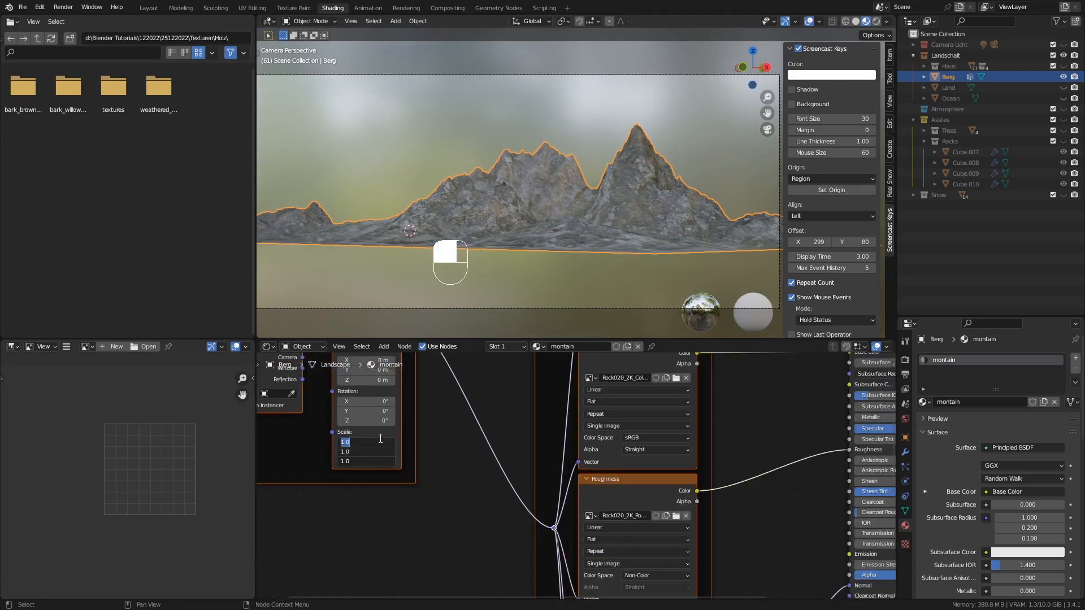
Set the Mapping node's Scale X, Y and Z fields to 6.000
text(3.000)
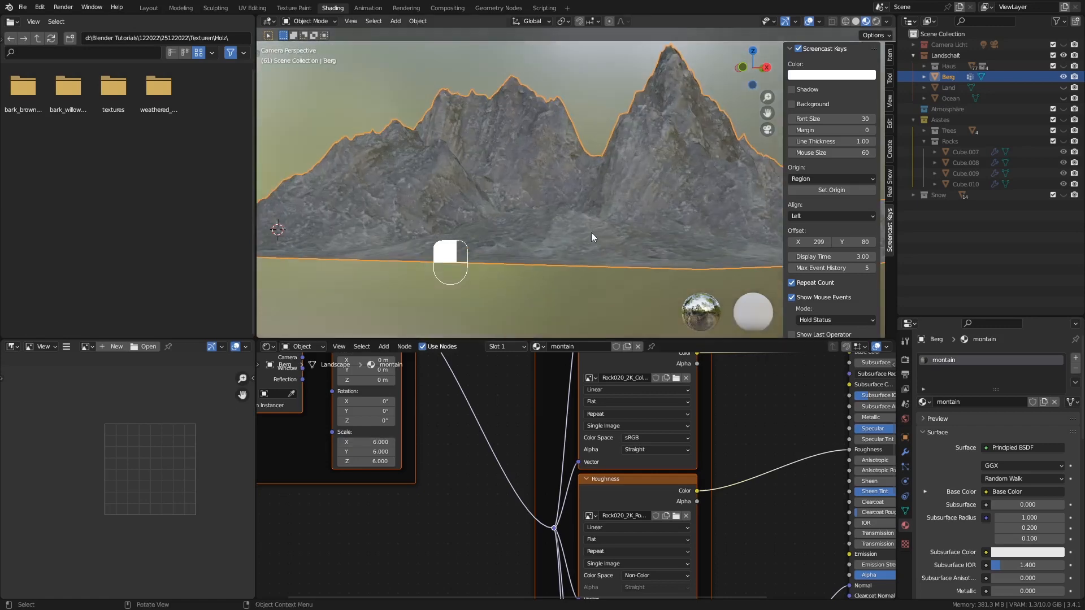
mouse_move(559, 228)
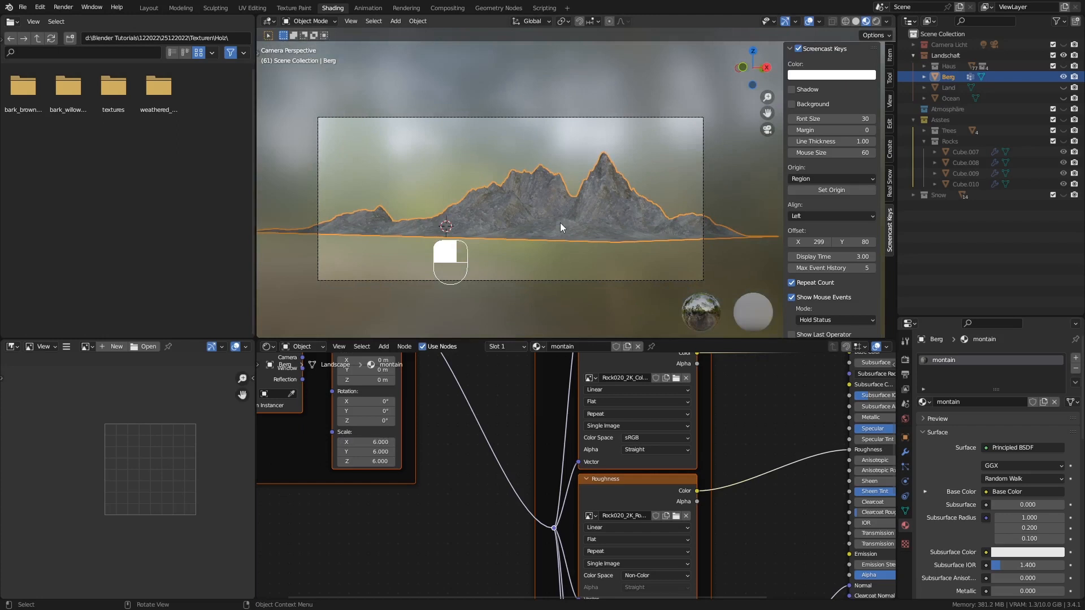
mouse_move(589, 213)
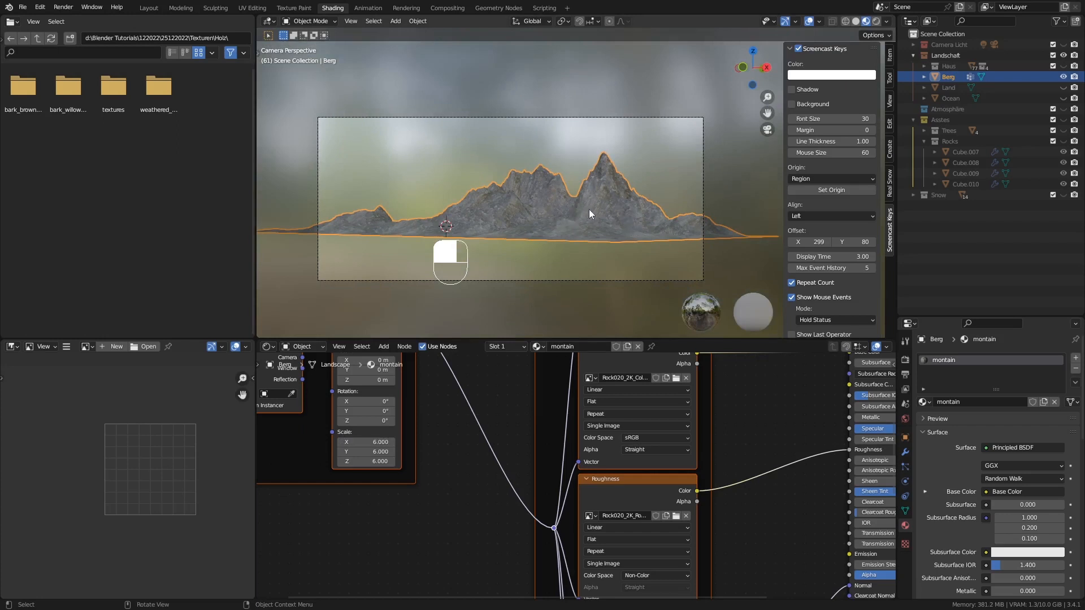
mouse_move(649, 230)
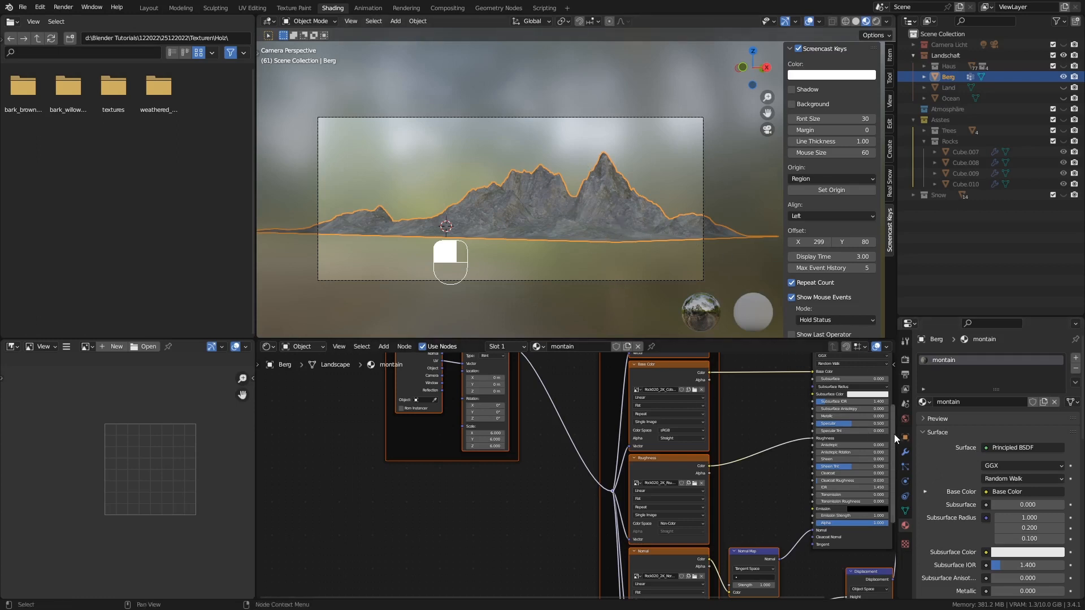
mouse_move(737, 413)
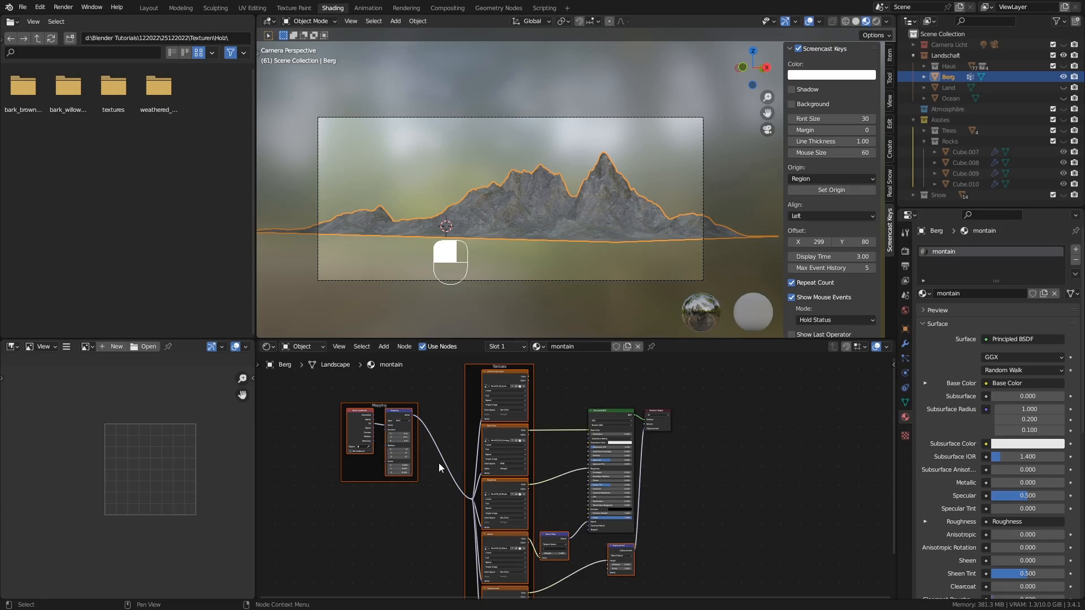
mouse_move(666, 406)
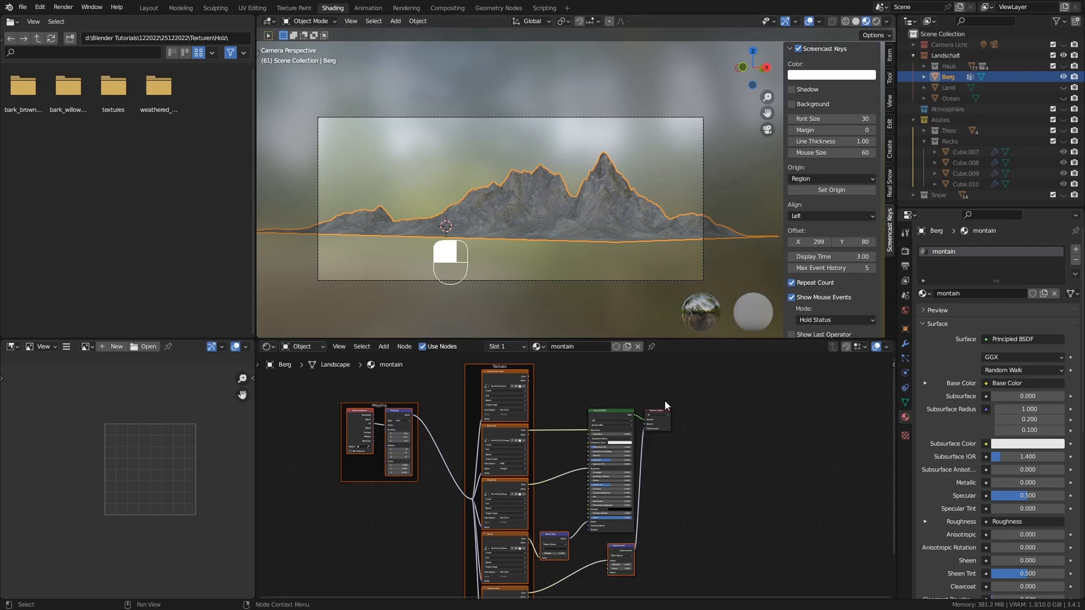
Move the Material Output node right and duplicate the Principled BSDF with Shift+D
drag(654, 415, 819, 407)
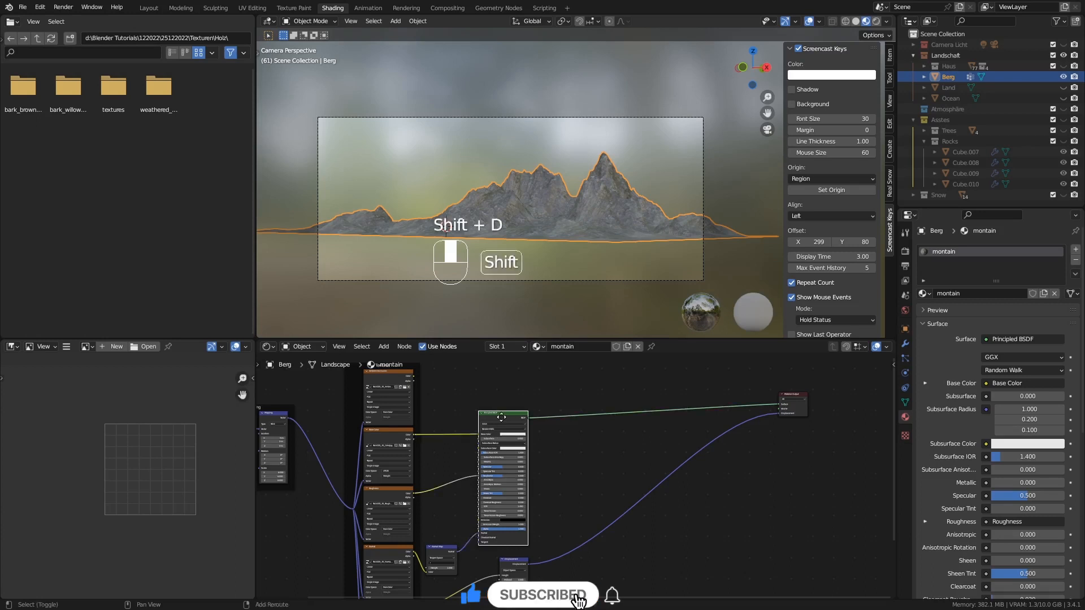
key(shift+d)
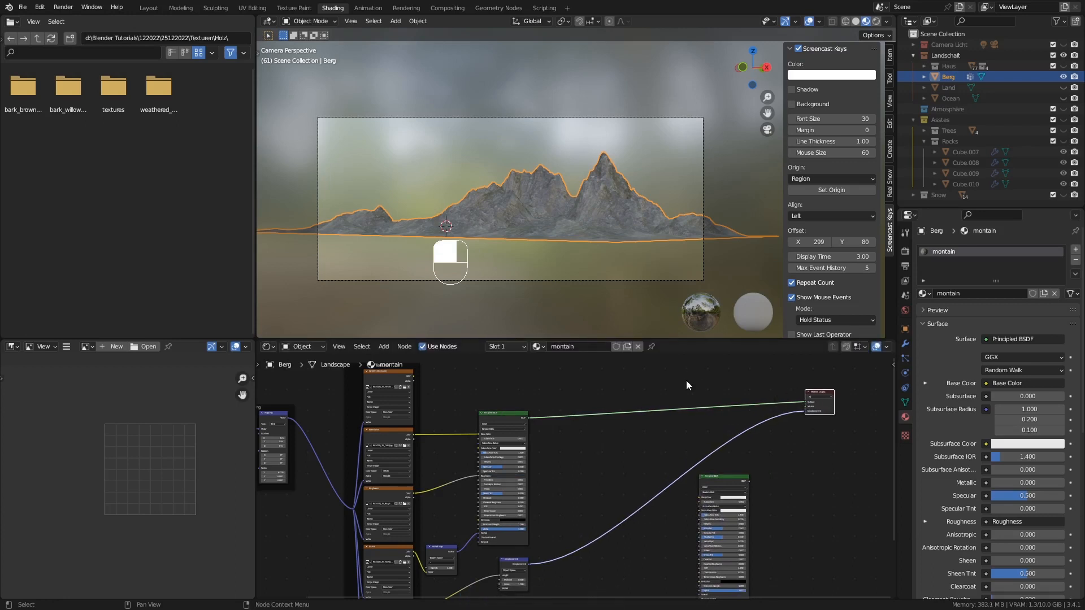
Add a Mix Shader on the output link and connect the duplicate BSDF into it
key(shift+a)
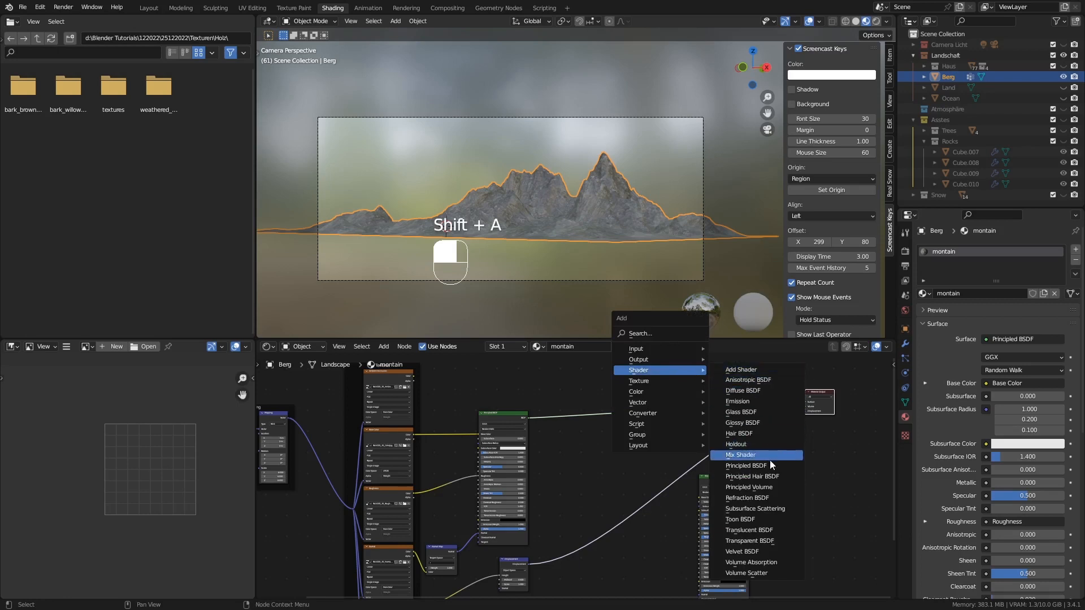
click(739, 455)
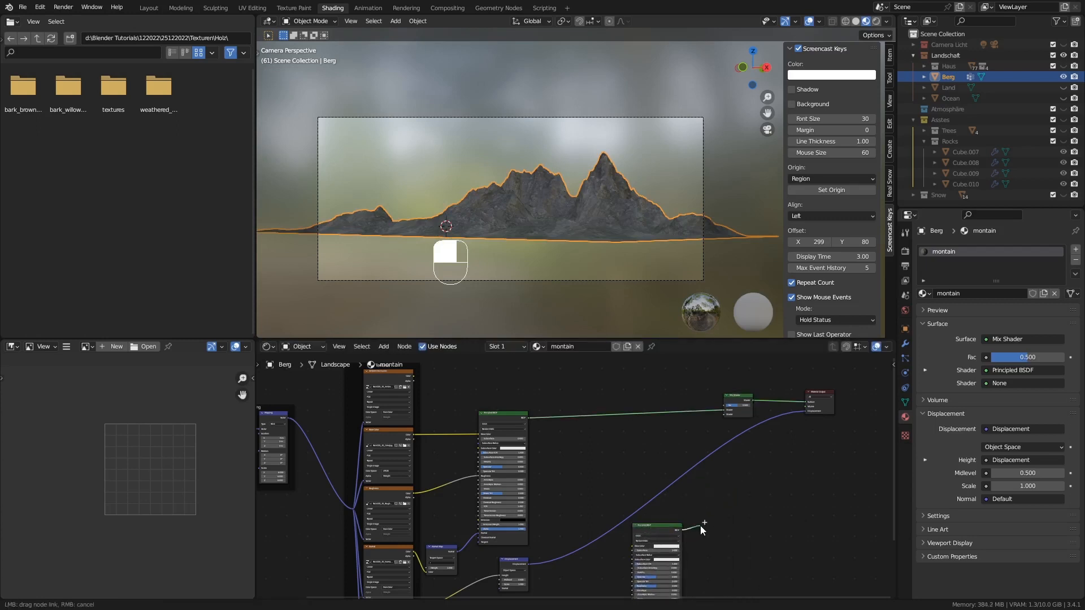
drag(702, 530, 722, 412)
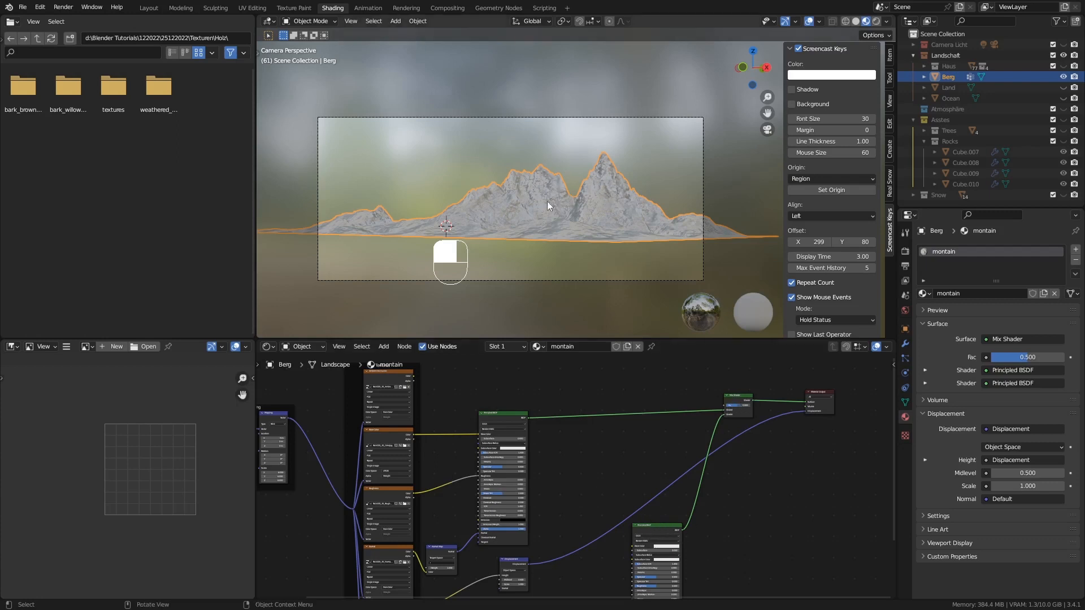
mouse_move(564, 230)
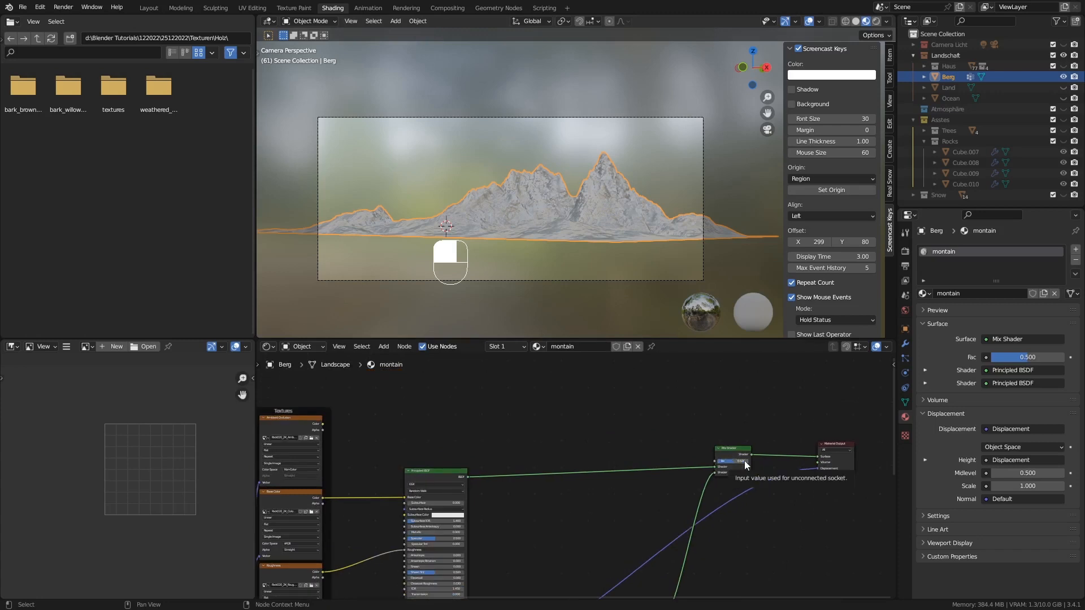
mouse_move(693, 450)
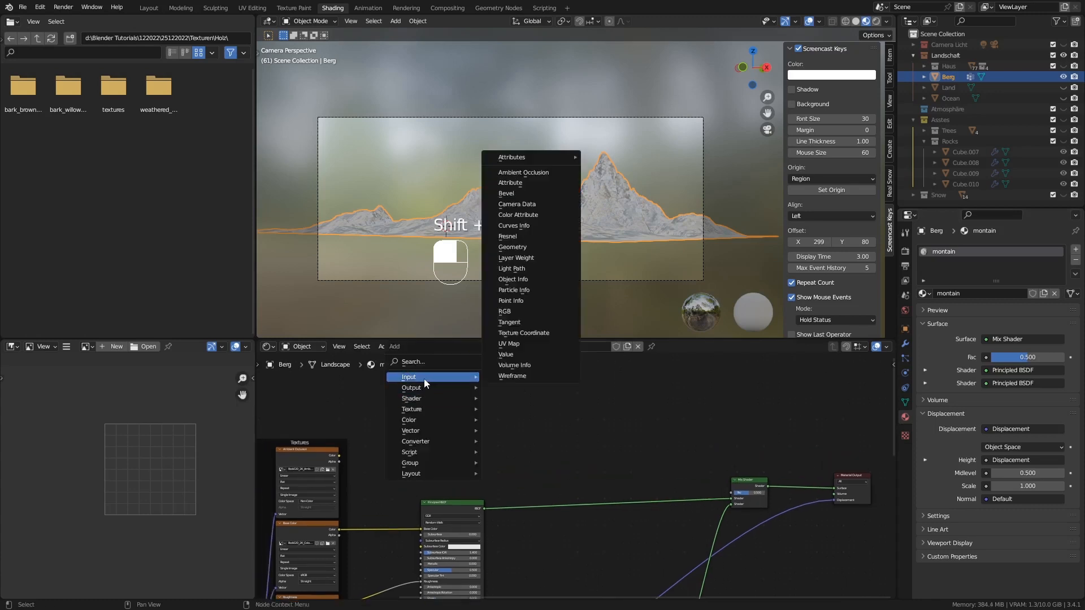
mouse_move(512, 247)
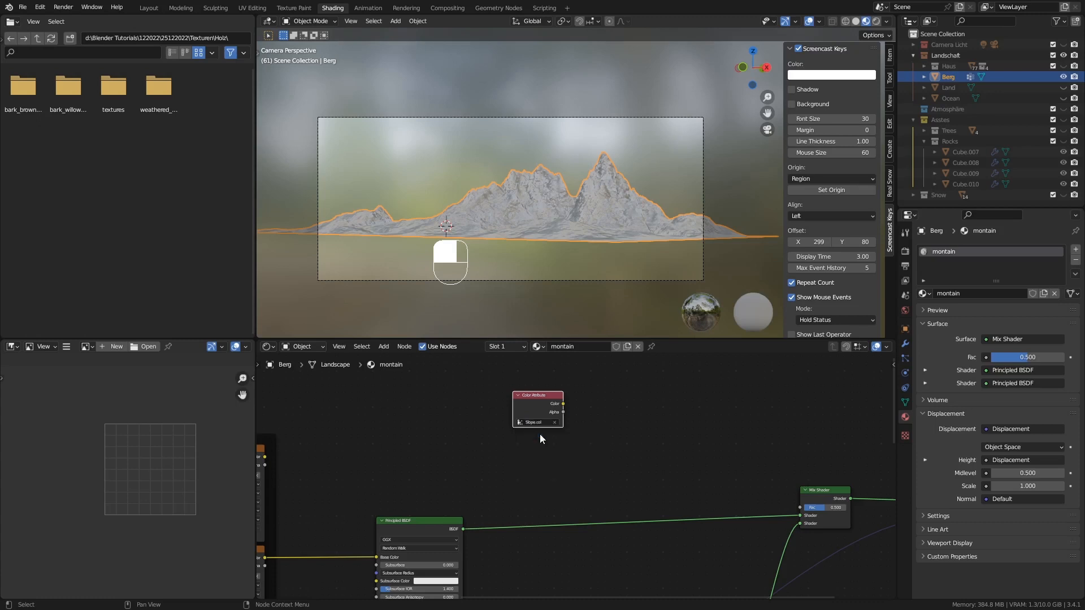
Place a Slope.col Color Attribute node, link it to the Mix Shader Fac, and shift it left
drag(563, 404, 662, 456)
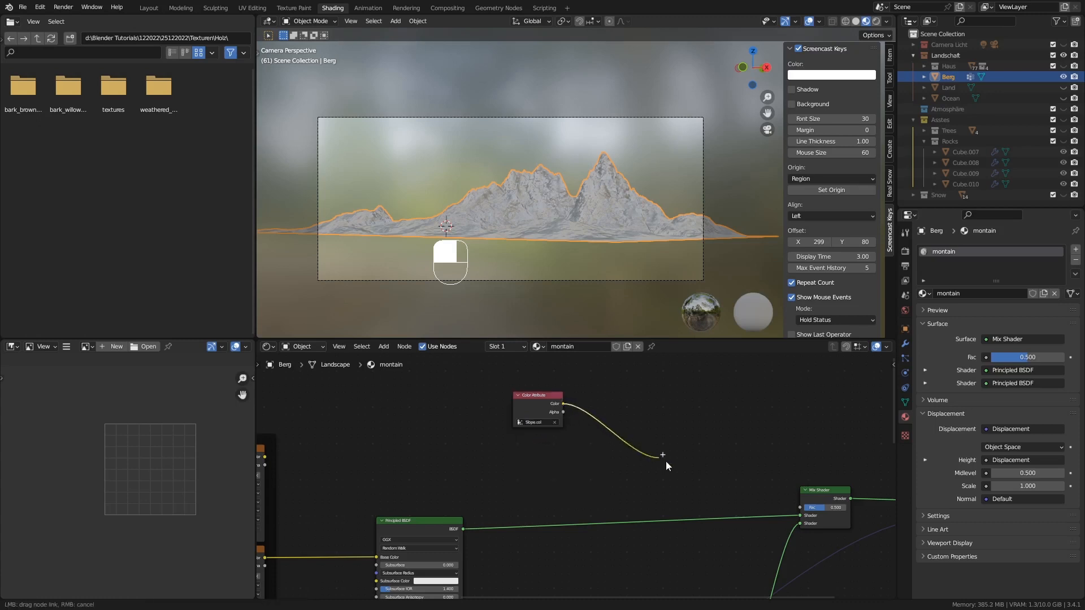
drag(563, 403, 801, 508)
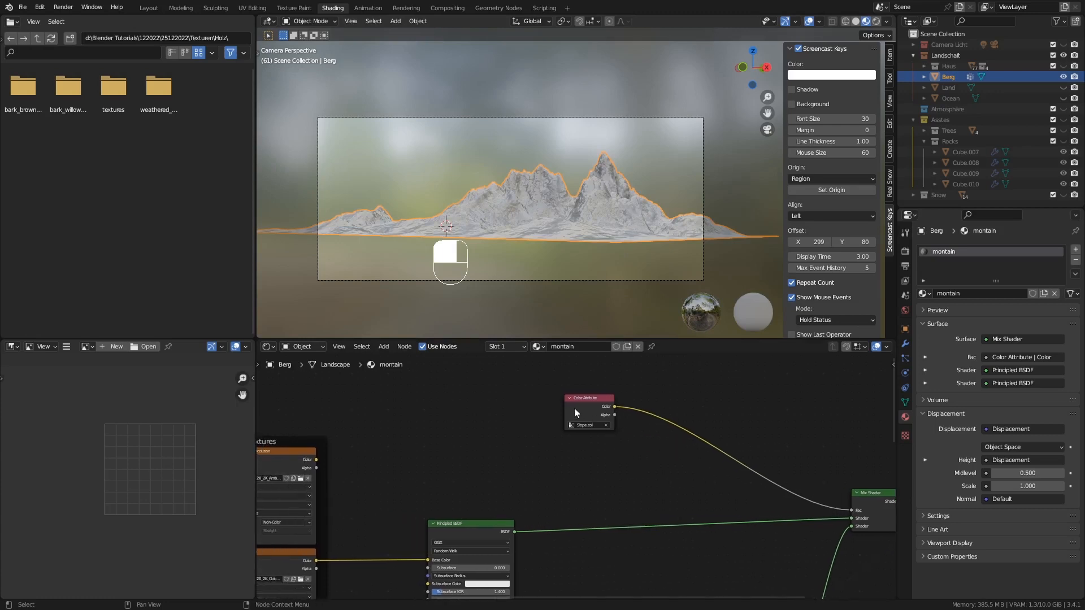
drag(588, 398, 443, 381)
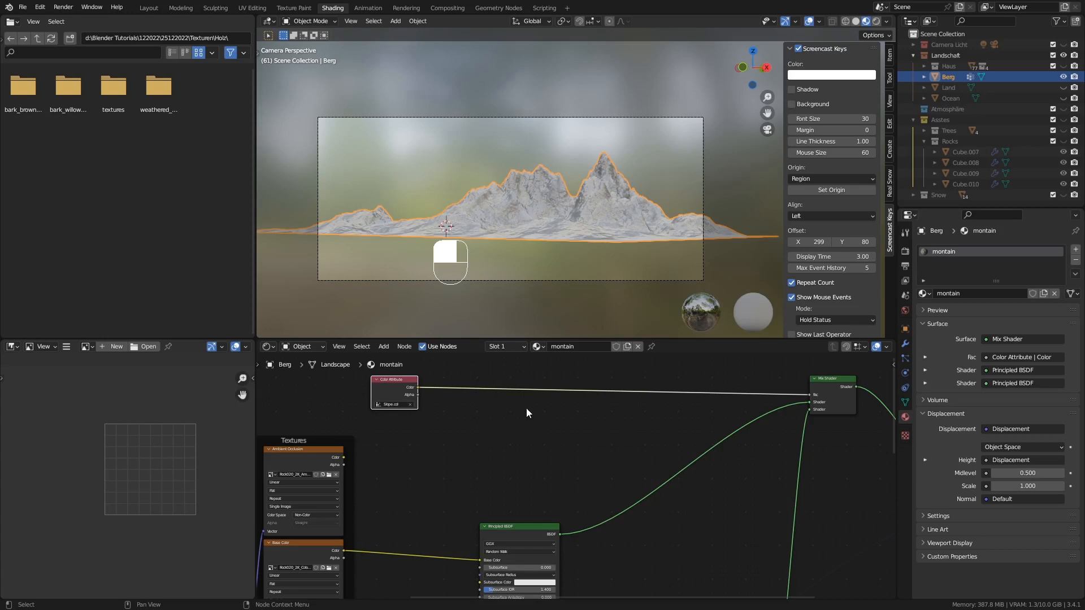
mouse_move(573, 408)
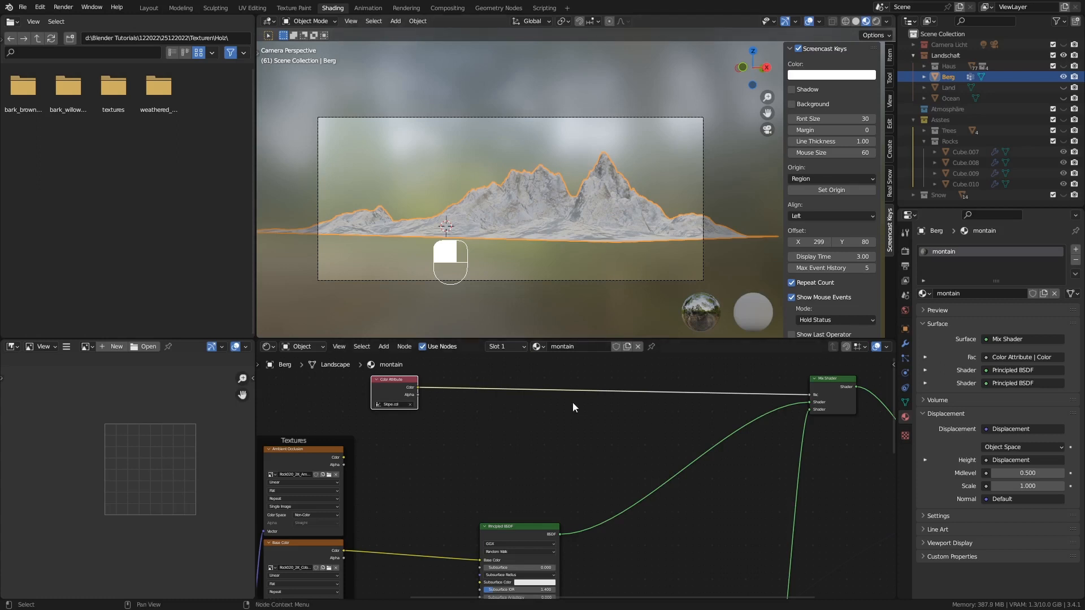
Insert a ColorRamp on the attribute–mix link and drag its stops to widen snow coverage
key(shift+a)
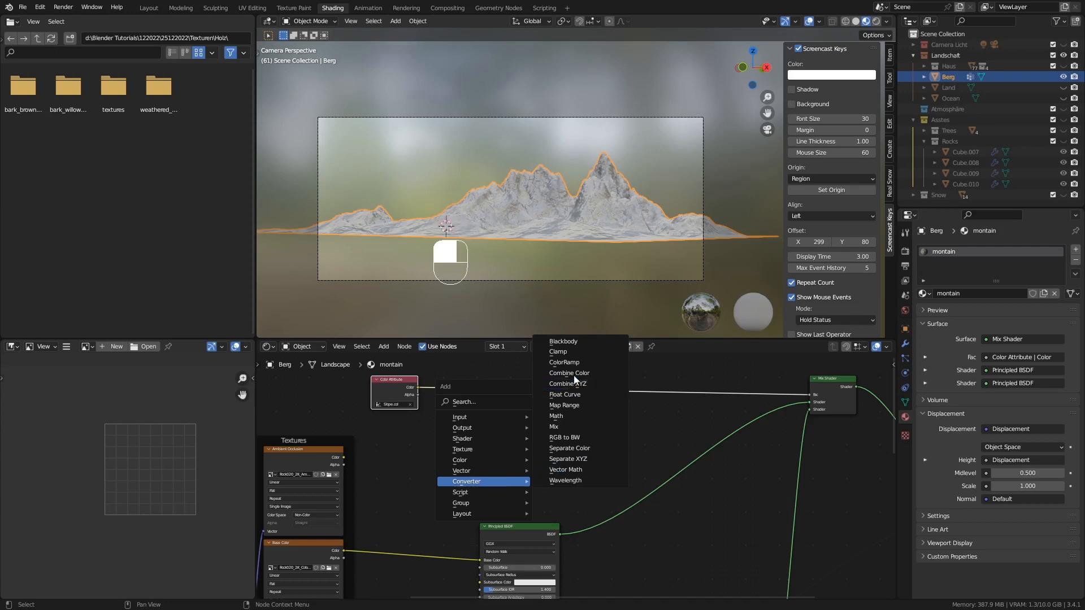
click(563, 362)
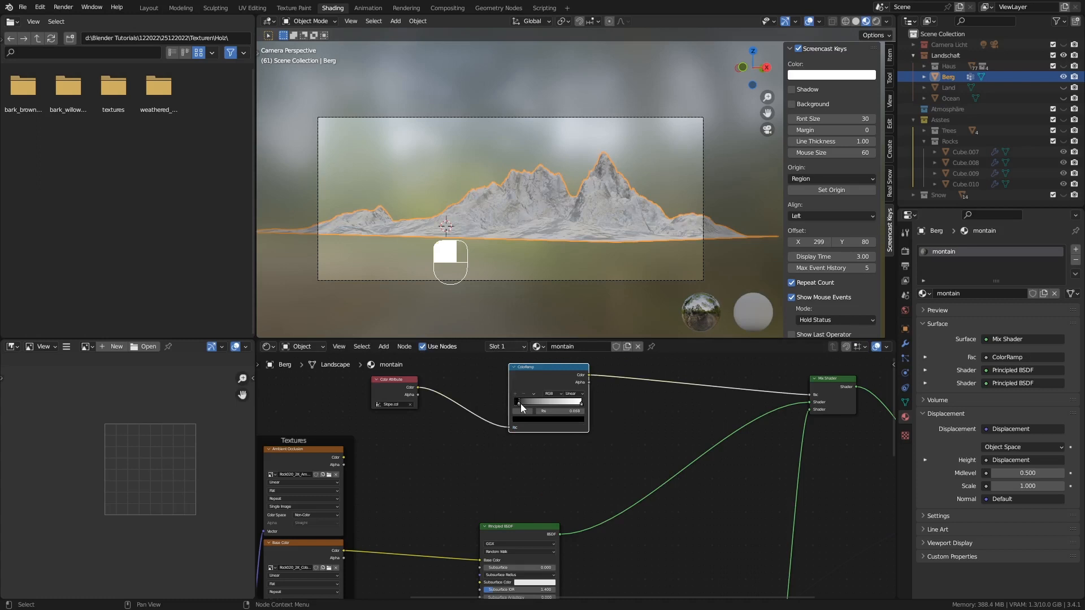
drag(522, 401, 554, 402)
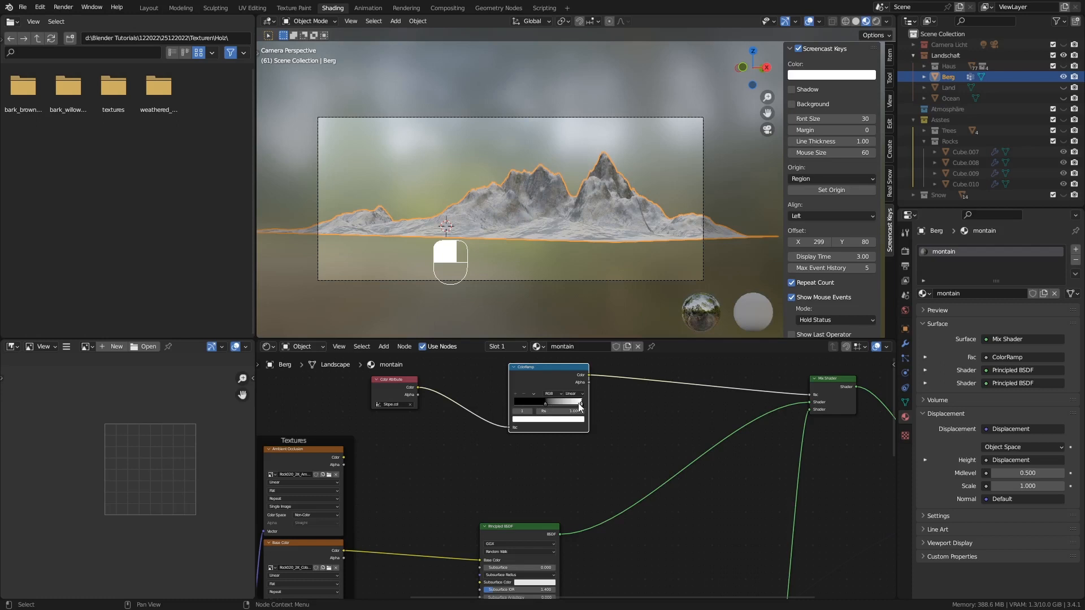
drag(580, 403, 568, 403)
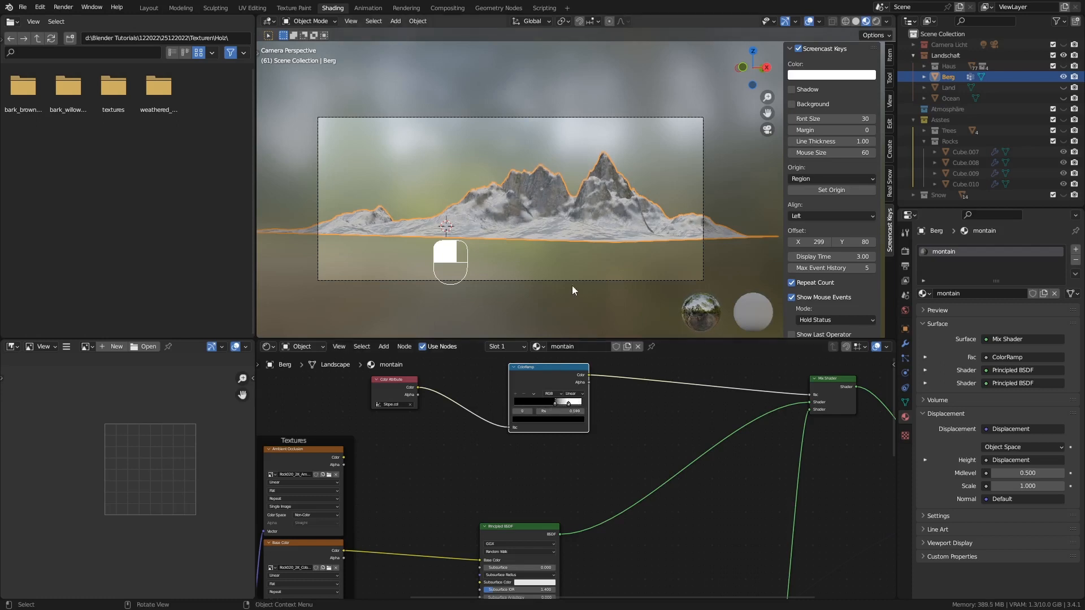
key(shift)
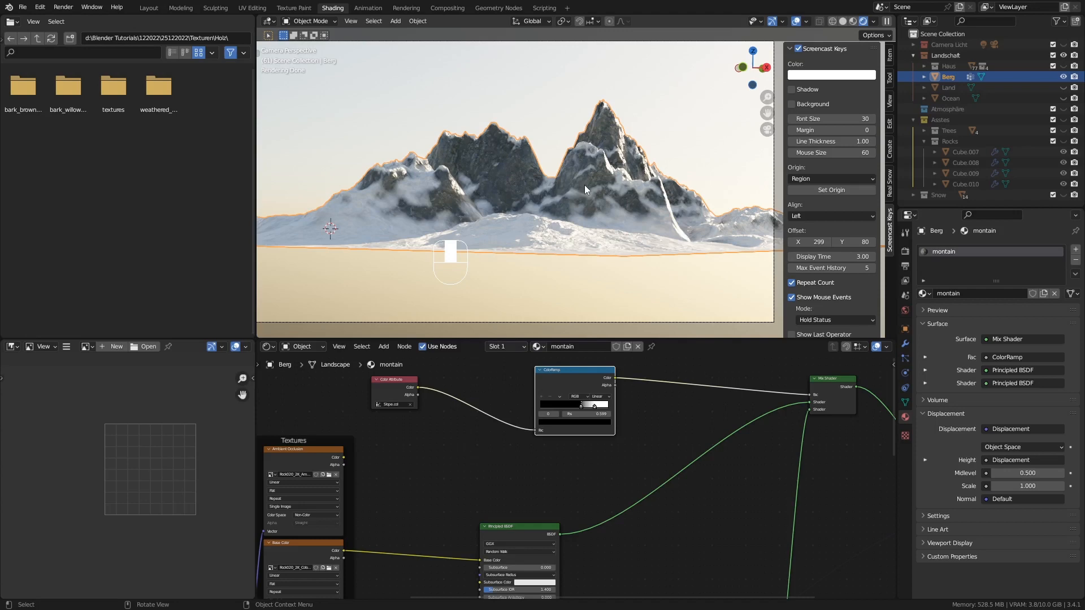
mouse_move(505, 179)
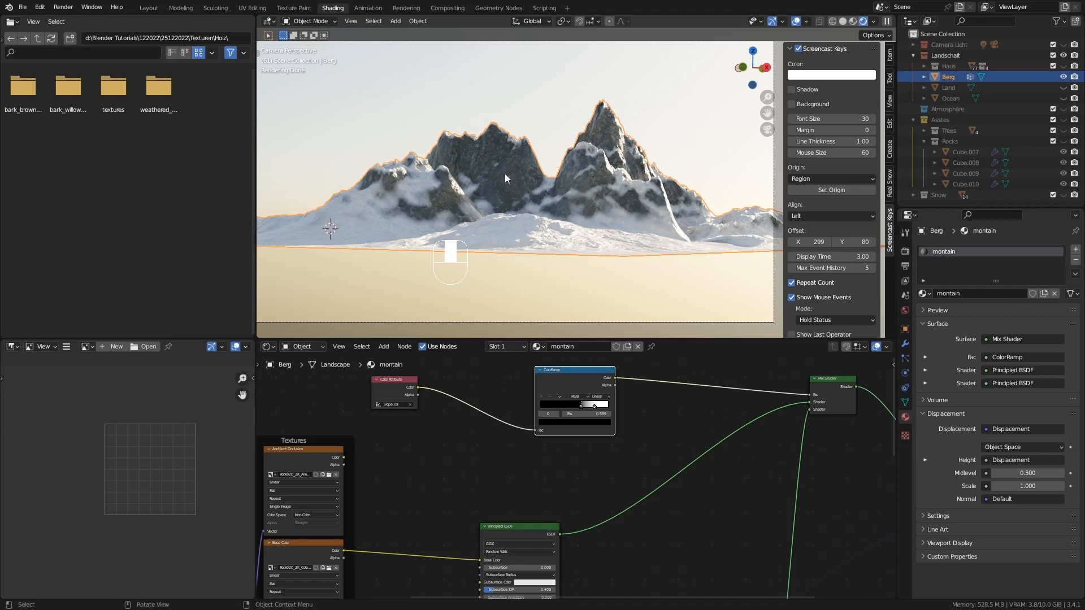
Show the Object Data properties with the Slope.col color attribute, then return to camera view
click(904, 404)
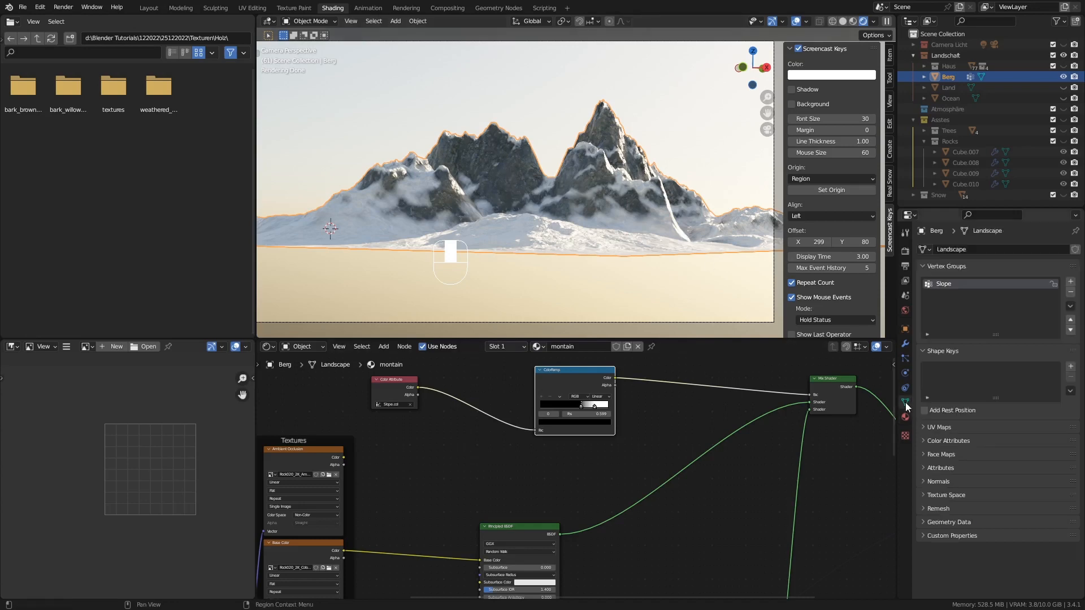
click(948, 441)
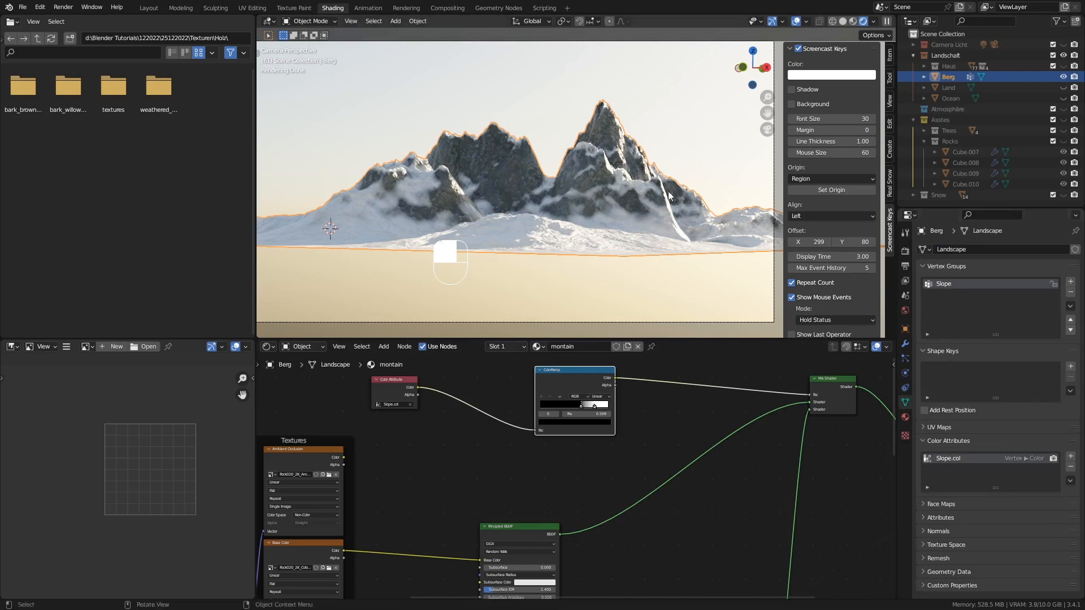
mouse_move(574, 196)
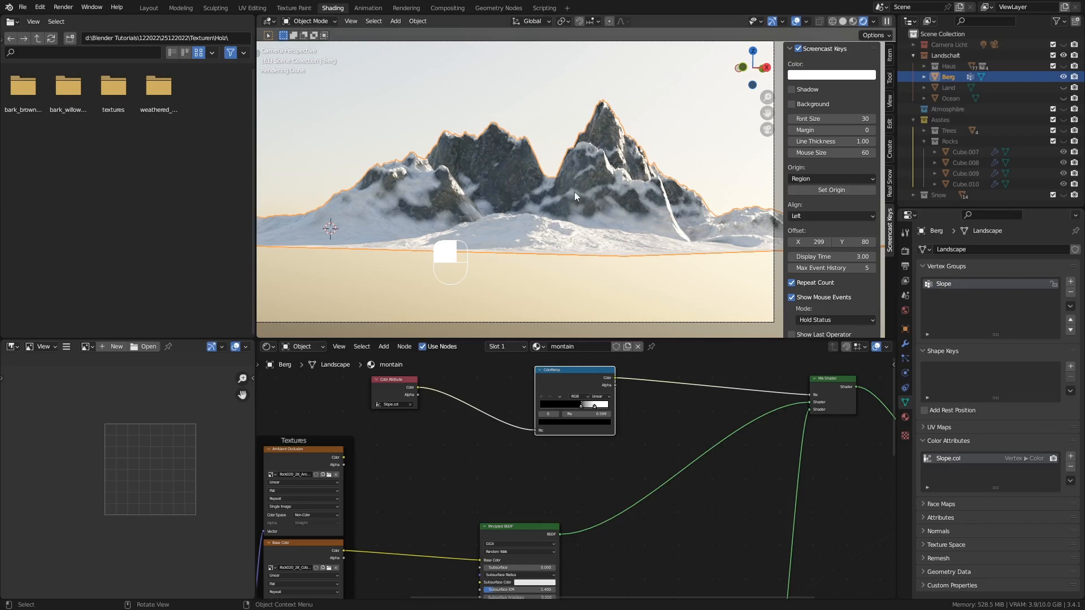
mouse_move(616, 231)
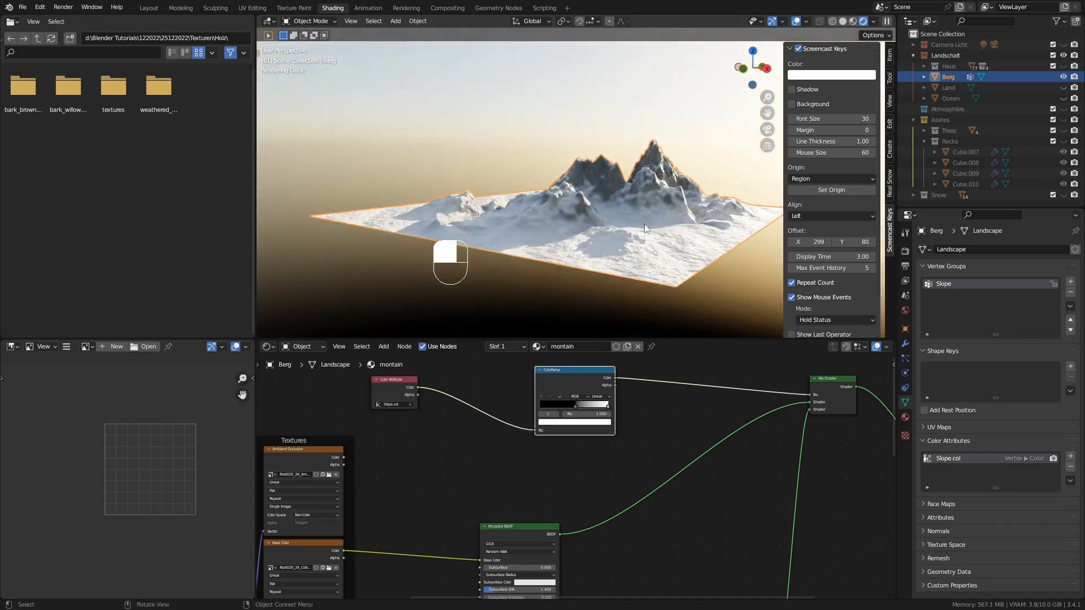
key(KP_0)
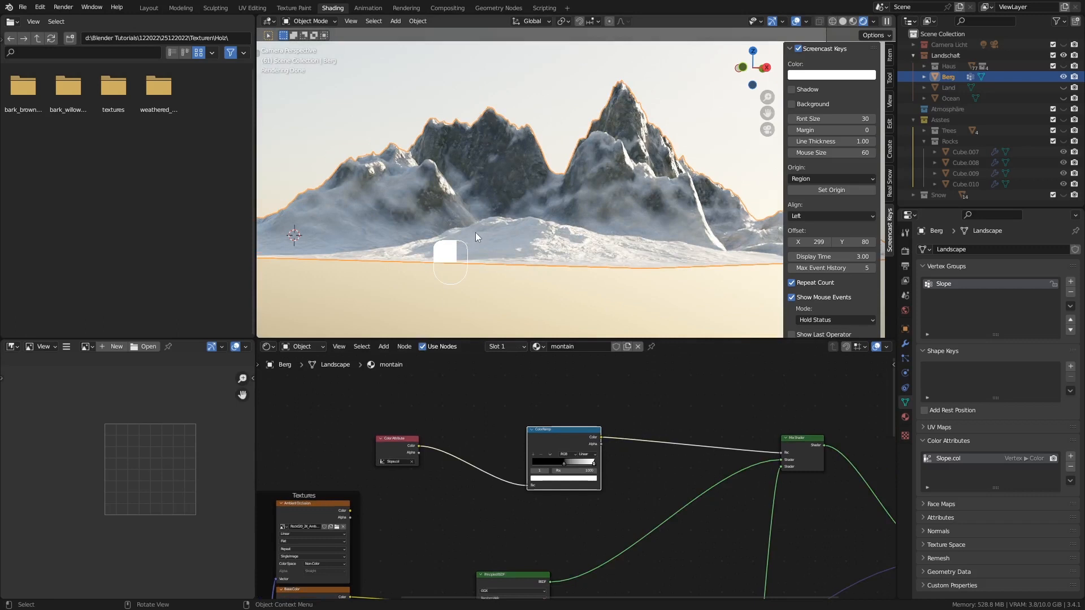
mouse_move(359, 201)
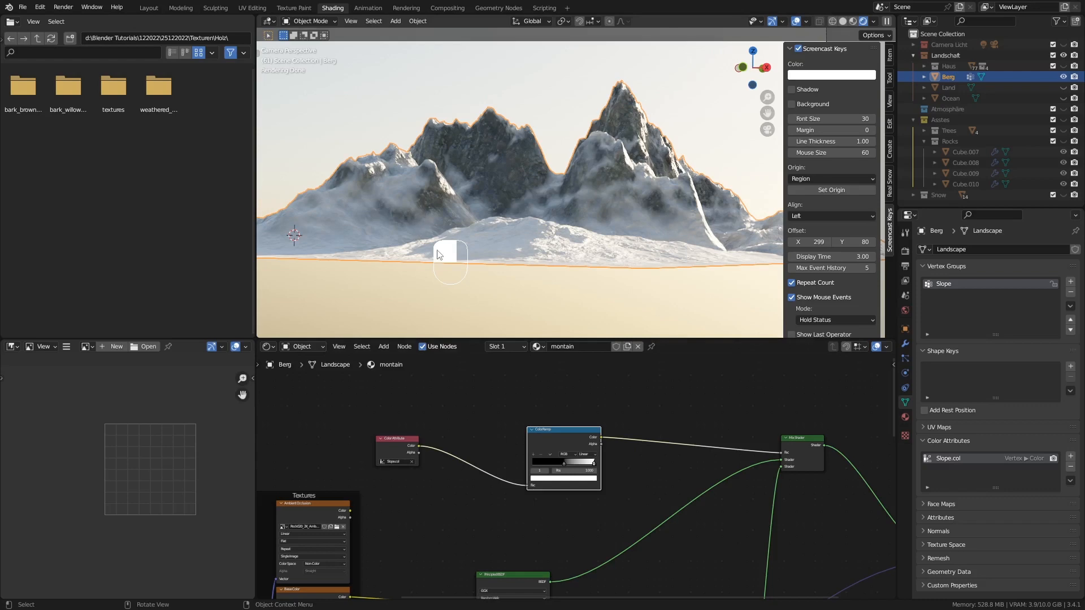
mouse_move(495, 244)
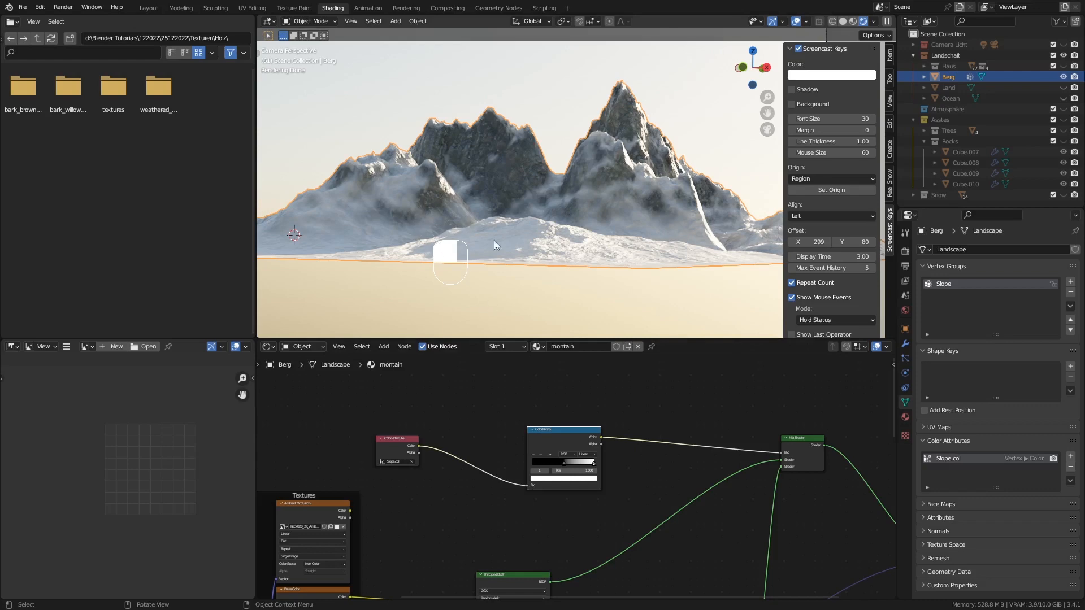
mouse_move(574, 211)
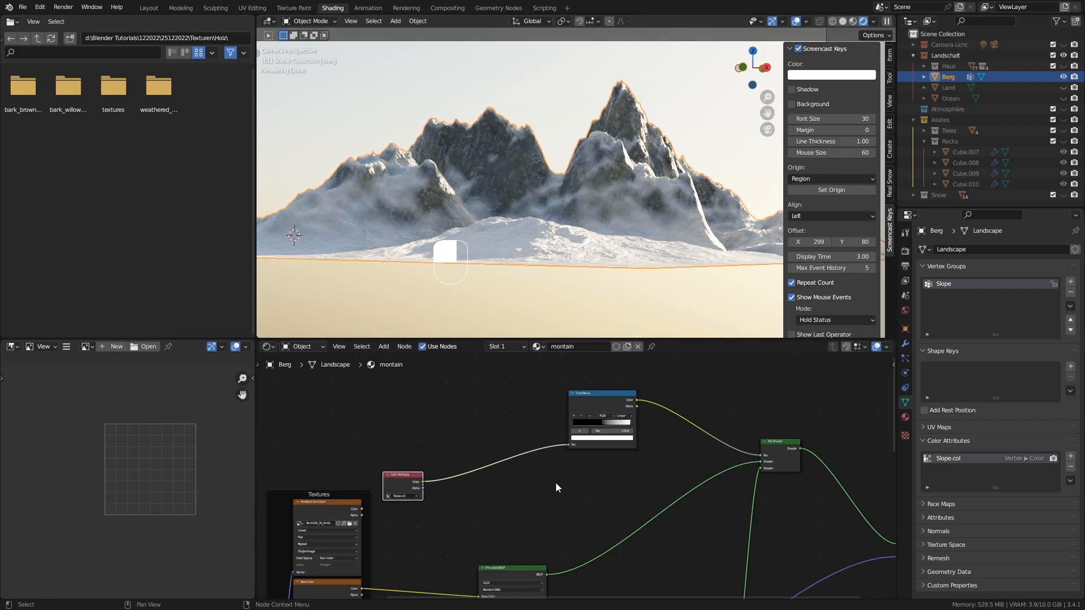
mouse_move(489, 332)
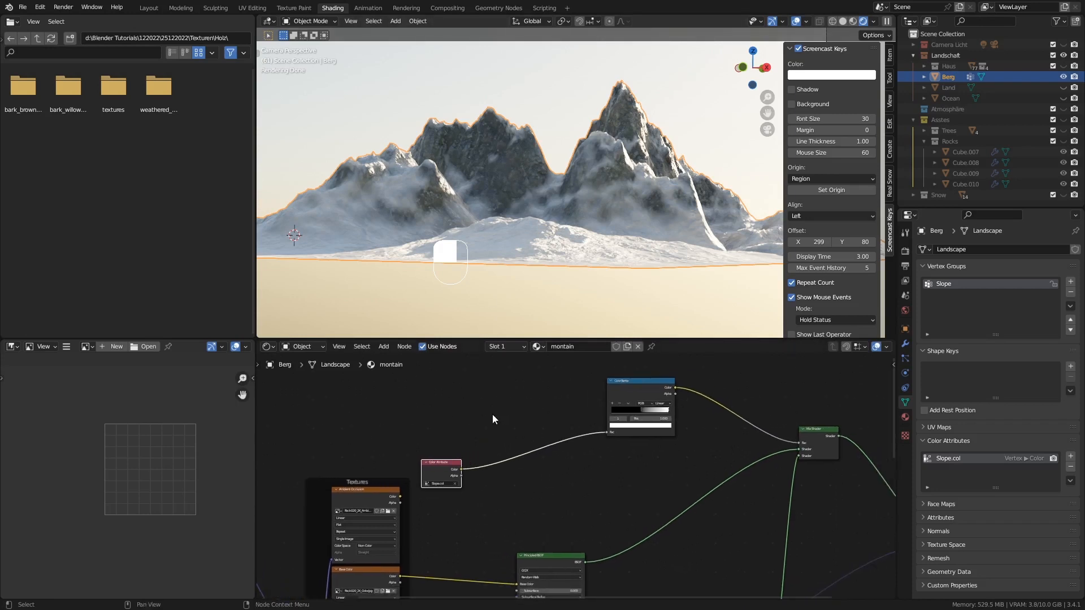
Add a Mix Color node onto the attribute–ramp link and place a Noise Texture left of it
key(shift)
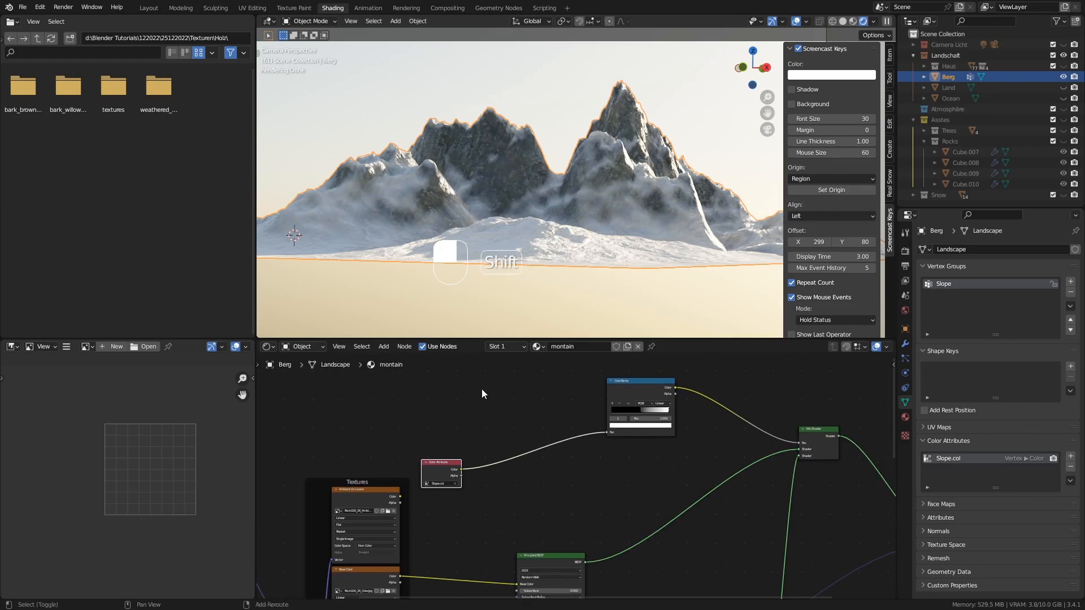
mouse_move(432, 368)
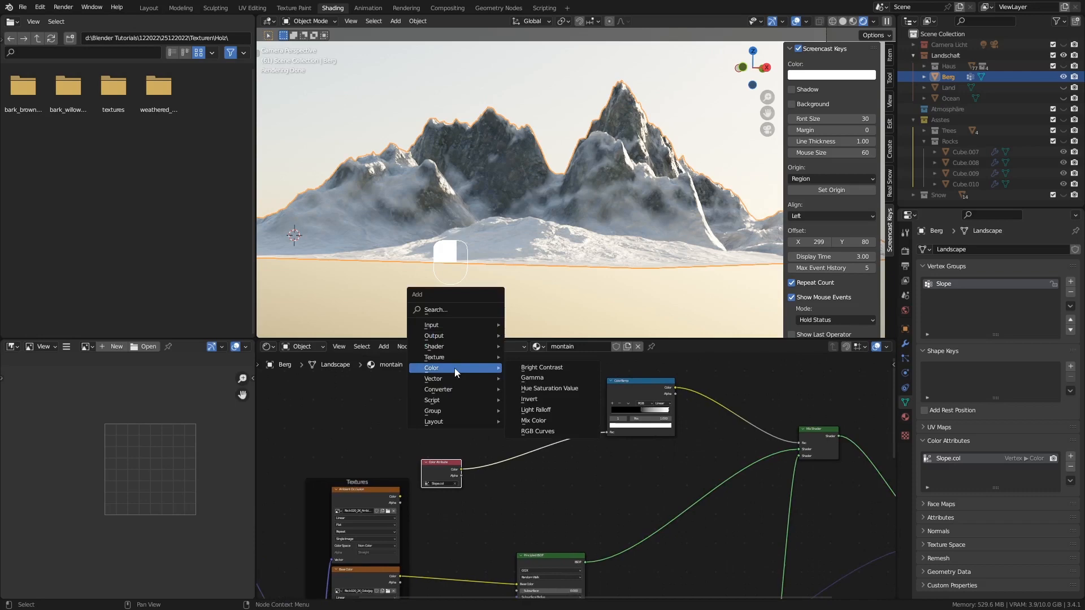
click(533, 420)
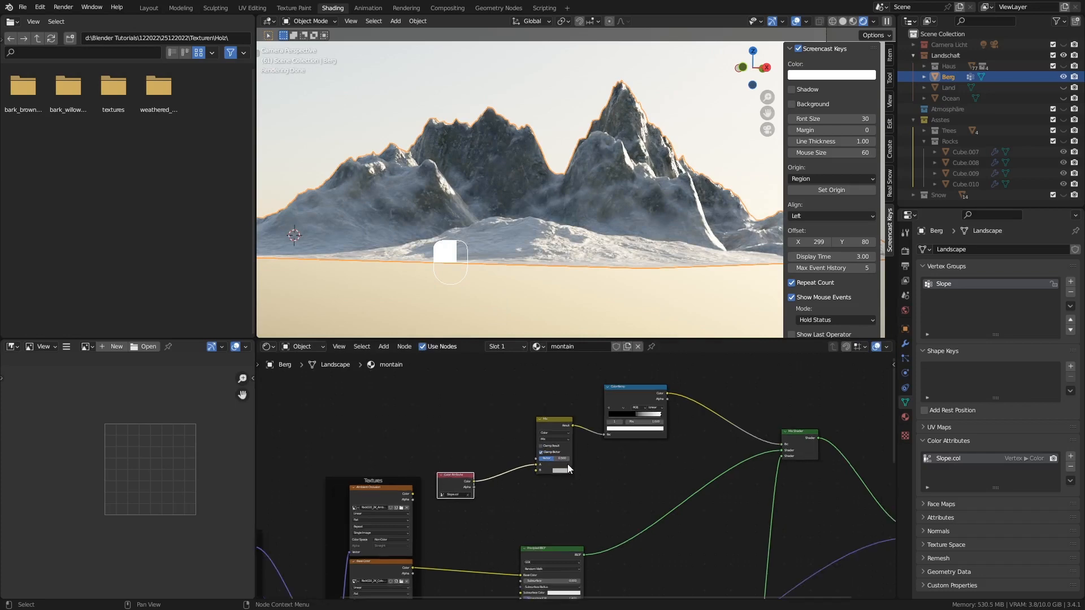
key(shift+a)
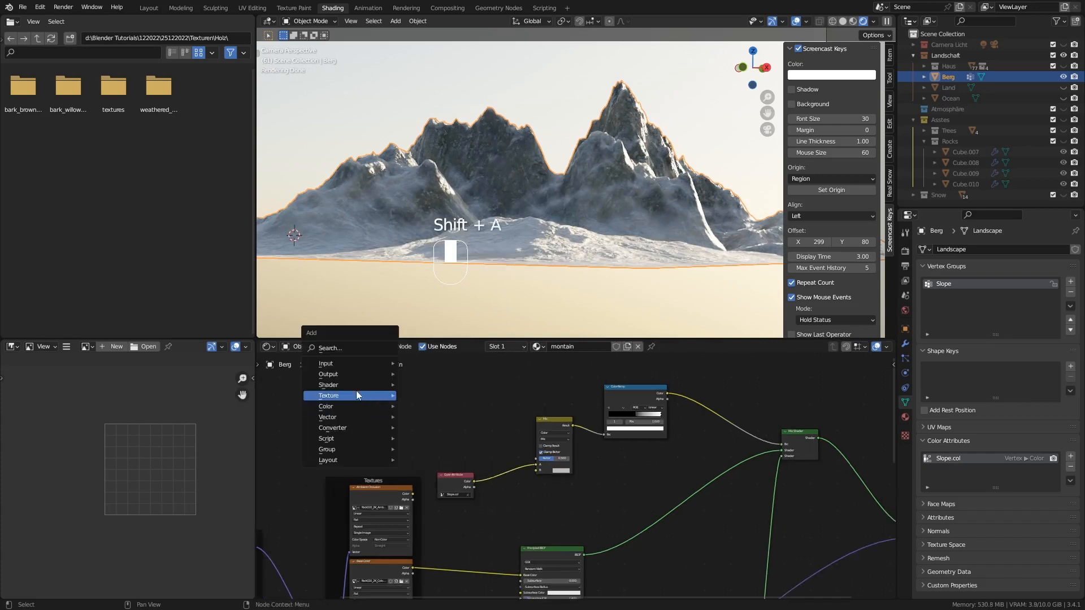
mouse_move(329, 395)
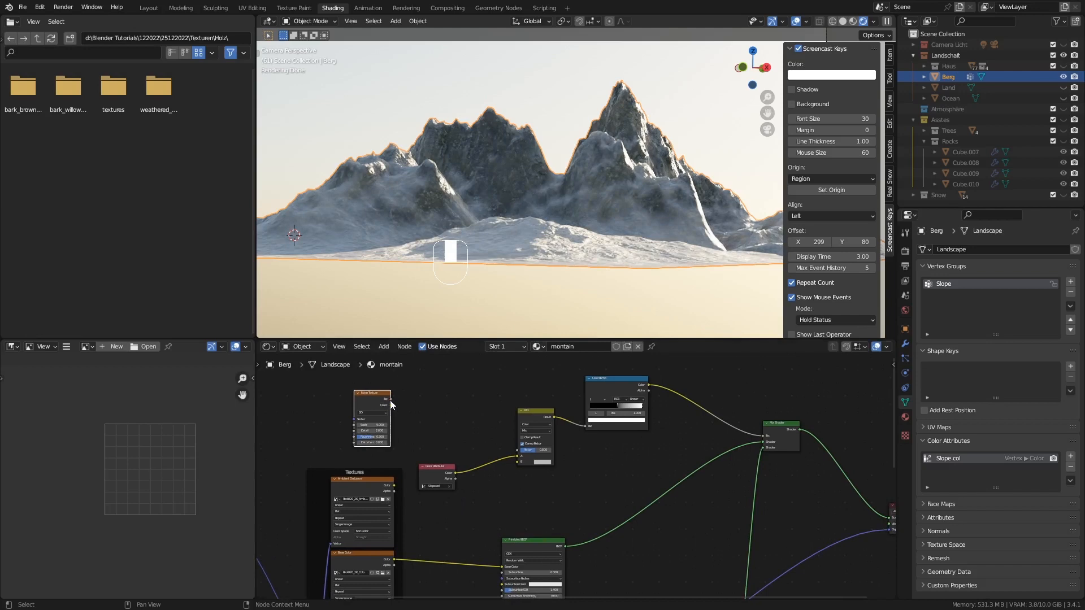
drag(391, 405, 518, 455)
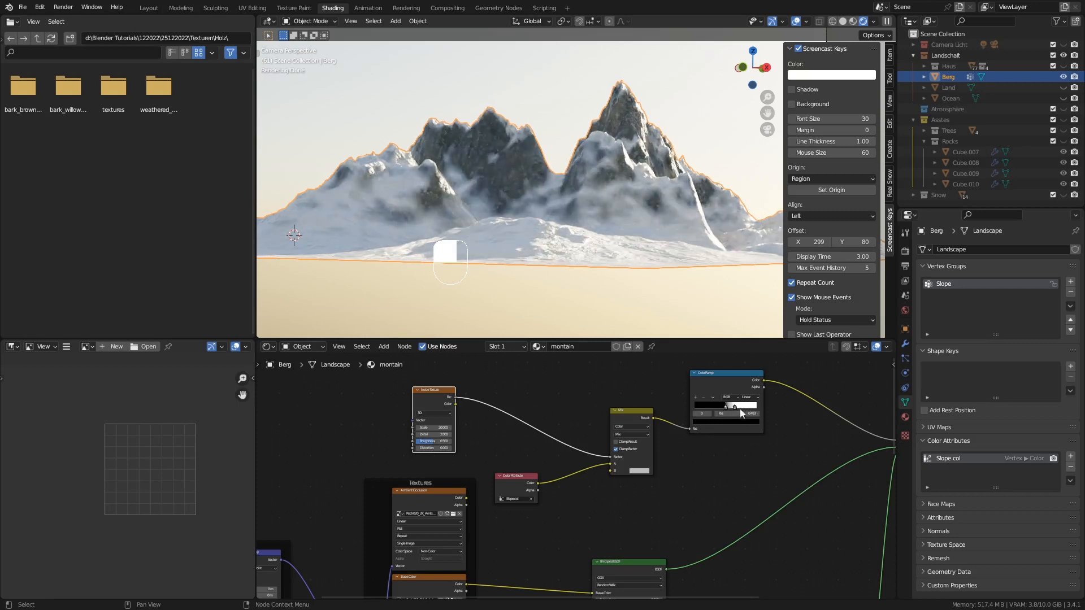
Drag a ColorRamp stop to rebalance rock and snow, and link Noise Texture into Mix Color
drag(703, 413, 740, 413)
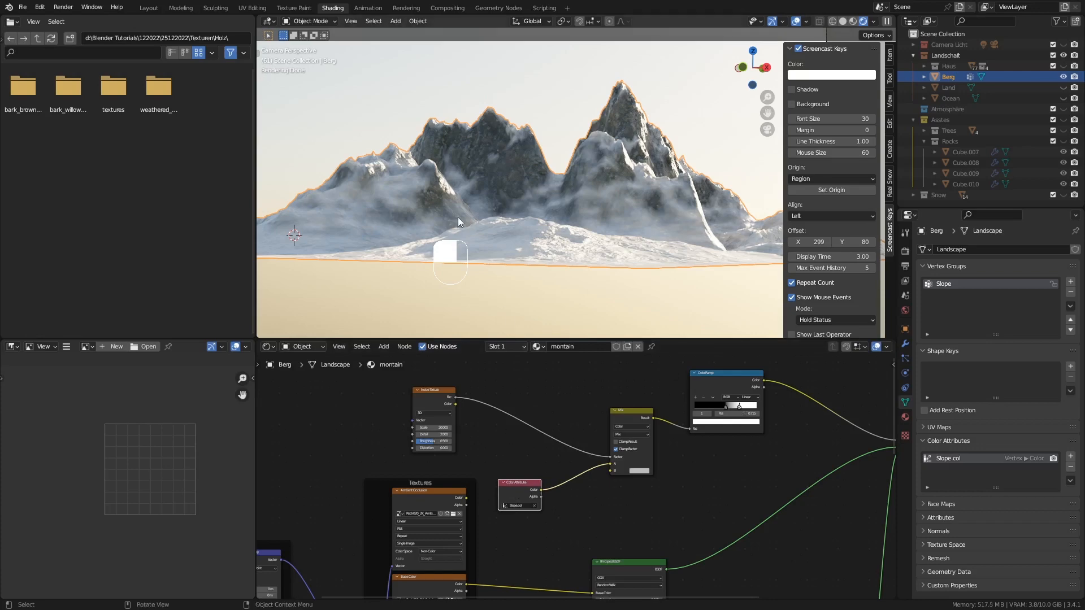
mouse_move(604, 463)
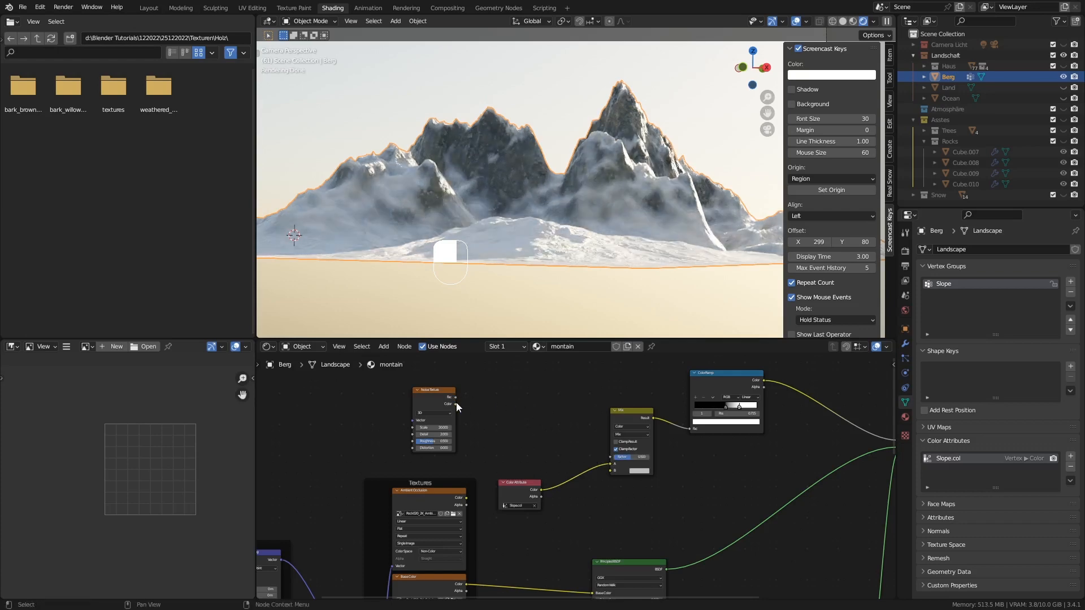
drag(455, 404, 611, 457)
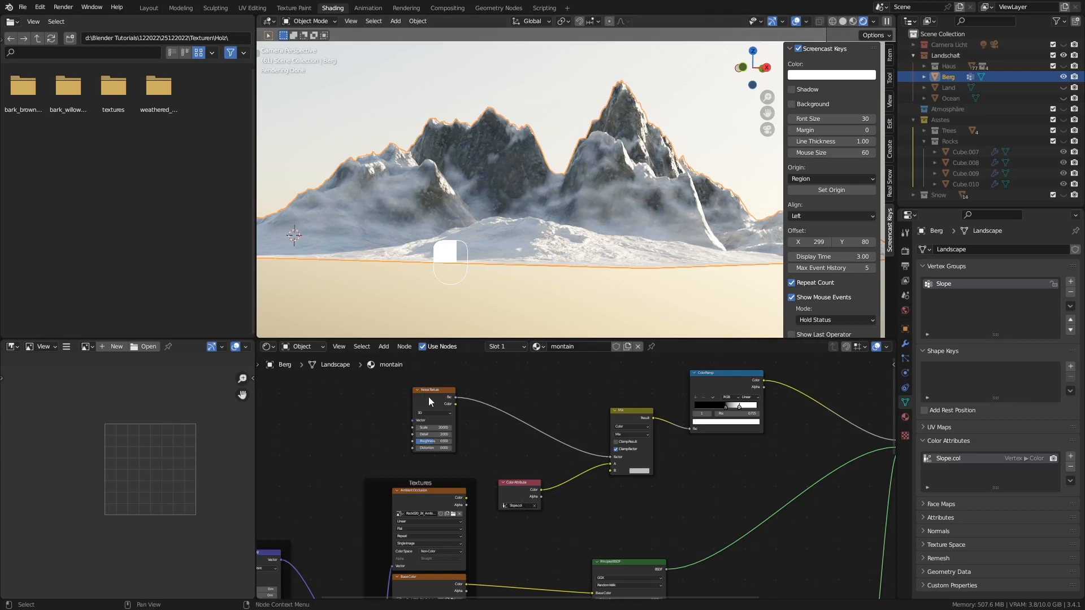
Add Texture Coordinate and Mapping to the Noise Texture with Ctrl+T, then orbit to inspect the snow
key(ctrl+t)
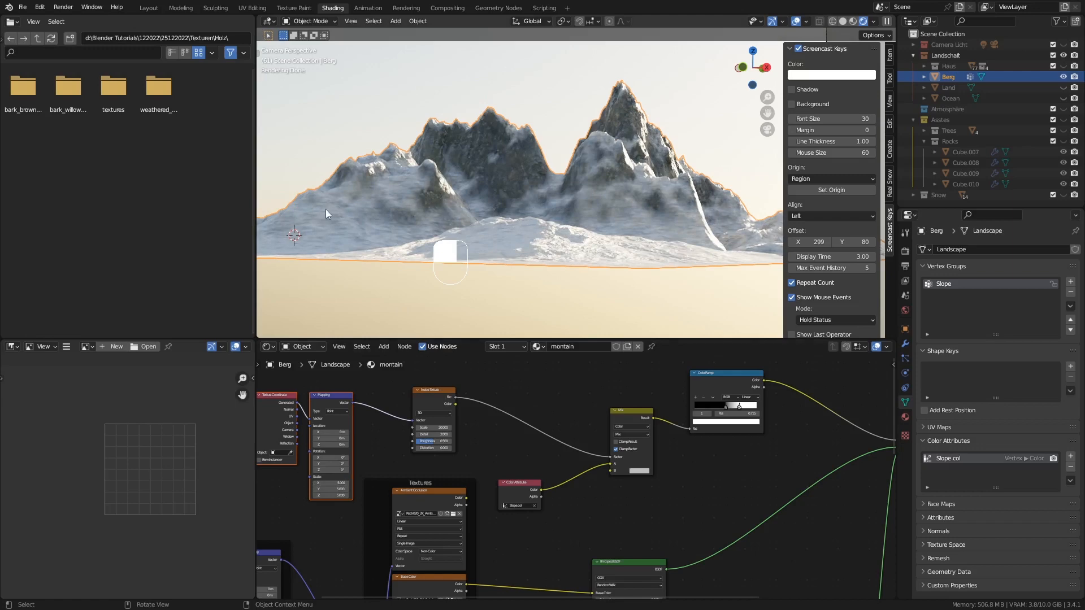
mouse_move(623, 228)
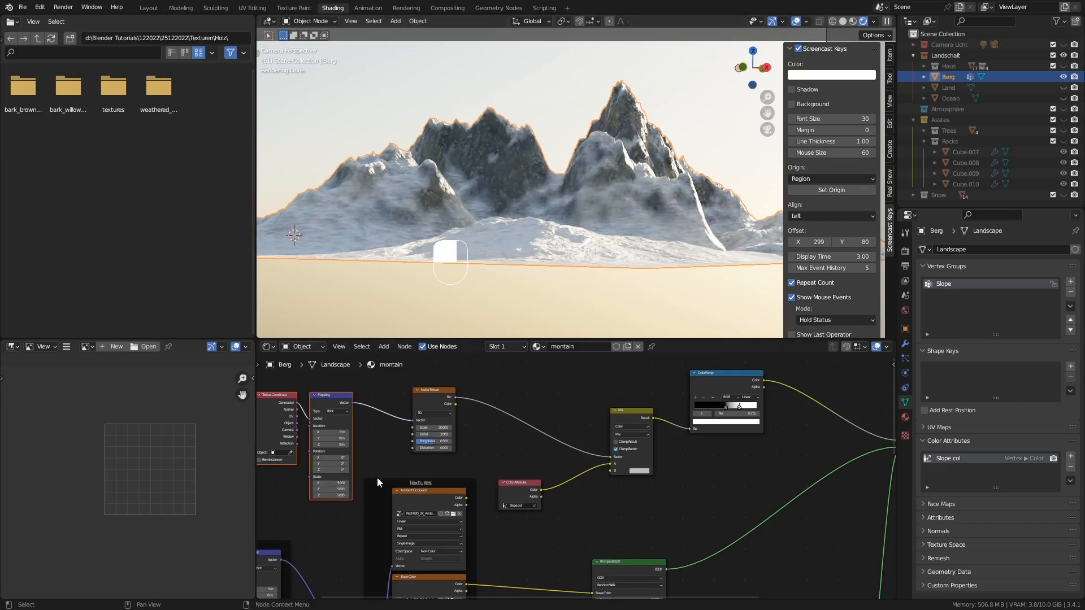
click(331, 482)
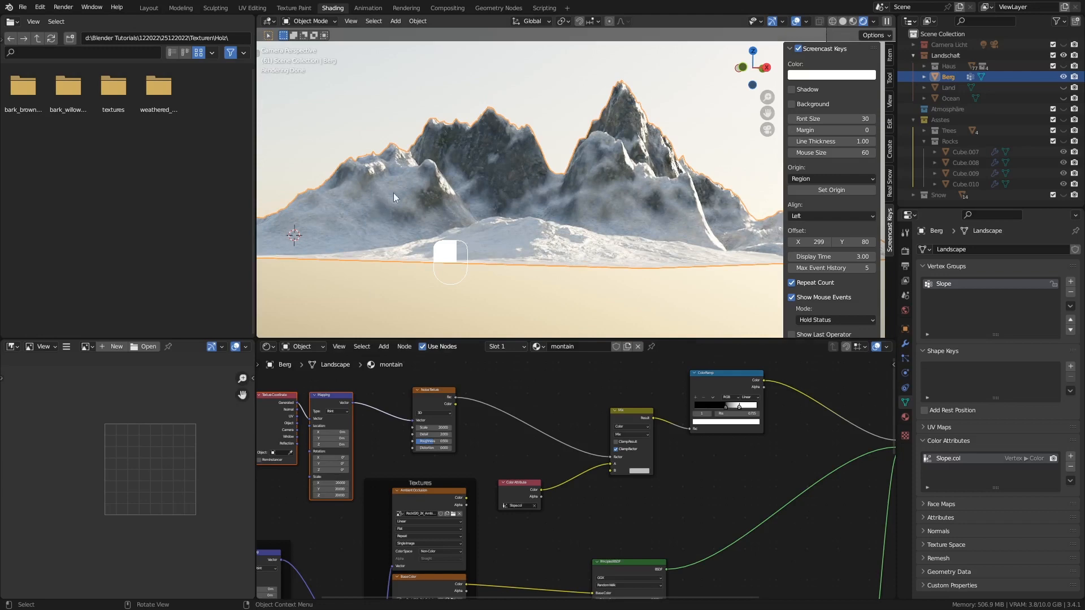
mouse_move(591, 225)
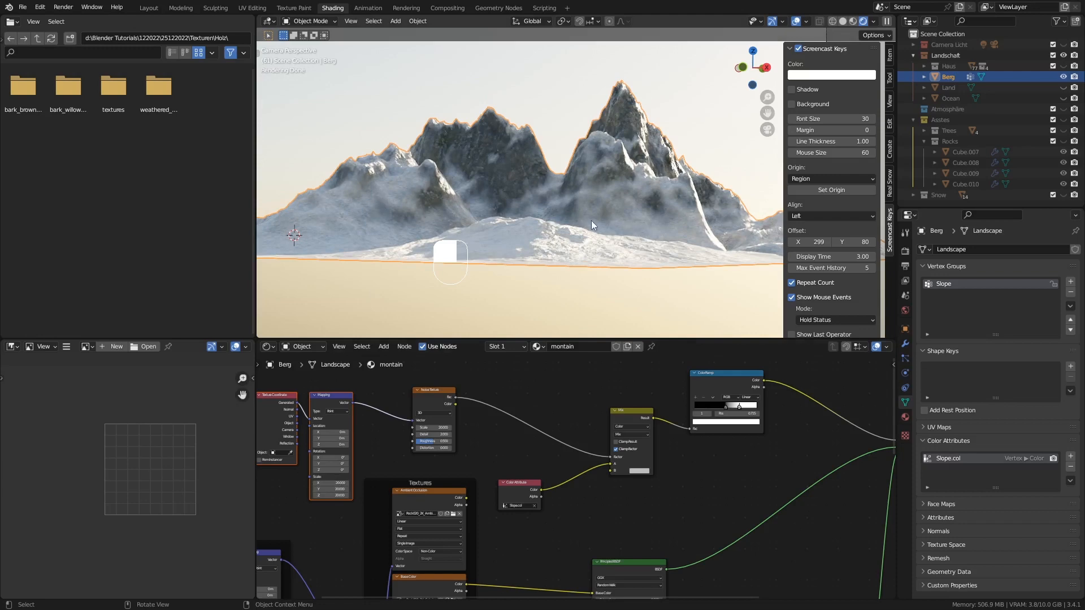
mouse_move(623, 224)
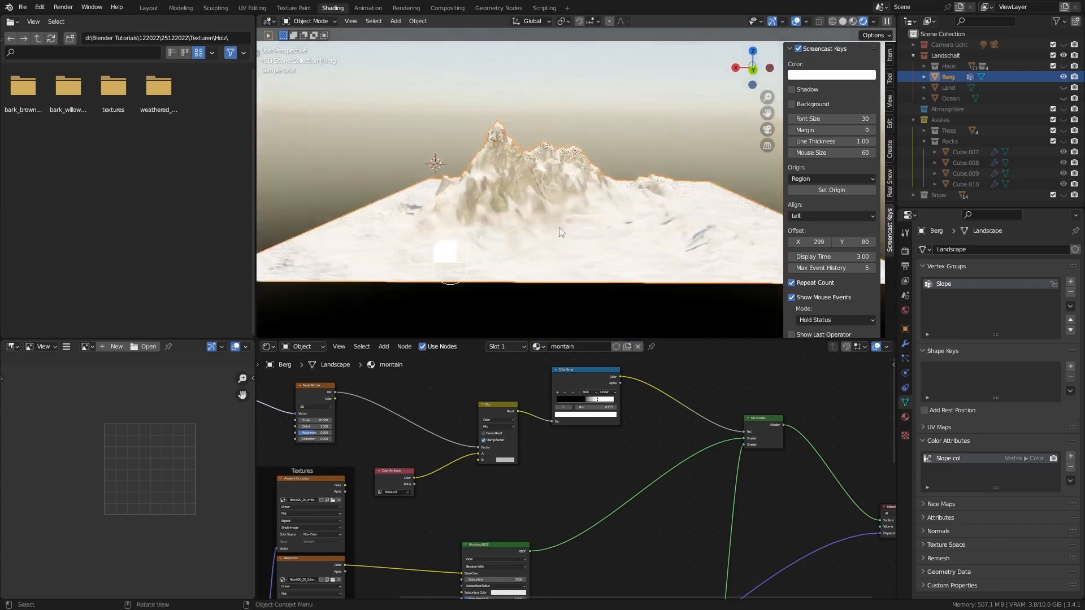
drag(561, 231, 546, 224)
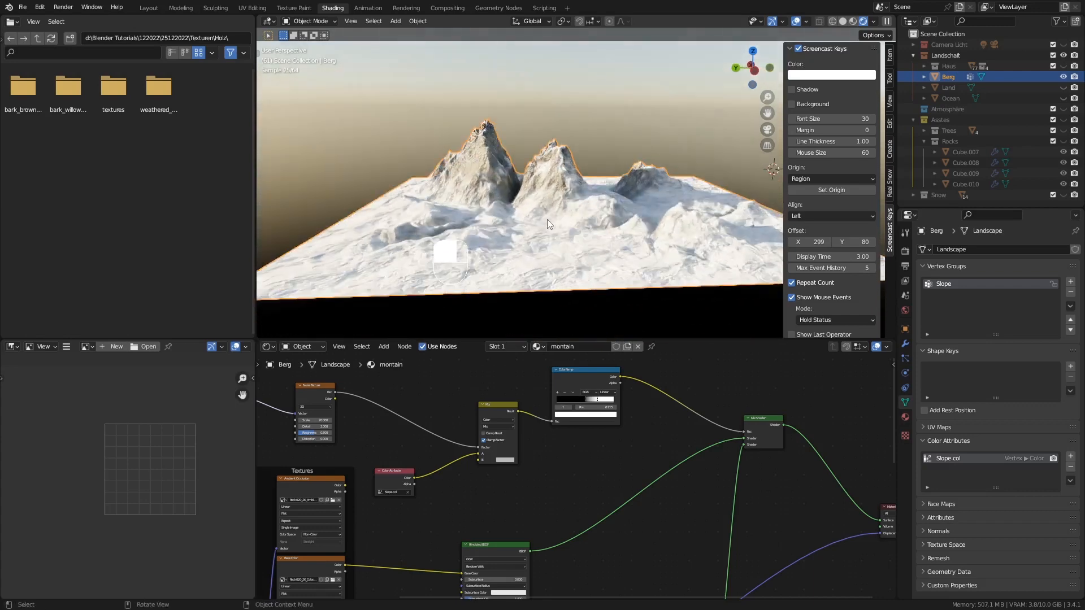